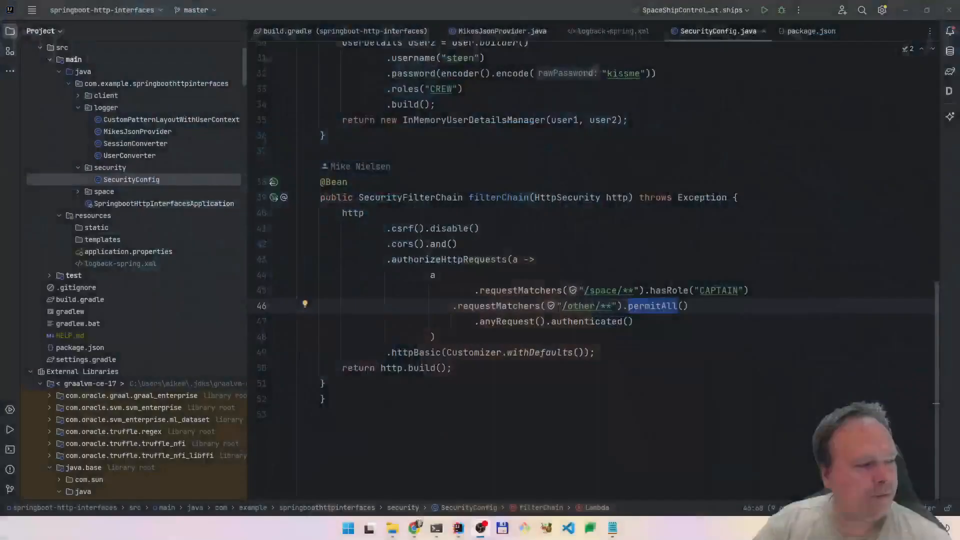
# - Create a new 'memory' package under the base package
pyautogui.click(456, 244)
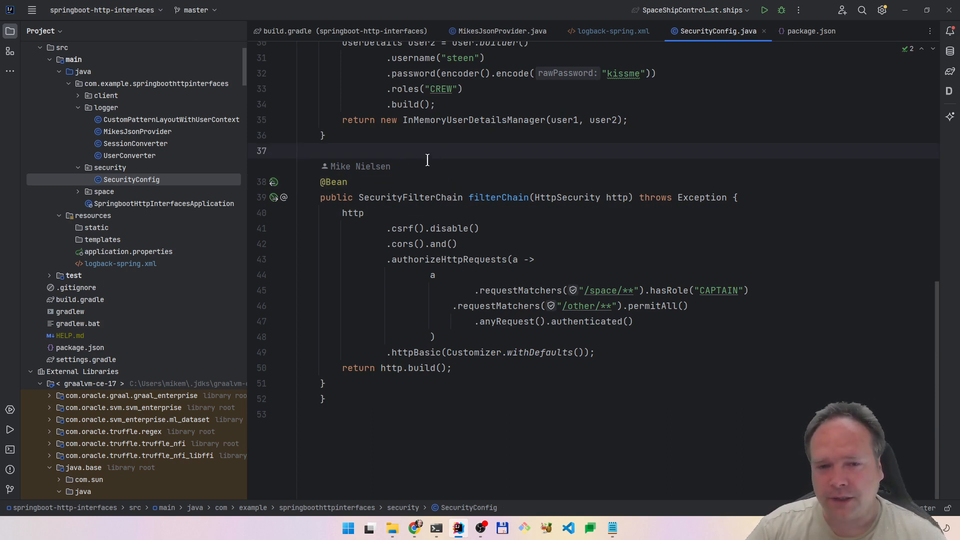
pyautogui.scroll(3)
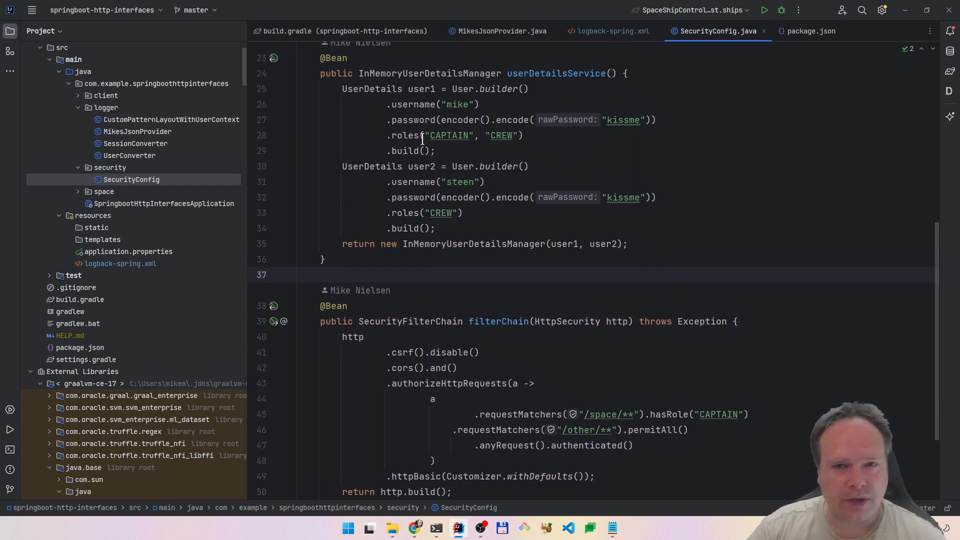
pyautogui.moveTo(452, 248)
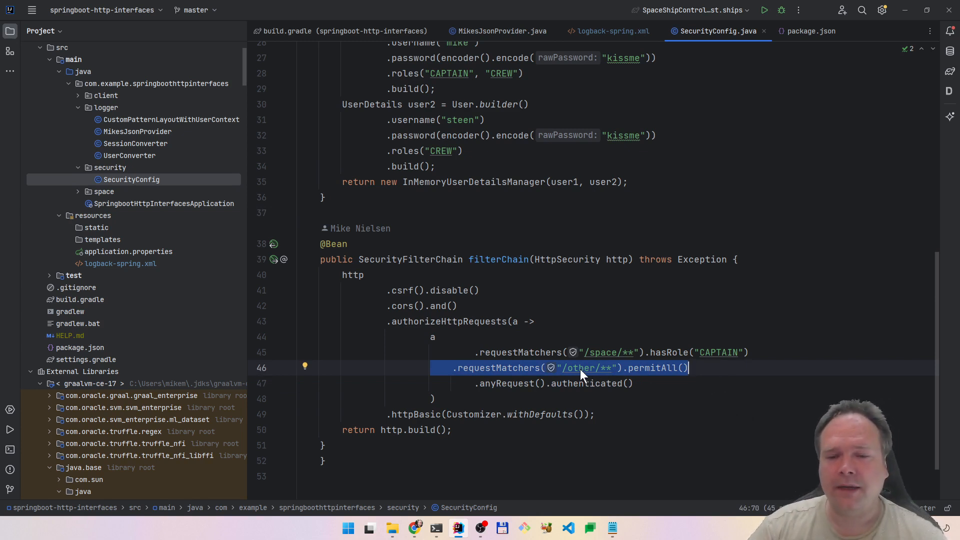
pyautogui.moveTo(590, 368)
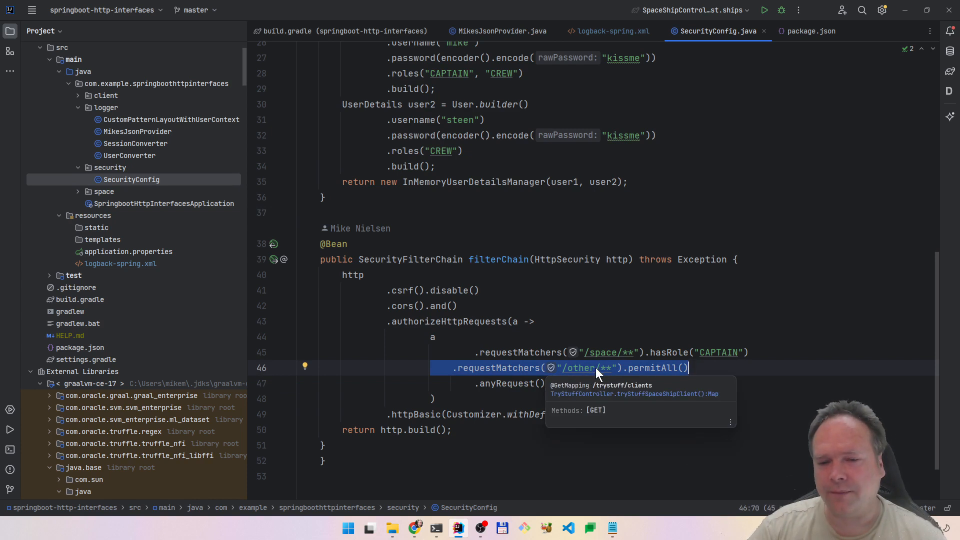
pyautogui.moveTo(110, 149)
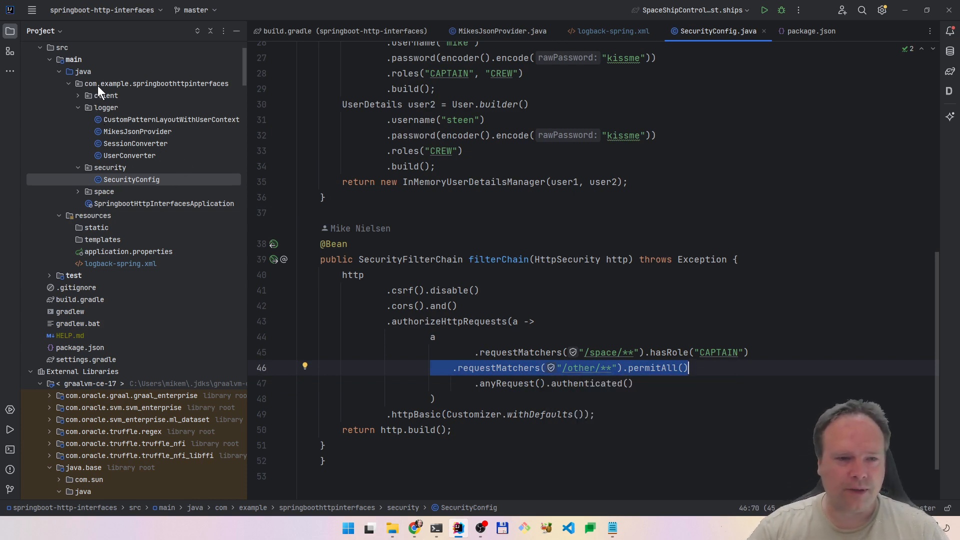
pyautogui.rightClick(157, 83)
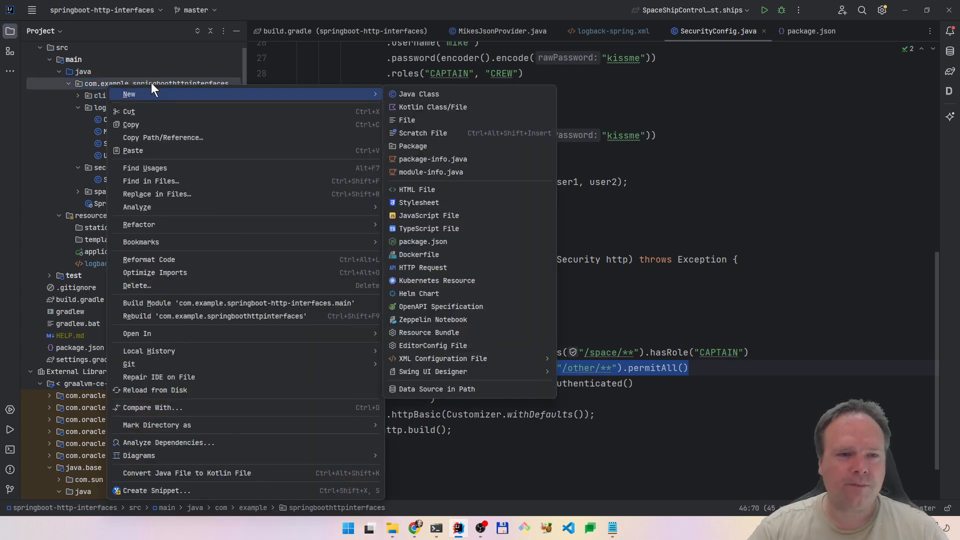
pyautogui.moveTo(474, 146)
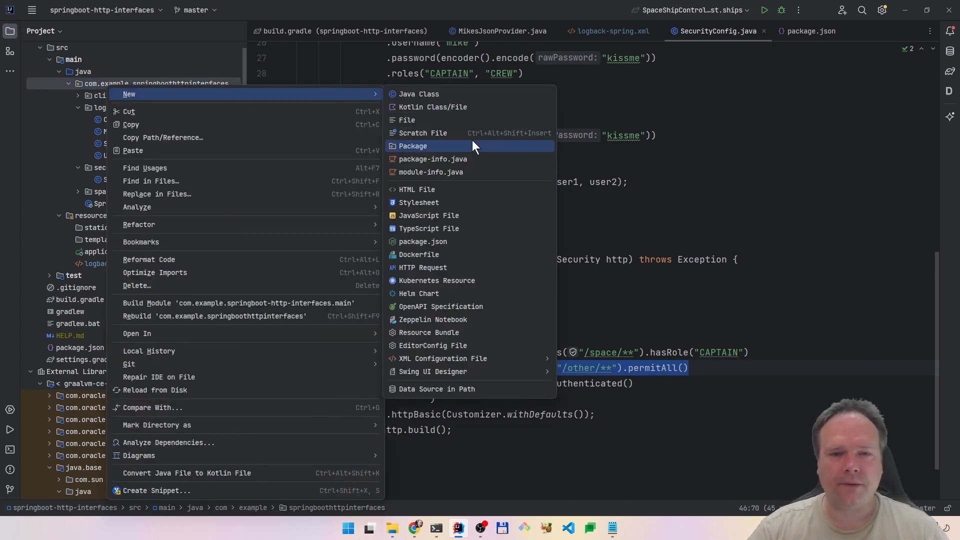
pyautogui.click(413, 146)
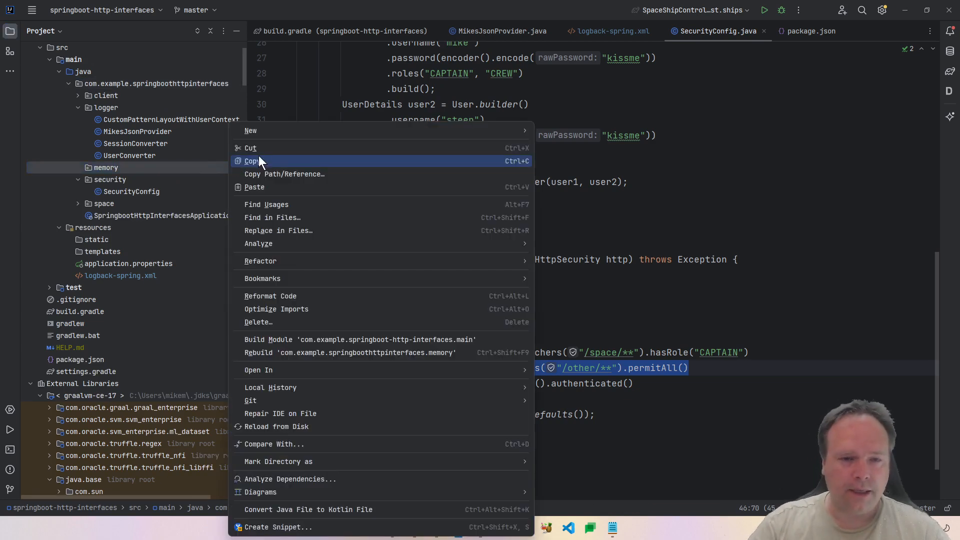
# - Create the MemoryRestController class in memory and add it to Git
pyautogui.click(251, 130)
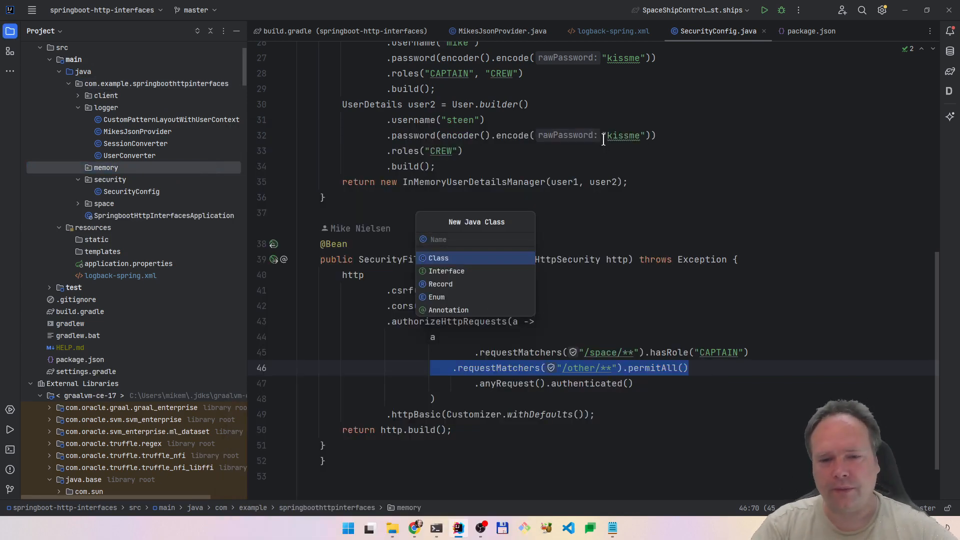
pyautogui.write('Memory')
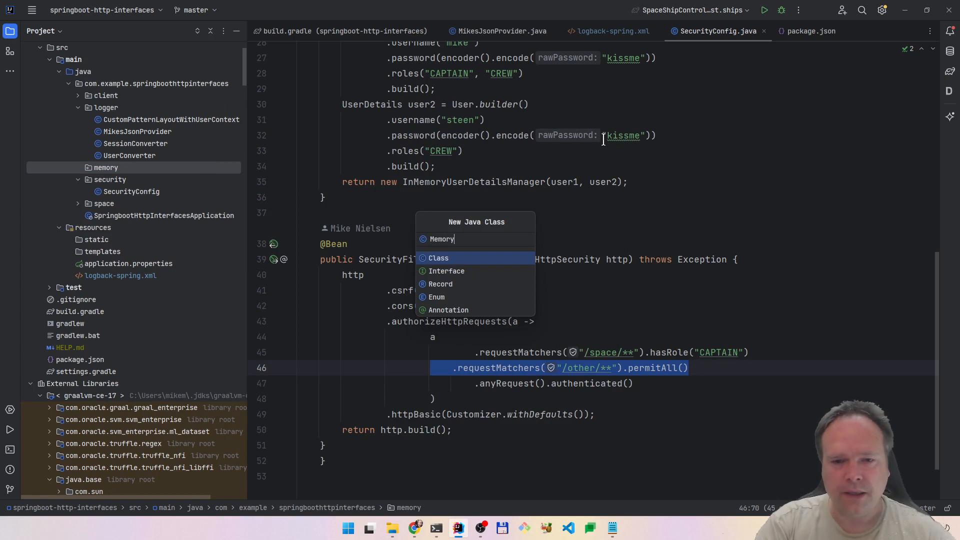
pyautogui.press('Escape')
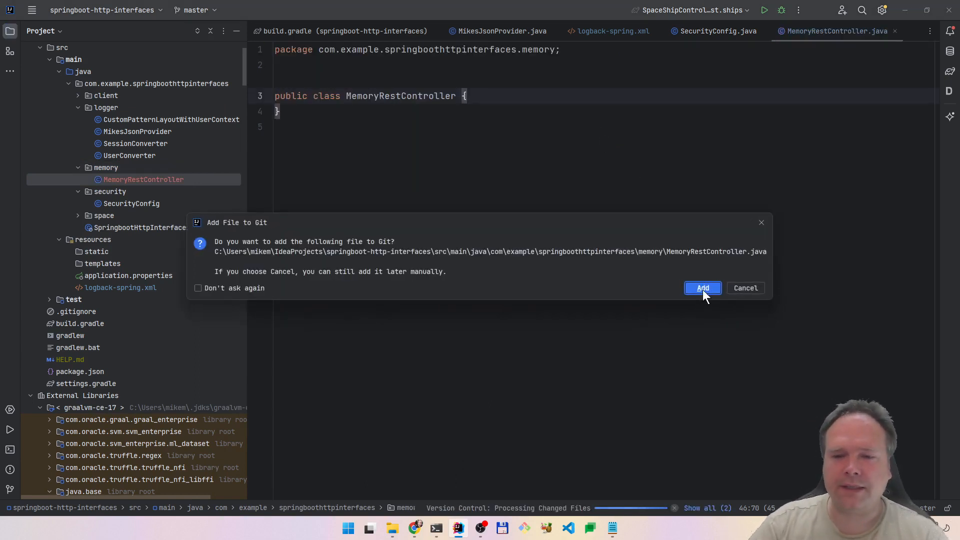
pyautogui.click(702, 288)
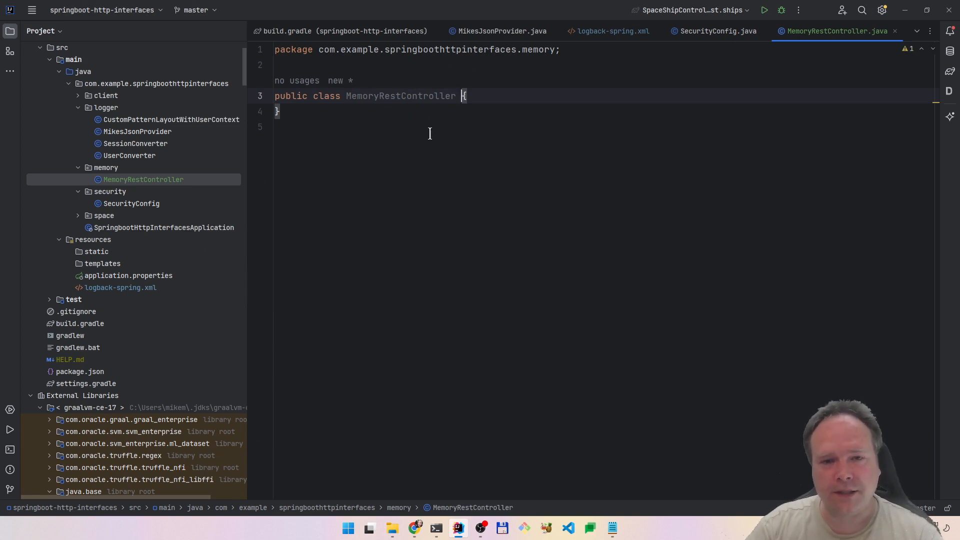
pyautogui.doubleClick(400, 96)
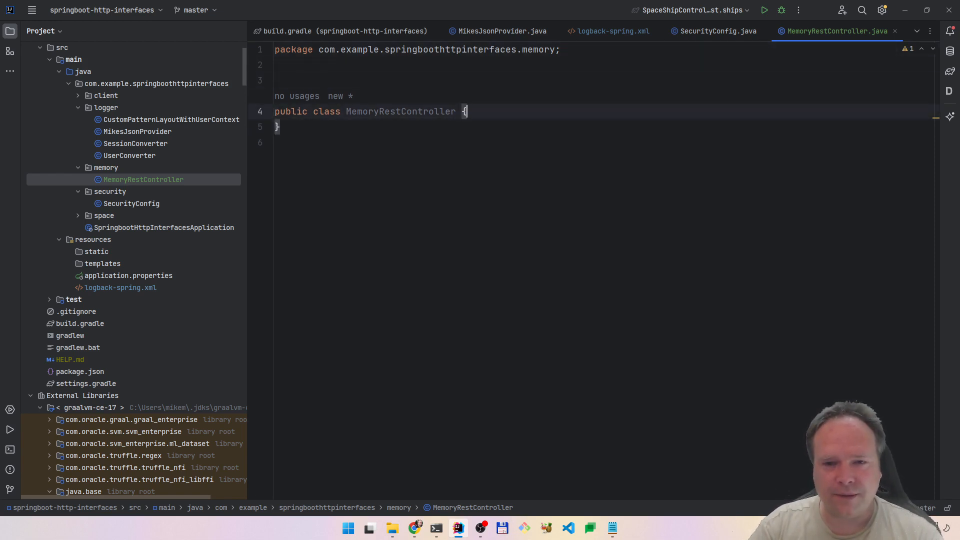
pyautogui.press('enter')
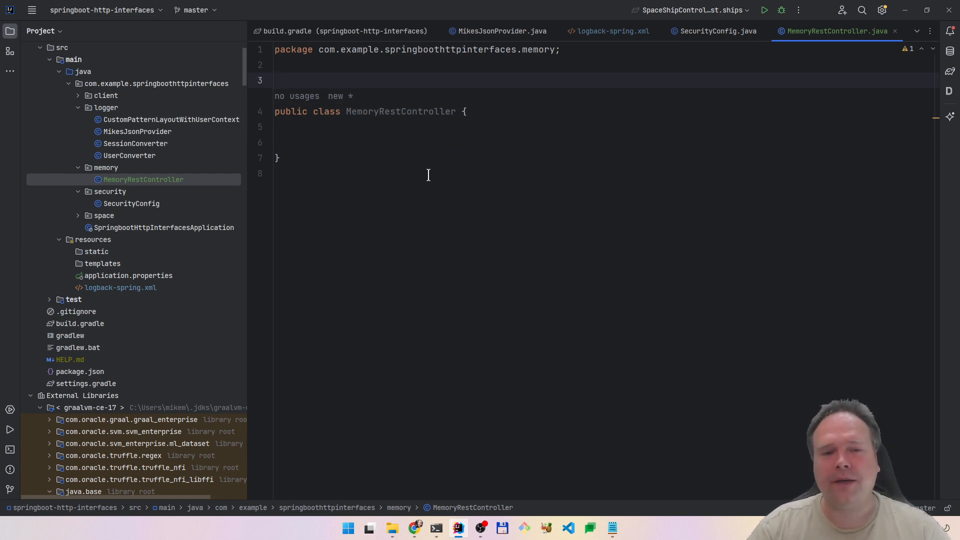
pyautogui.write('@Res')
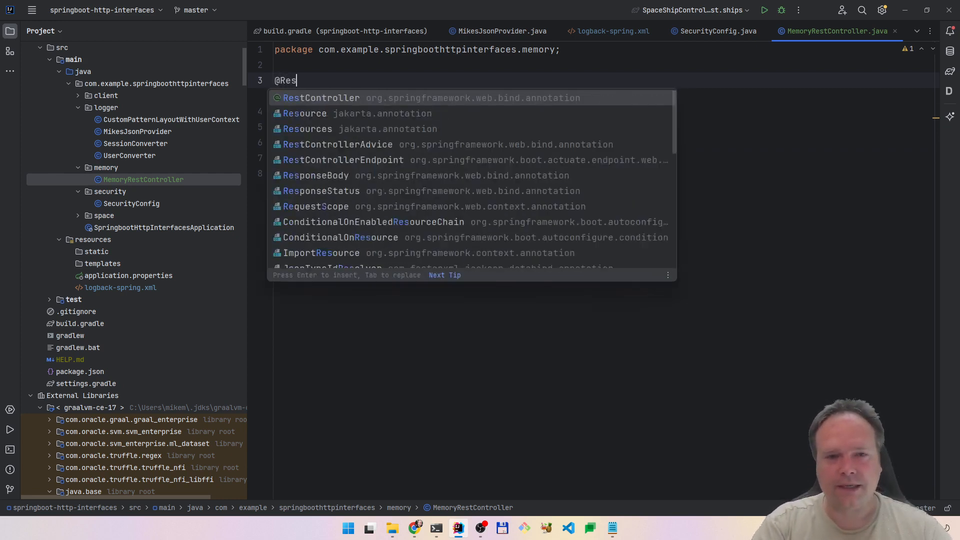
pyautogui.click(322, 98)
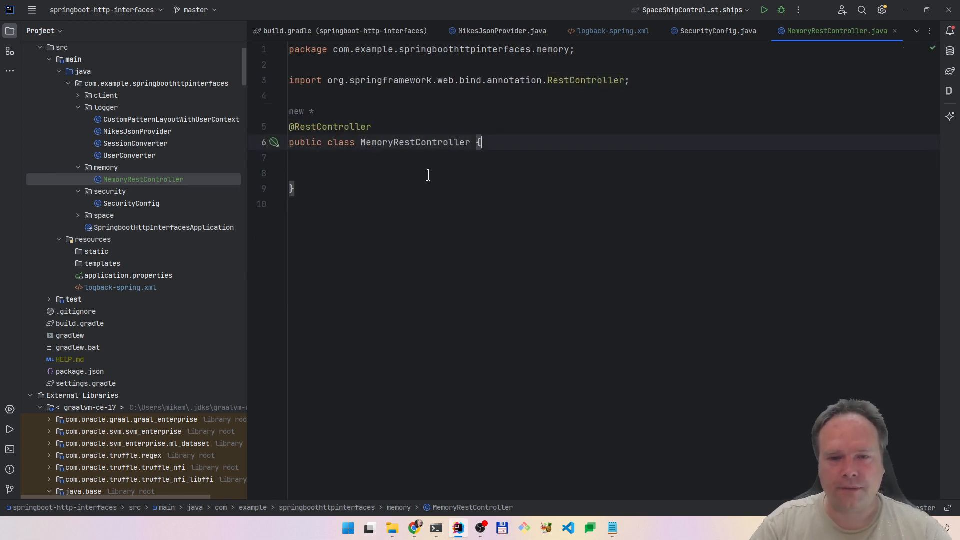
pyautogui.press('enter')
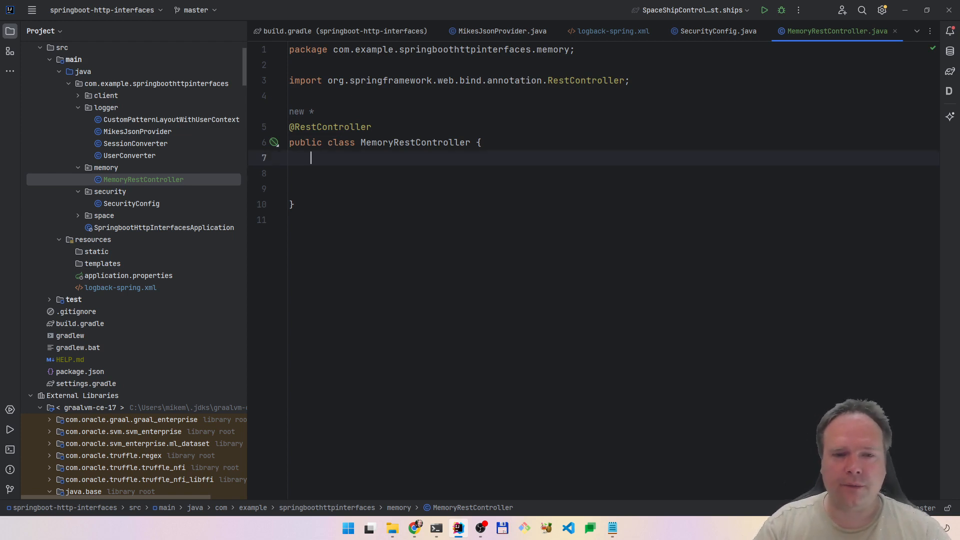
pyautogui.press('Backspace')
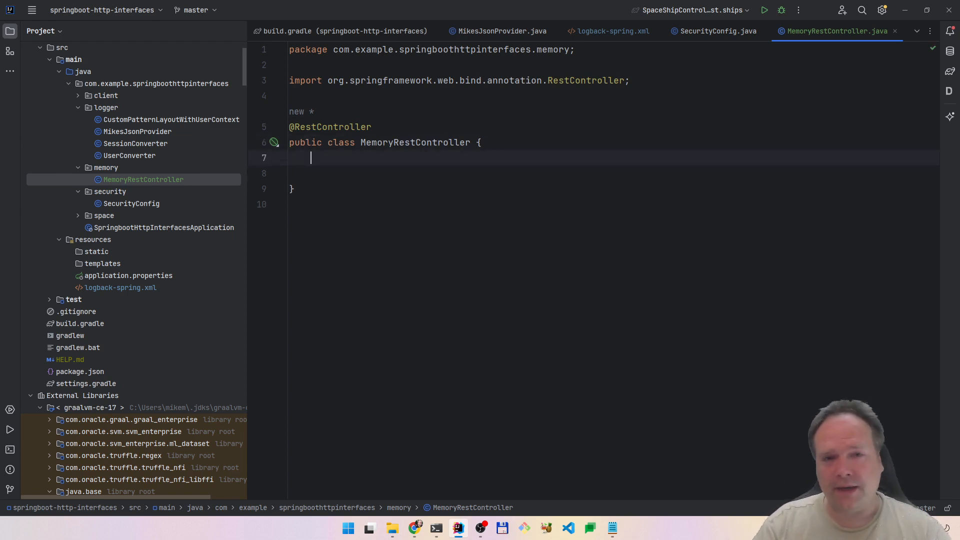
pyautogui.press('enter')
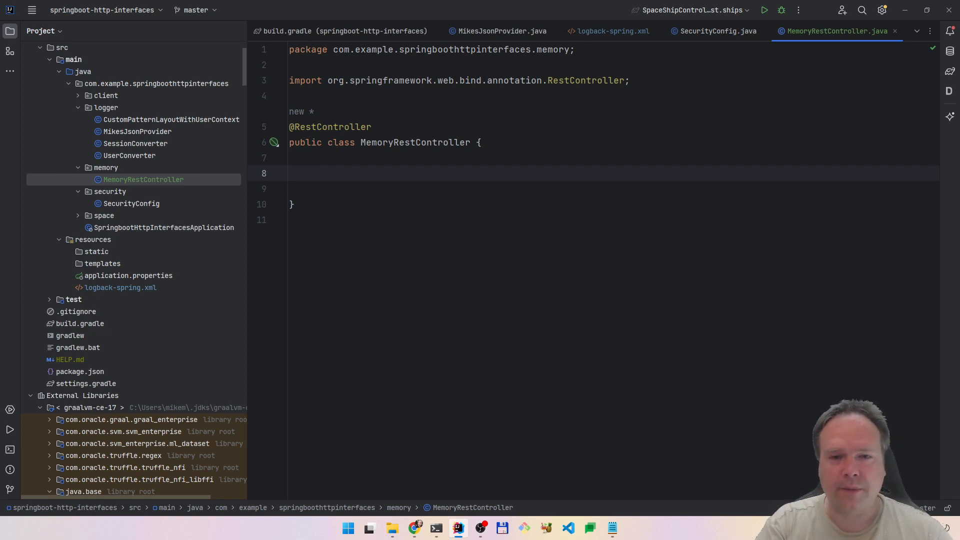
# - Write public MemoryStats getMemoryStats() and quick-fix create the MemoryStats class in memory
pyautogui.write('public MemoryStat')
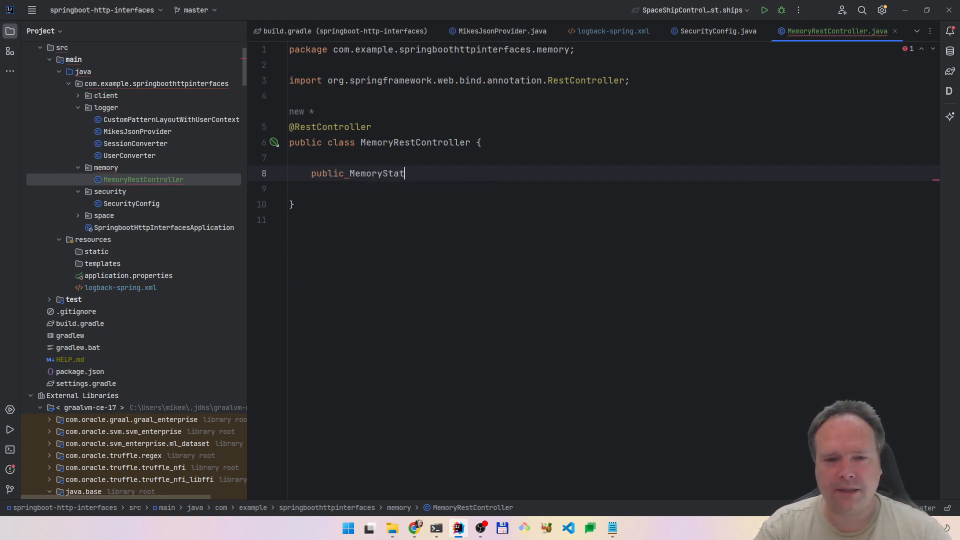
pyautogui.write('s')
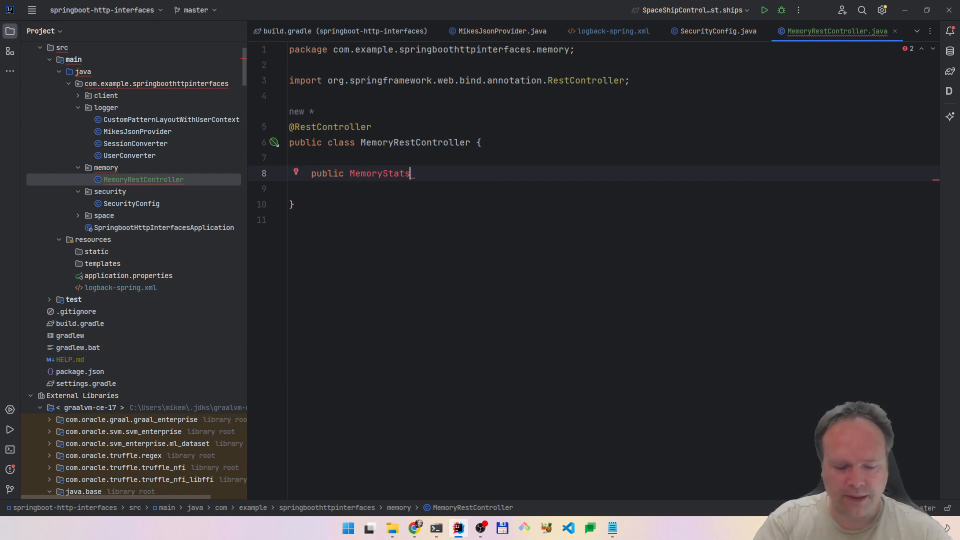
pyautogui.write('get')
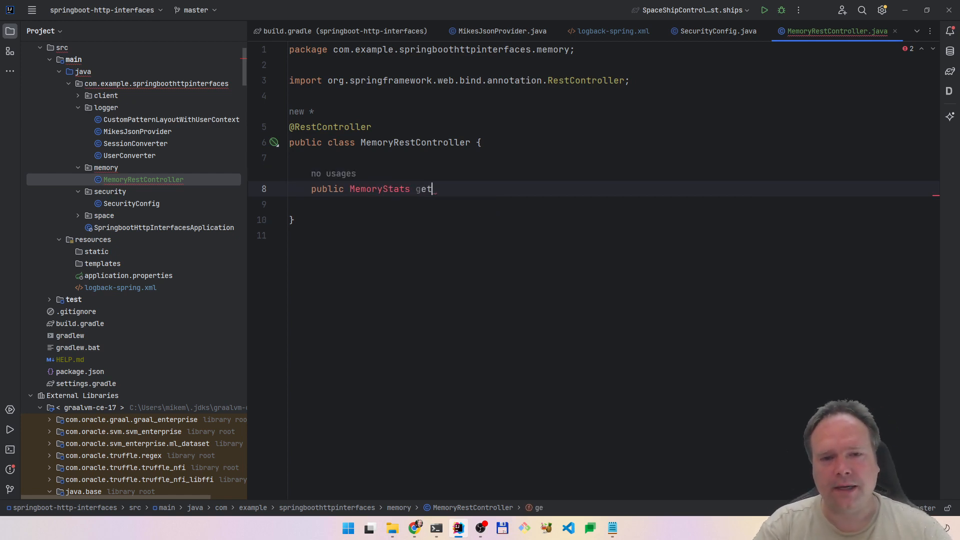
pyautogui.write('Memory')
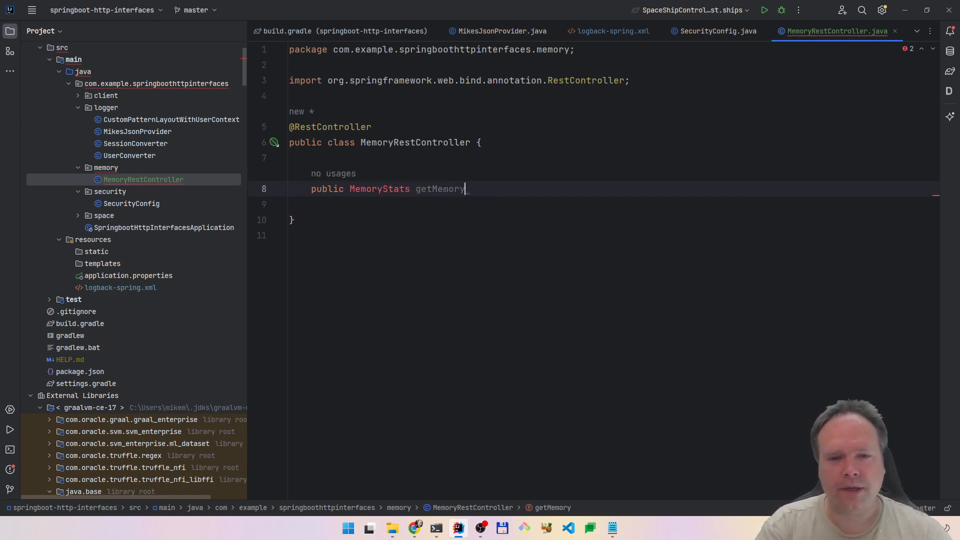
pyautogui.write('Stats(){')
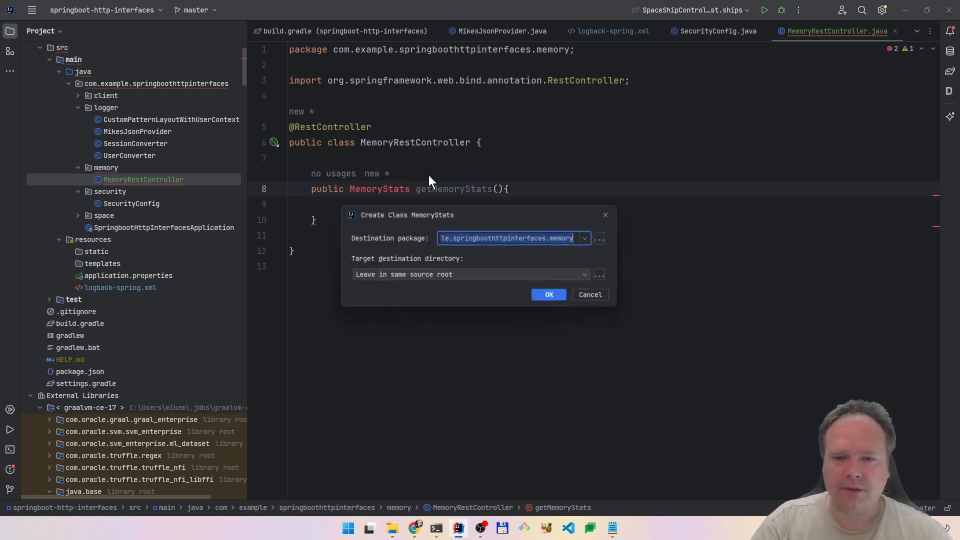
pyautogui.click(549, 294)
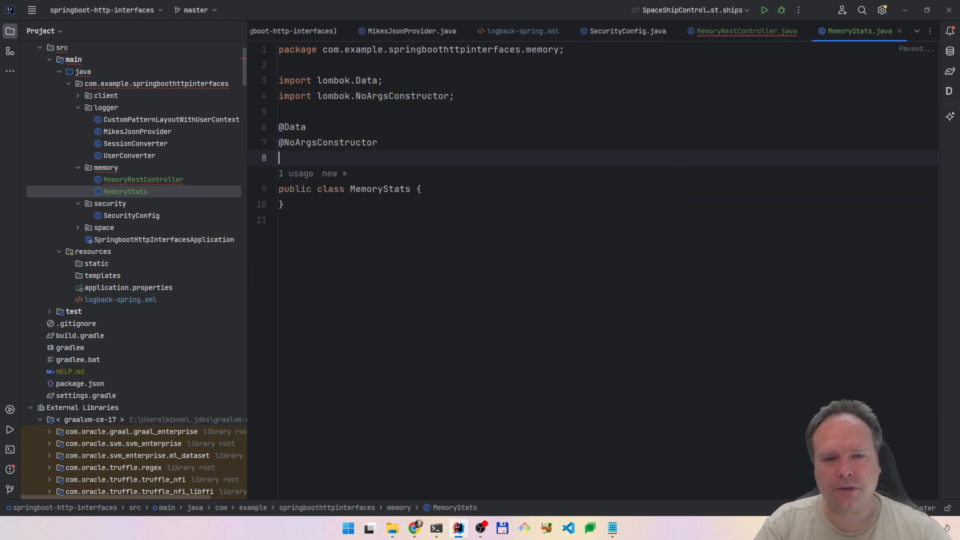
pyautogui.write('@AllArgsConstructor')
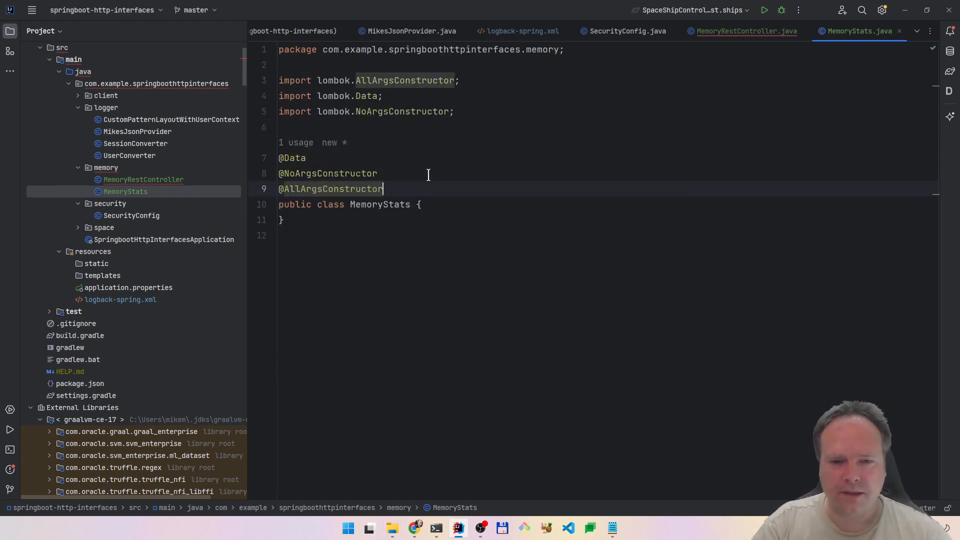
pyautogui.press('Enter')
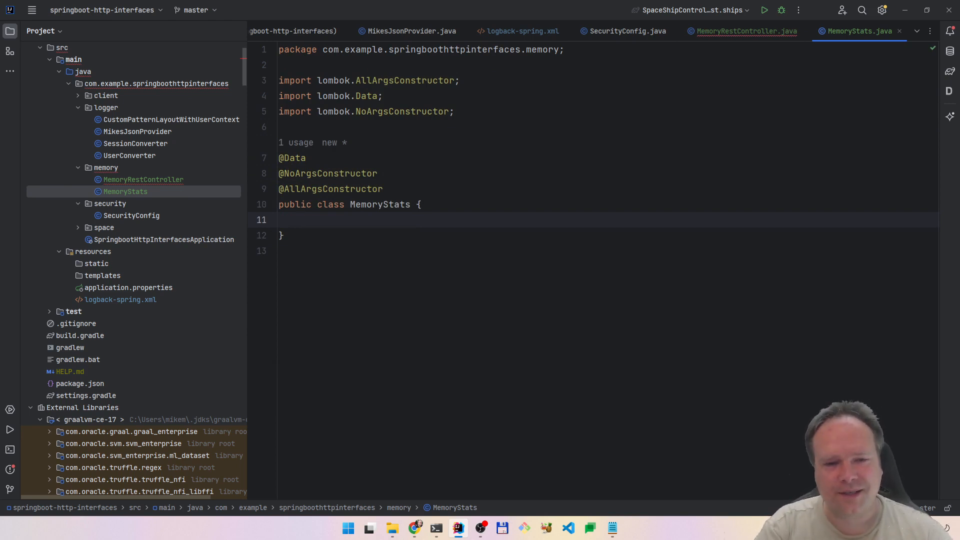
pyautogui.write('private')
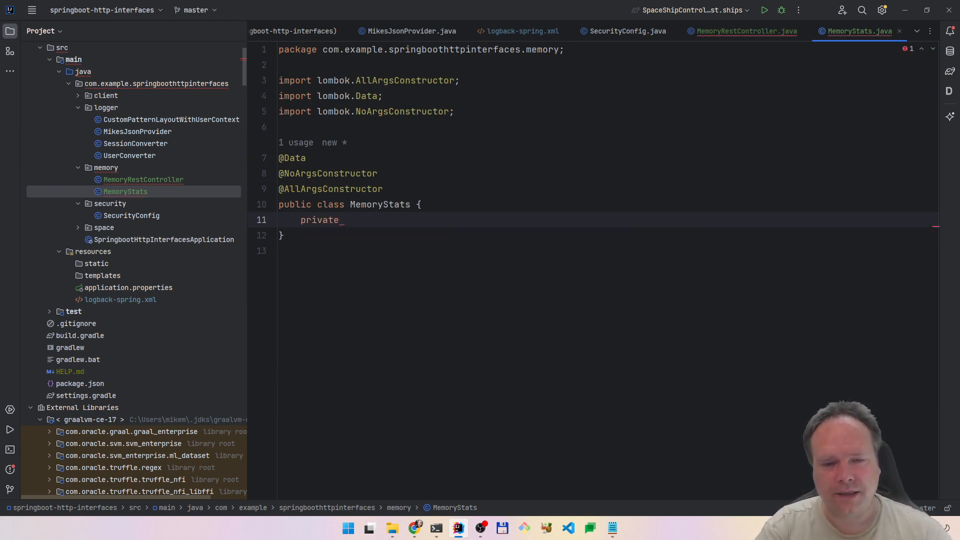
pyautogui.write('heap;')
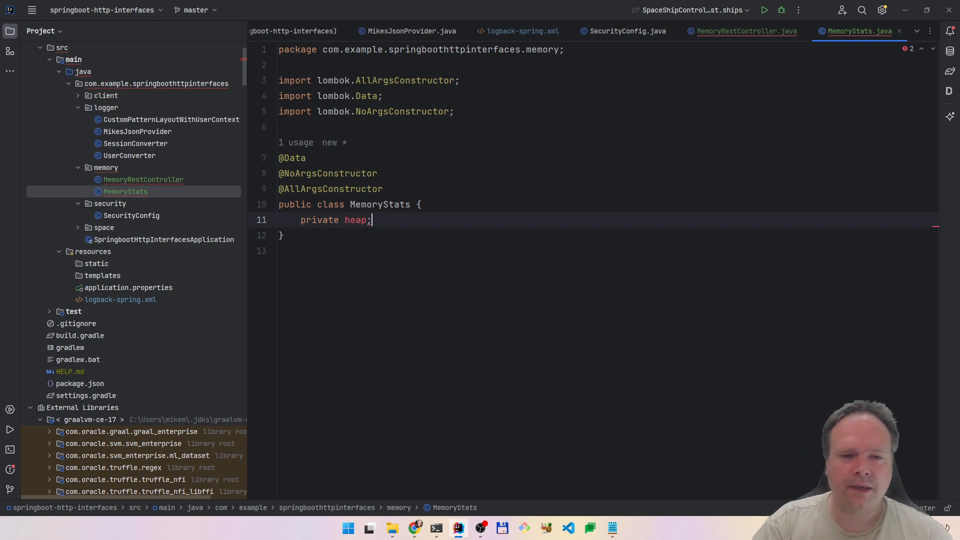
pyautogui.write('M')
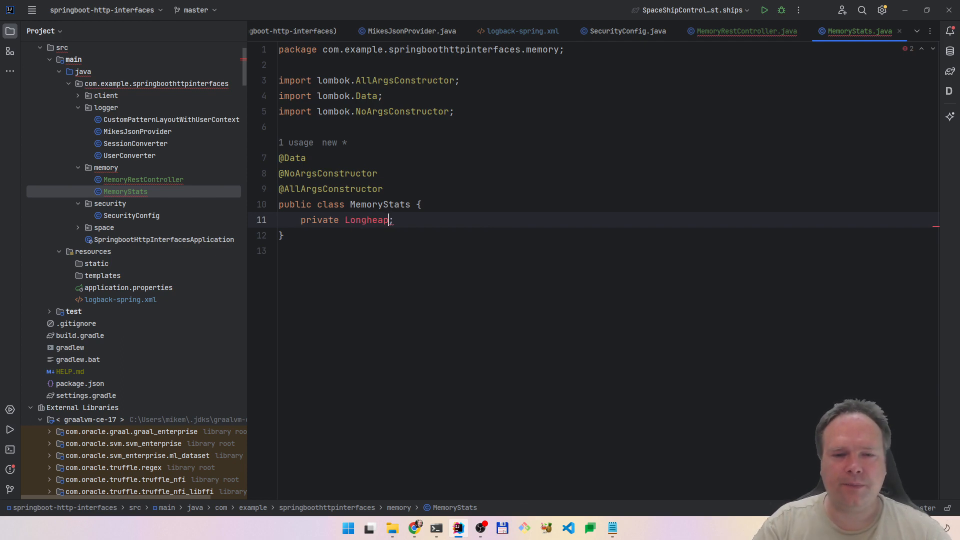
pyautogui.write('heapspace')
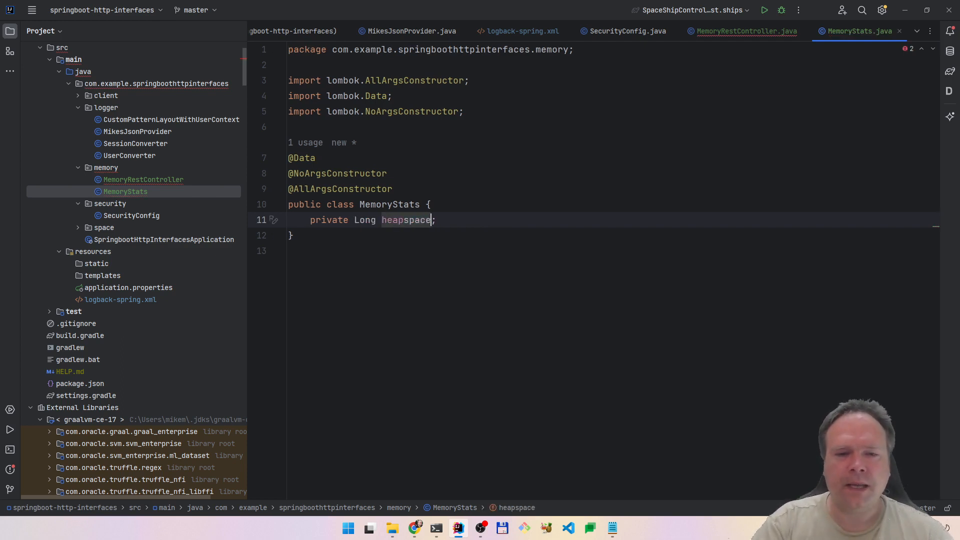
# - Write a public static MemoryStats create() returning new MemoryStats()
pyautogui.write('public stati')
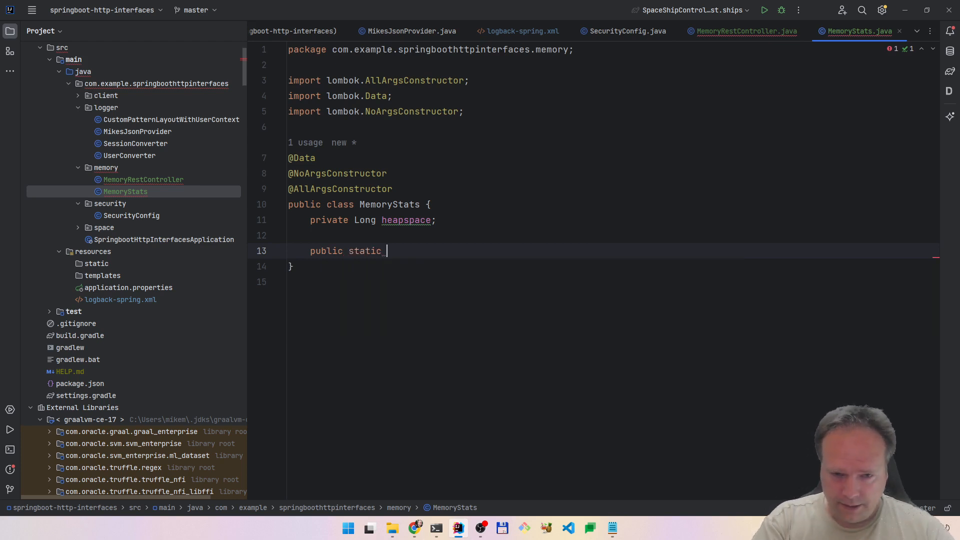
pyautogui.write('creat')
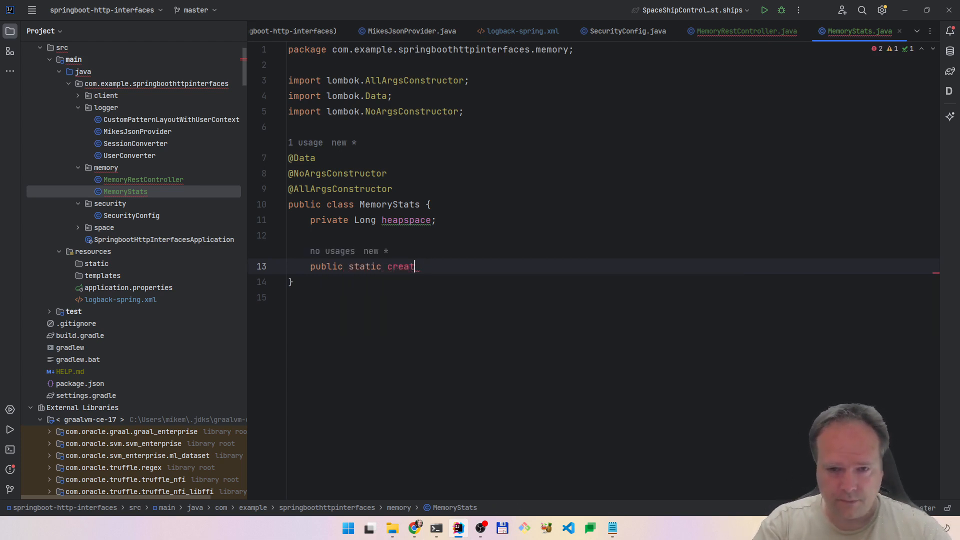
pyautogui.write('e()')
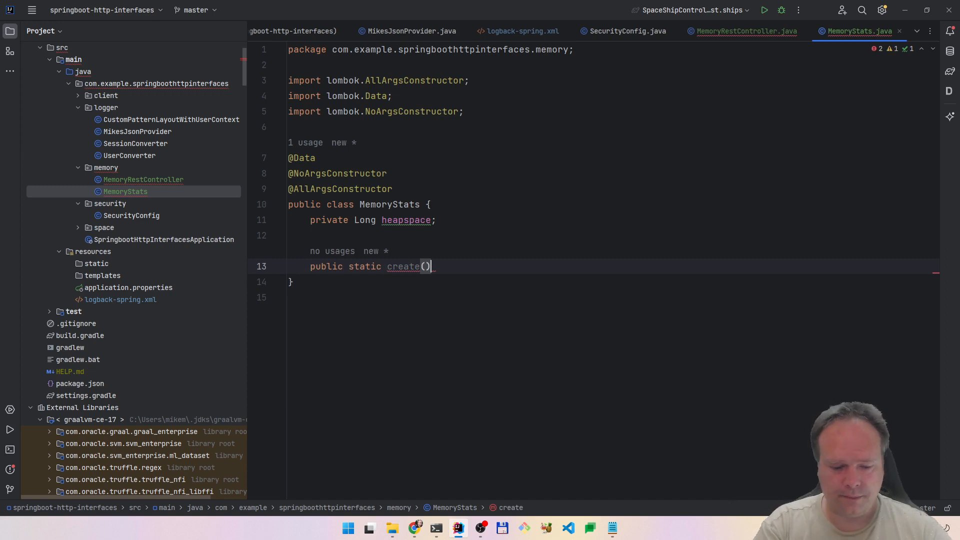
pyautogui.write('{')
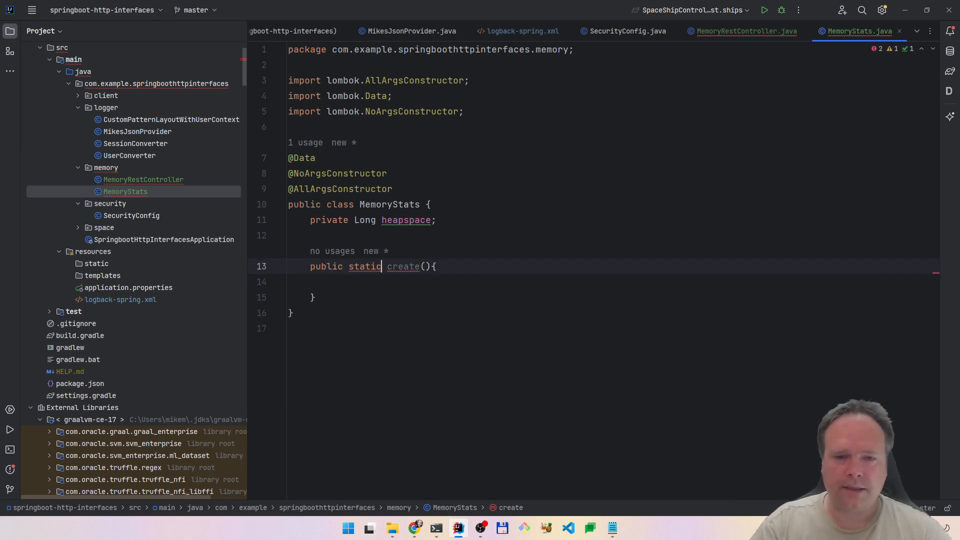
pyautogui.write('MemoryStats')
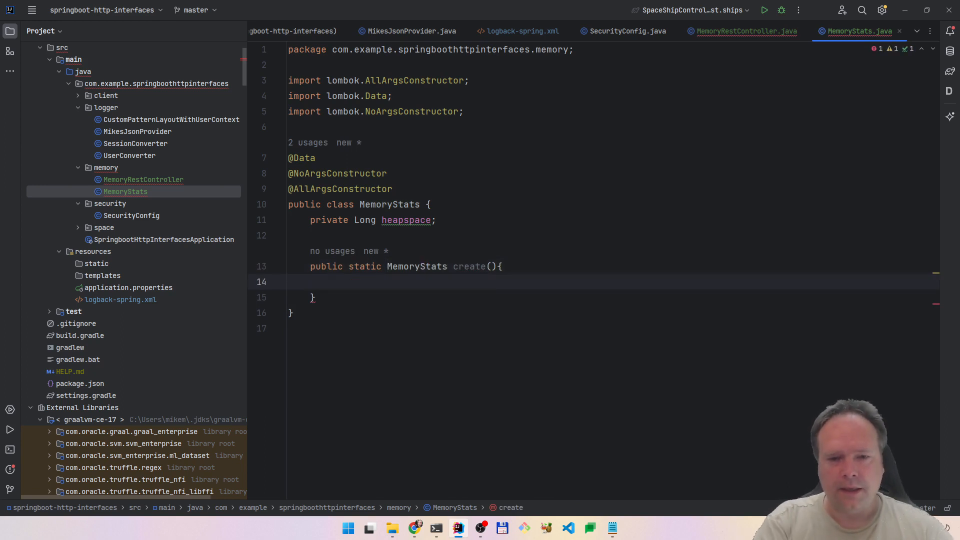
pyautogui.write('return')
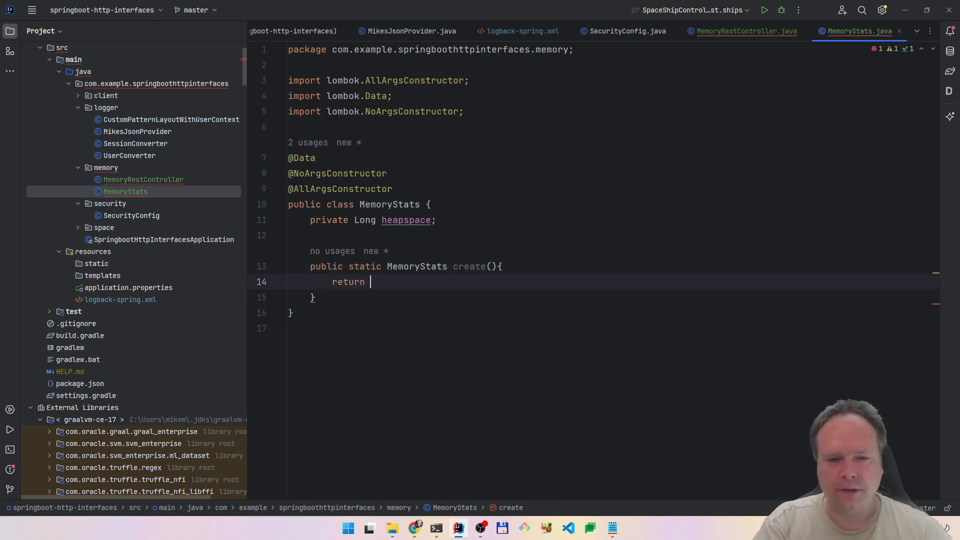
pyautogui.write('new MemoryStats()')
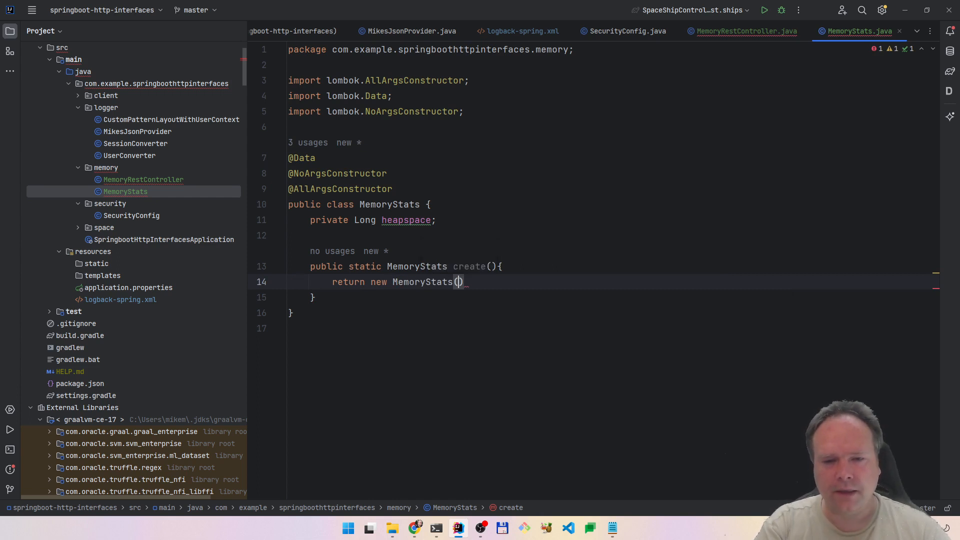
# - Fill create() with Runtime.getRuntime() calls for maxMemory, freeMemory and totalMemory
pyautogui.press('Enter')
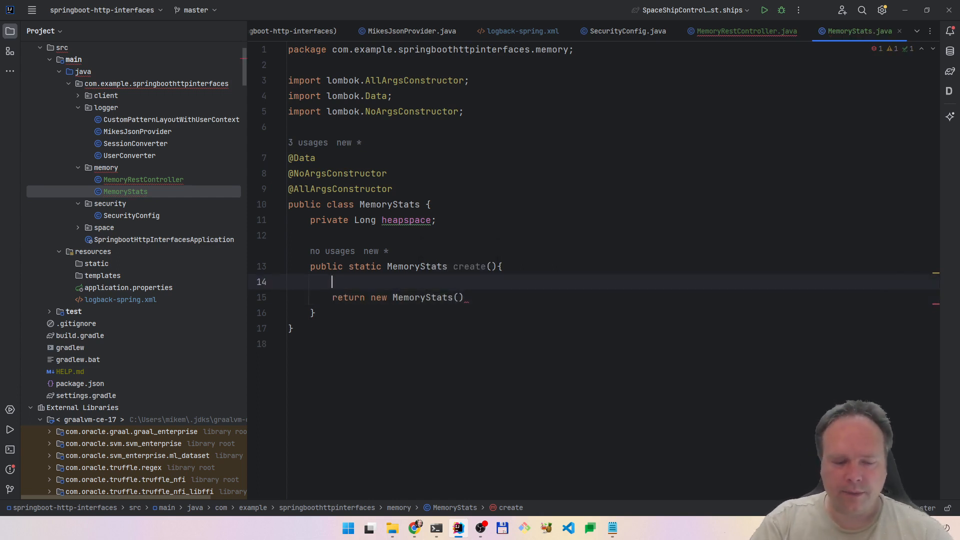
pyautogui.write('R')
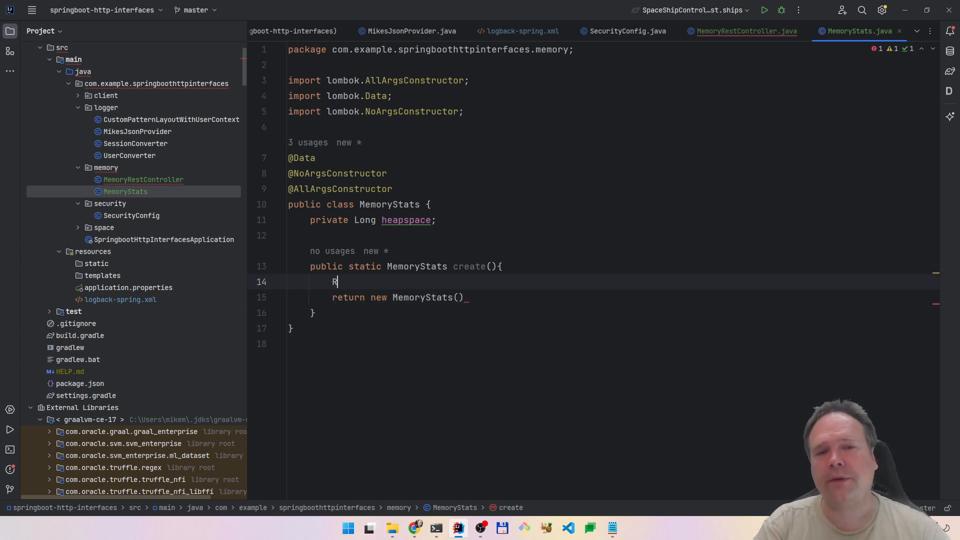
pyautogui.write('untime')
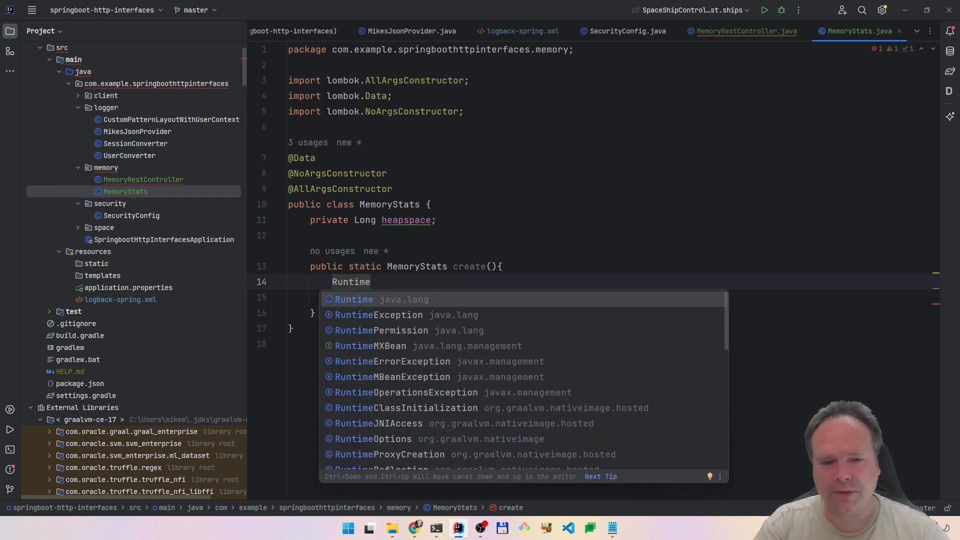
pyautogui.write('.getRuntime(')
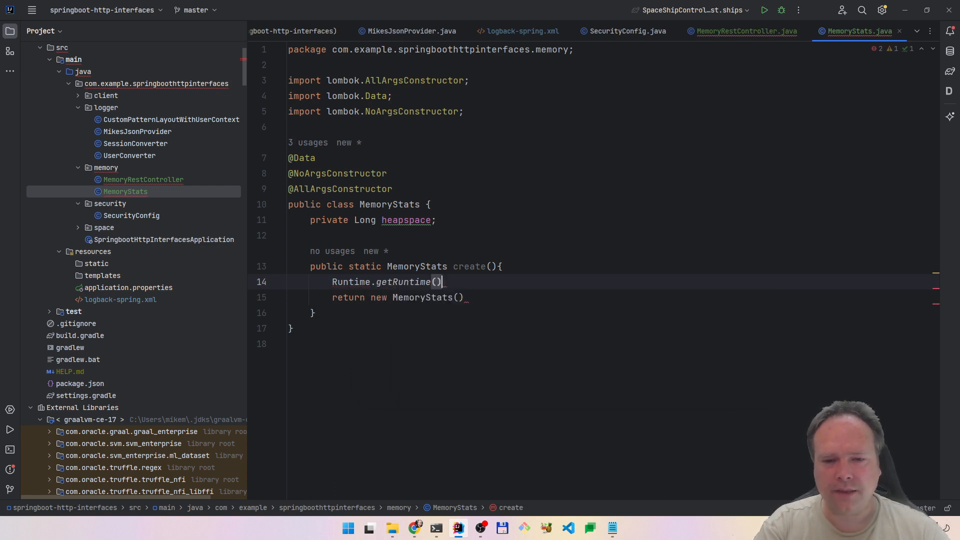
pyautogui.write('.')
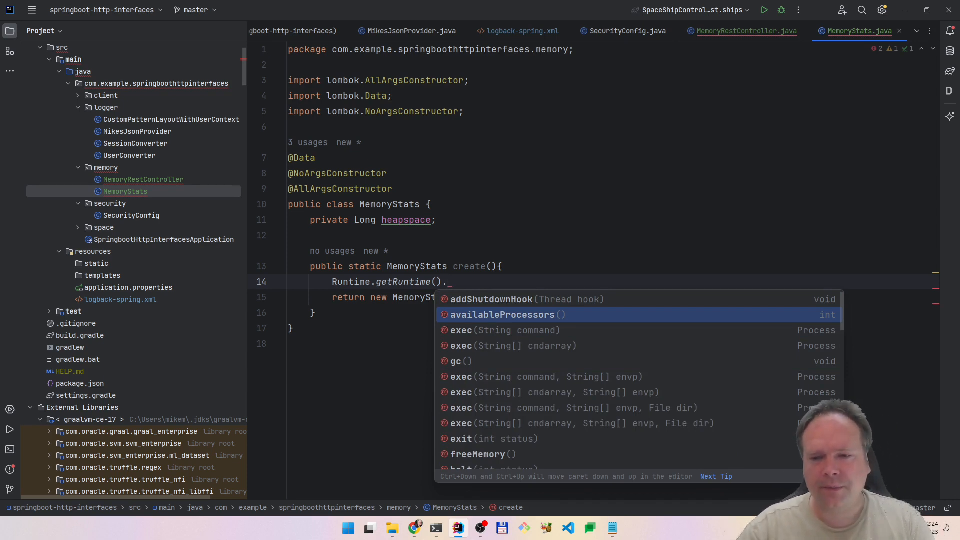
pyautogui.press('Down')
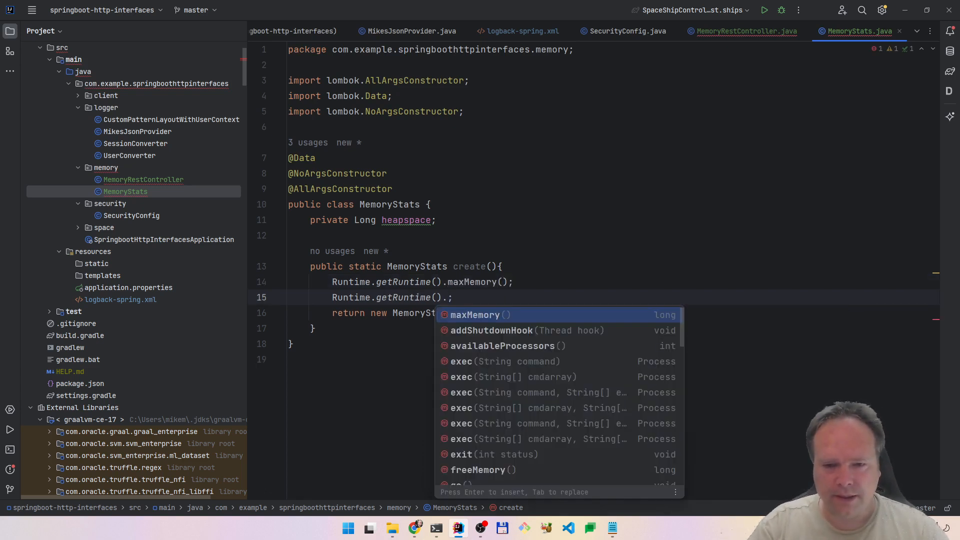
pyautogui.write('mory(')
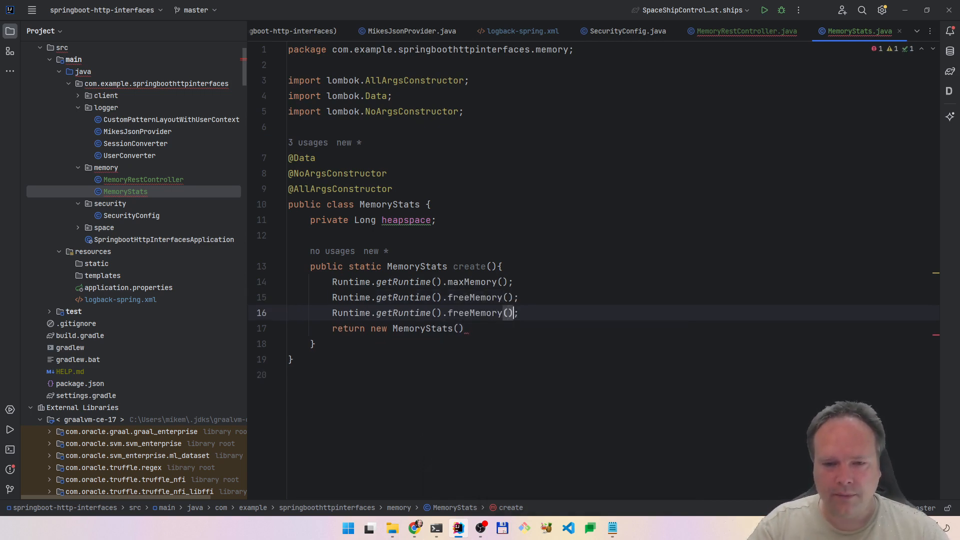
pyautogui.write('tot')
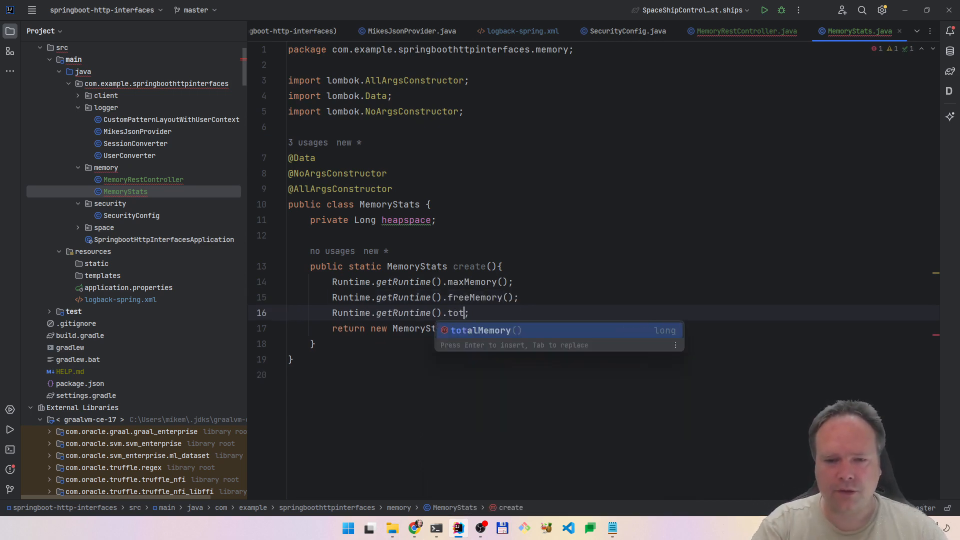
pyautogui.press('Enter')
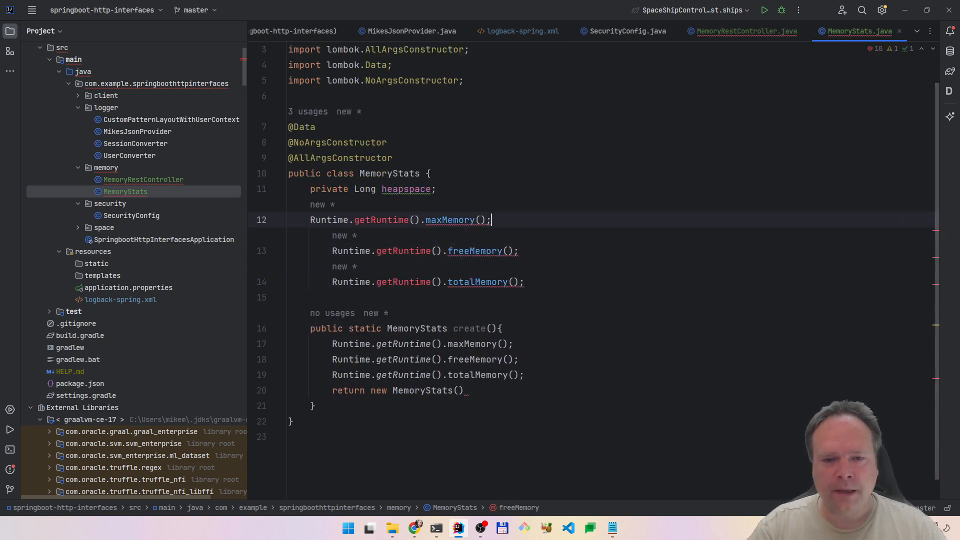
# - Name the fields maxMemory, freeMemory, totalMemory and add an Integer processors field from availableProcessors
pyautogui.write('ma')
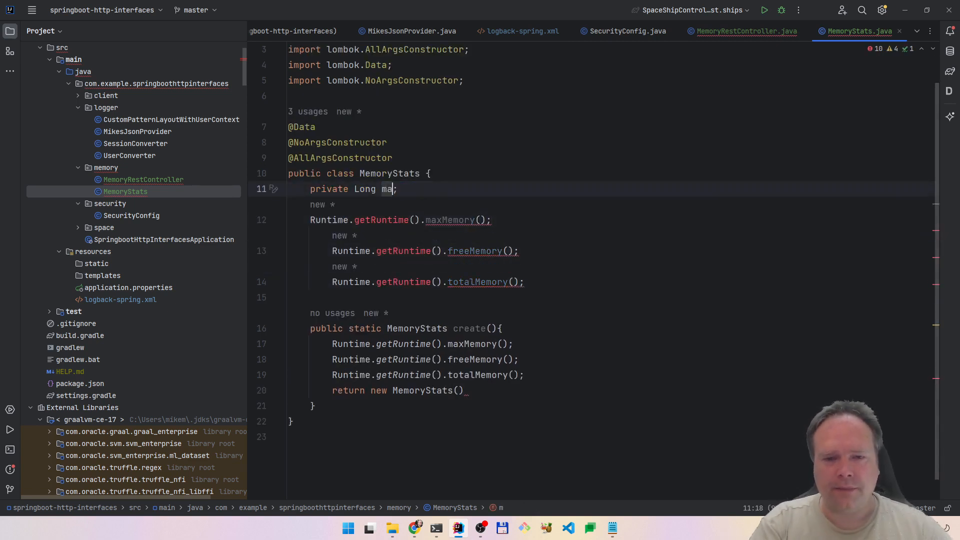
pyautogui.write('xMemory')
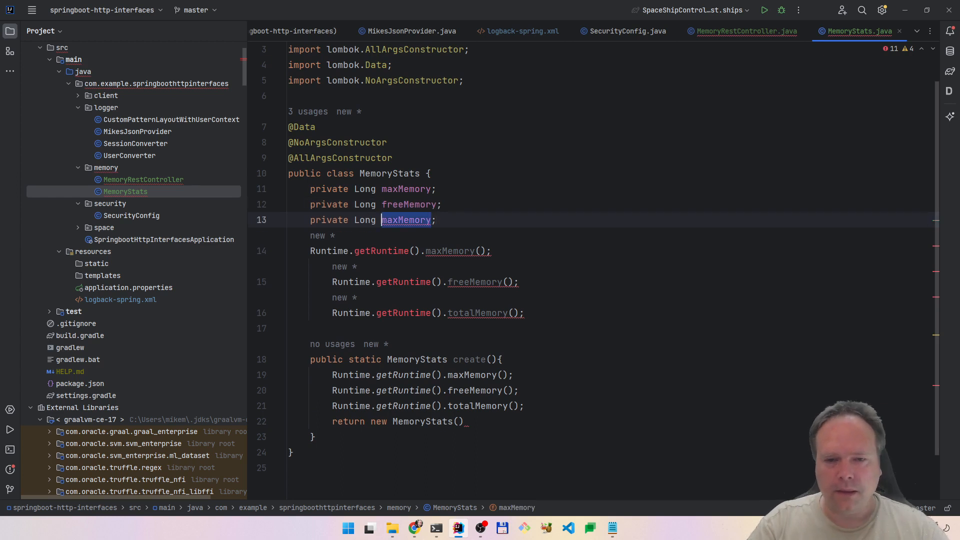
pyautogui.write('totalMe')
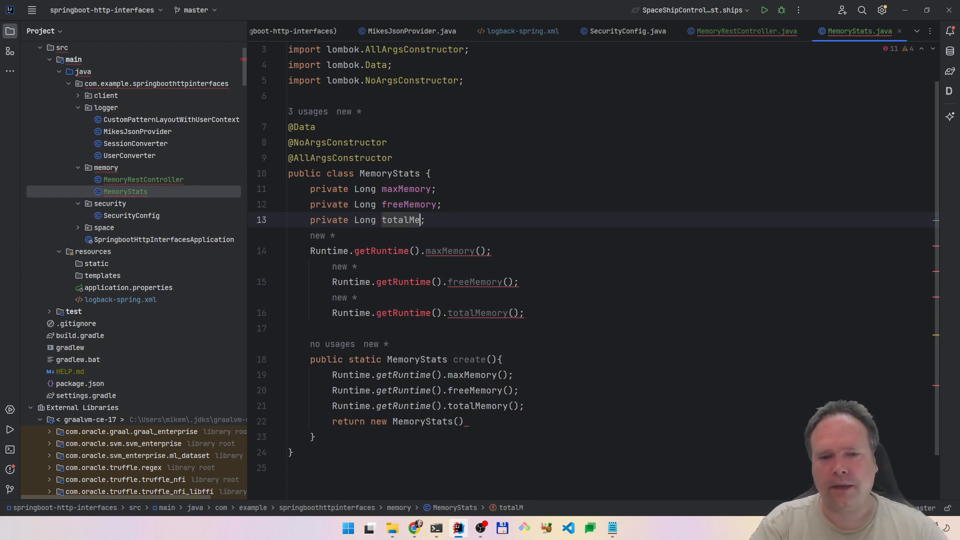
pyautogui.write('mory')
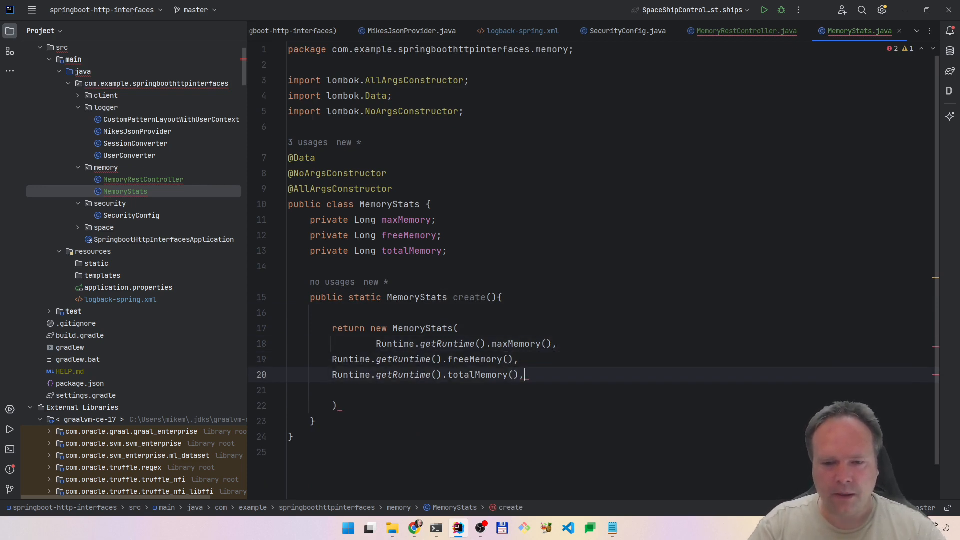
pyautogui.press('Enter')
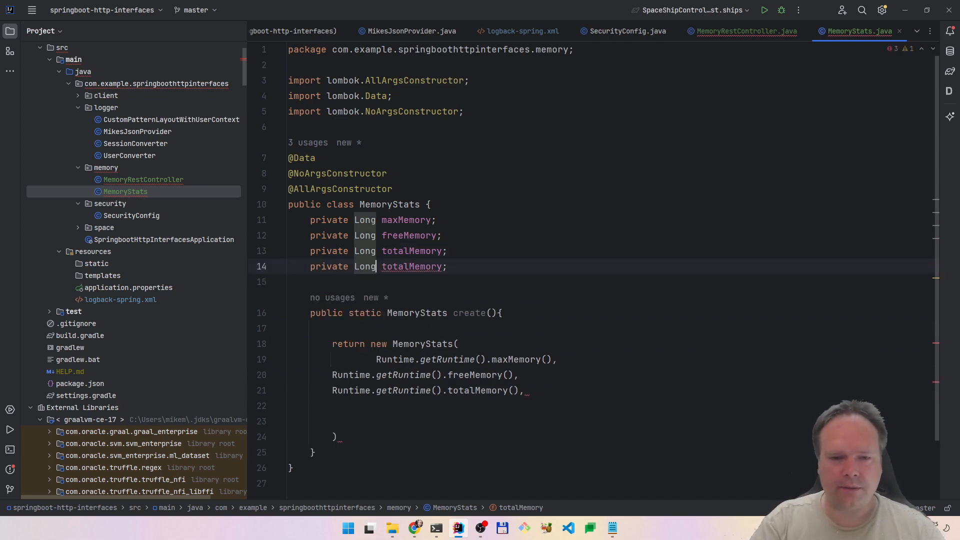
pyautogui.write('Integer ;')
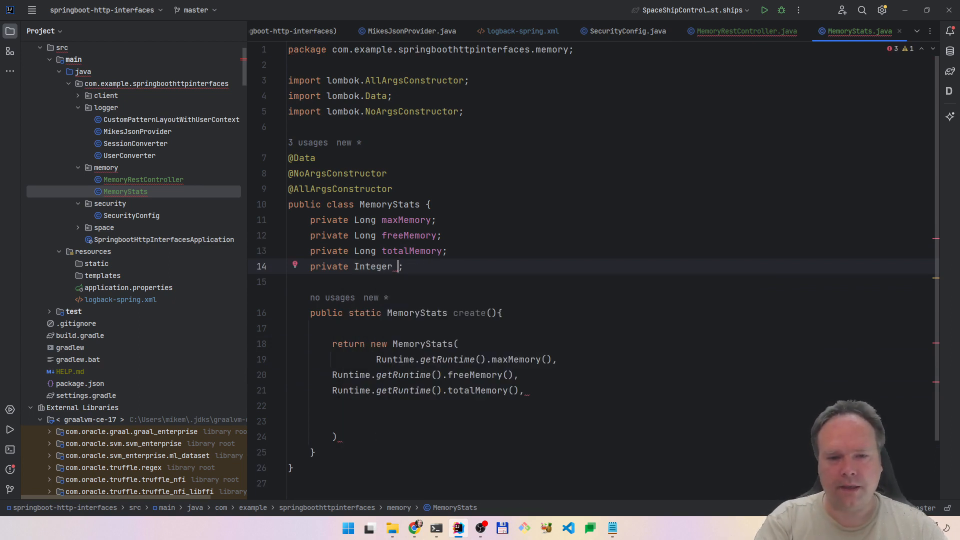
pyautogui.write('processors')
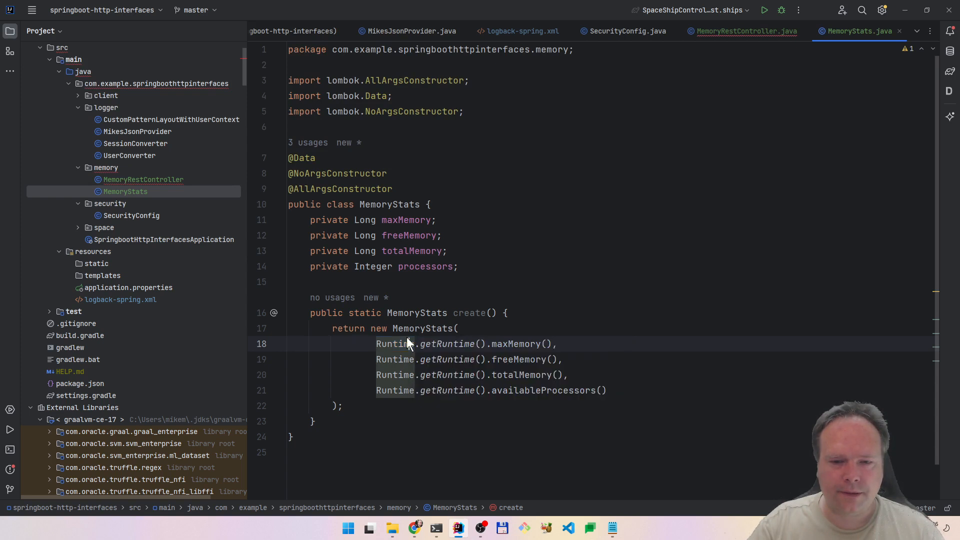
pyautogui.moveTo(238, 170)
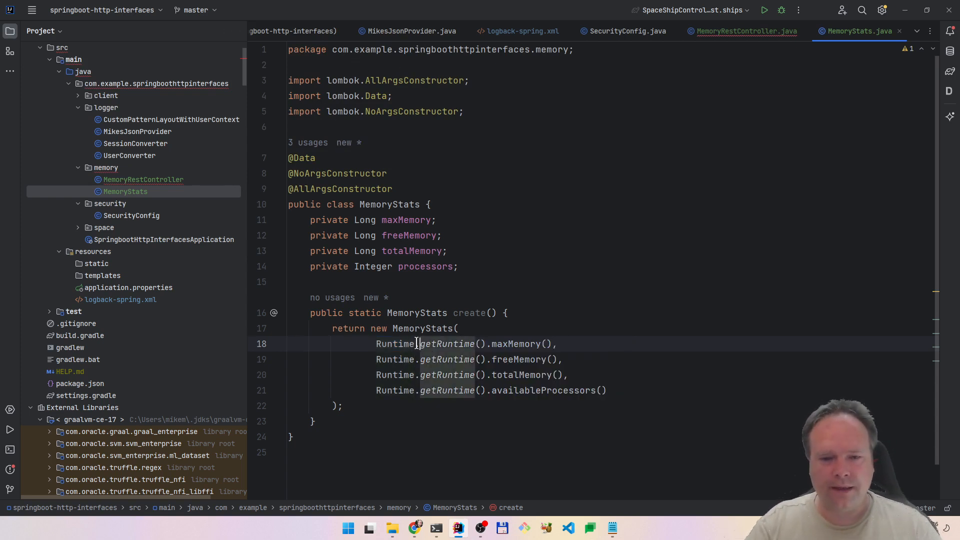
pyautogui.click(415, 343)
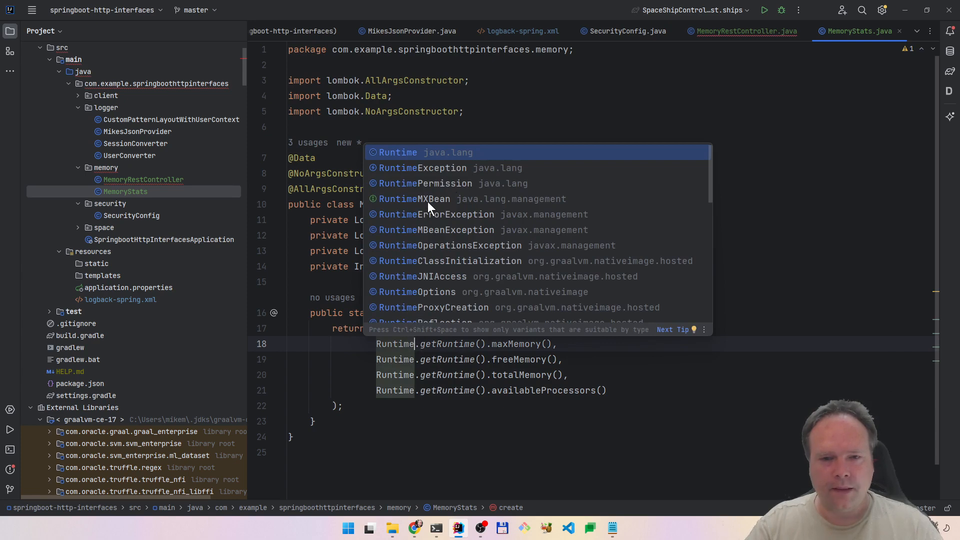
pyautogui.press('Escape')
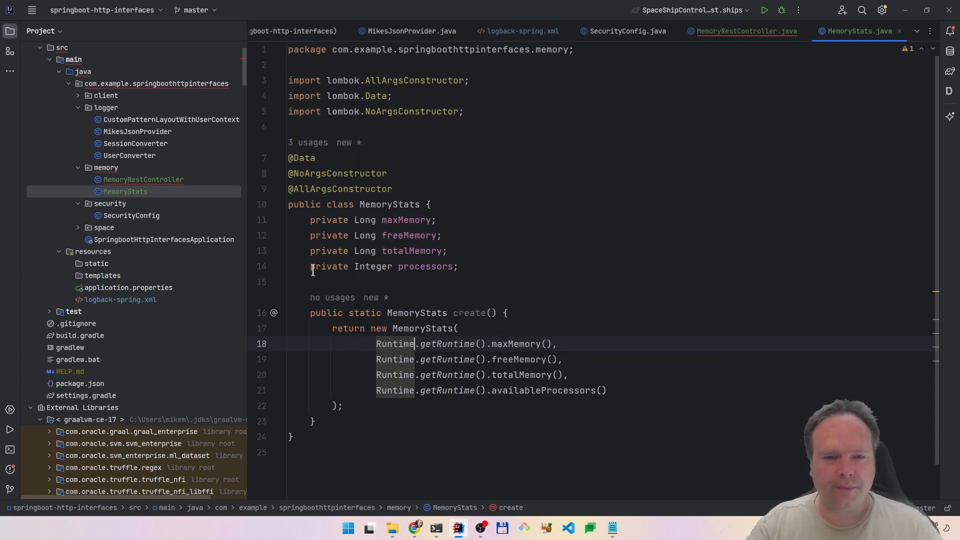
pyautogui.click(745, 31)
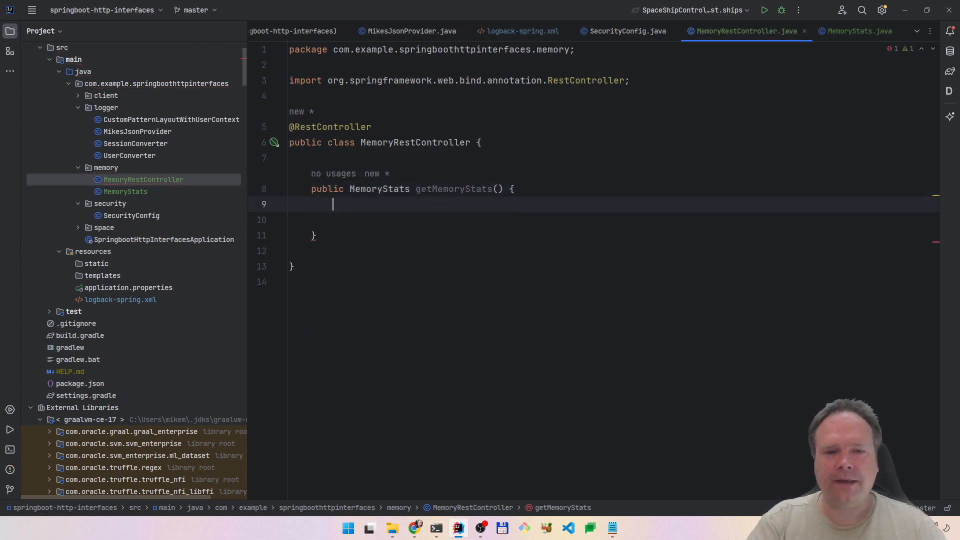
pyautogui.write('return MemoryStats.create();')
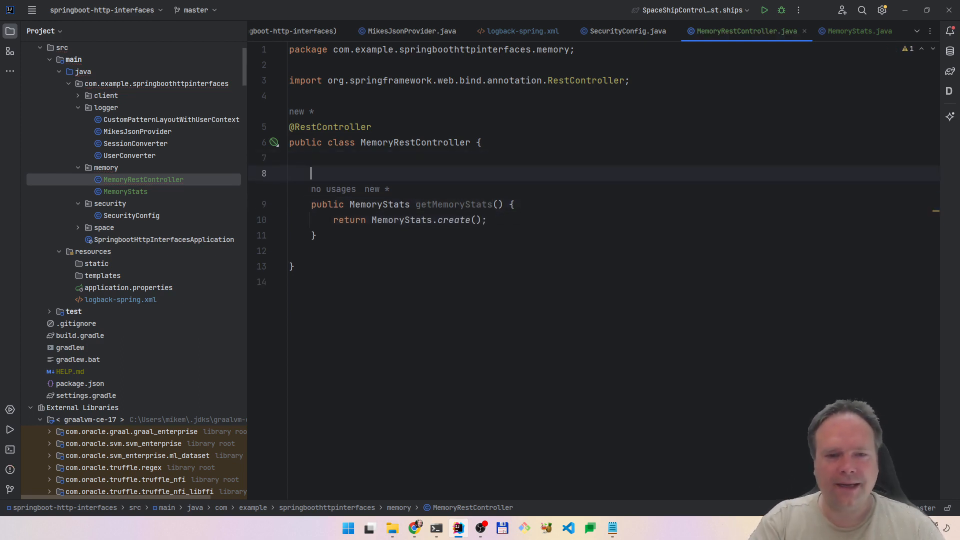
pyautogui.write('@Ge')
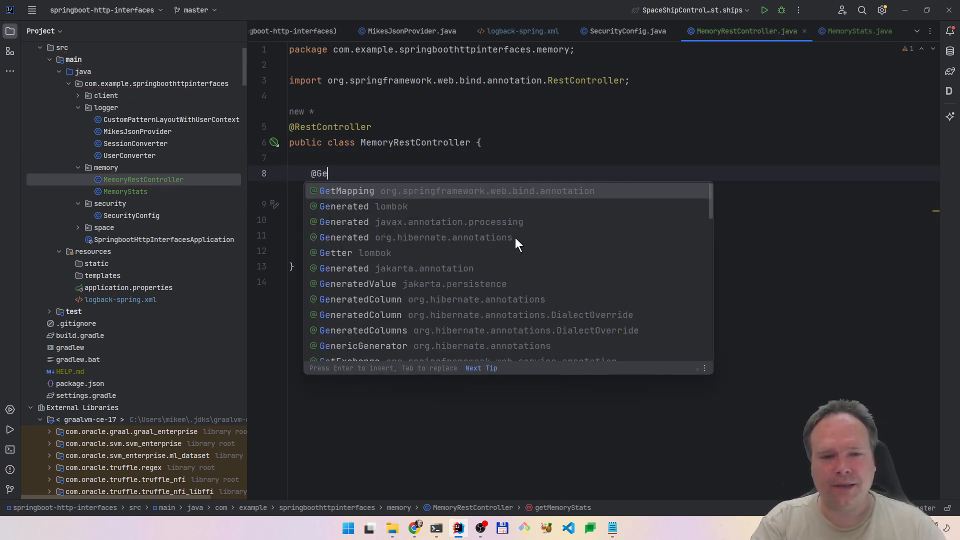
pyautogui.press('Enter')
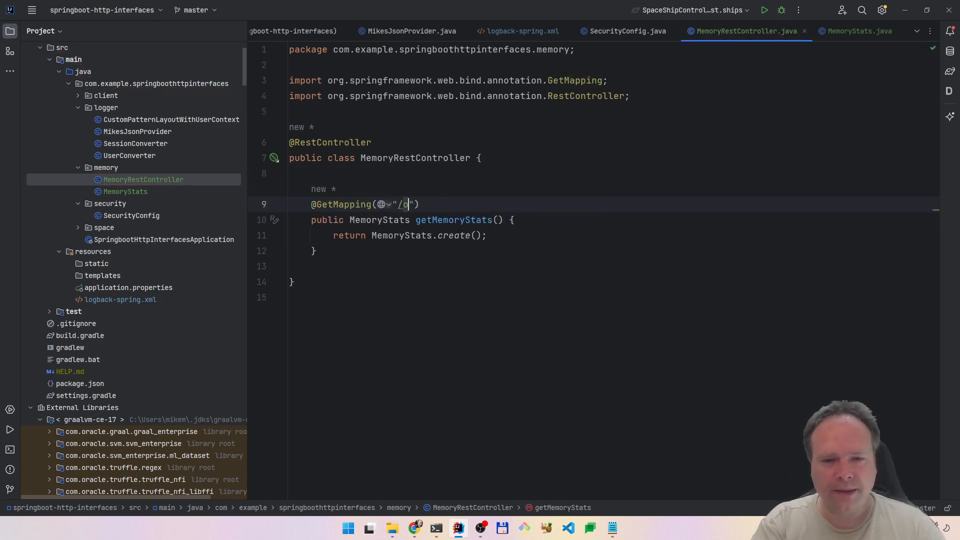
pyautogui.write('ther')
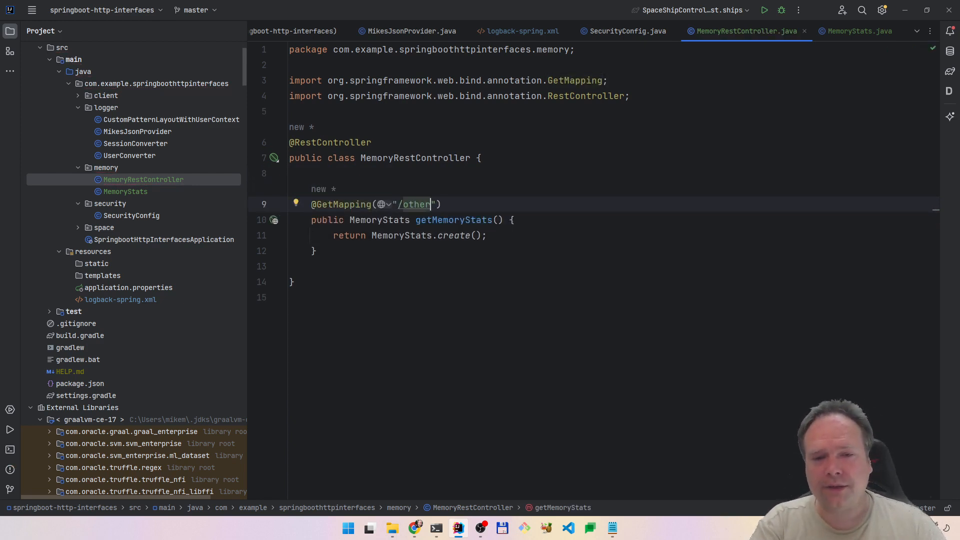
pyautogui.write('/')
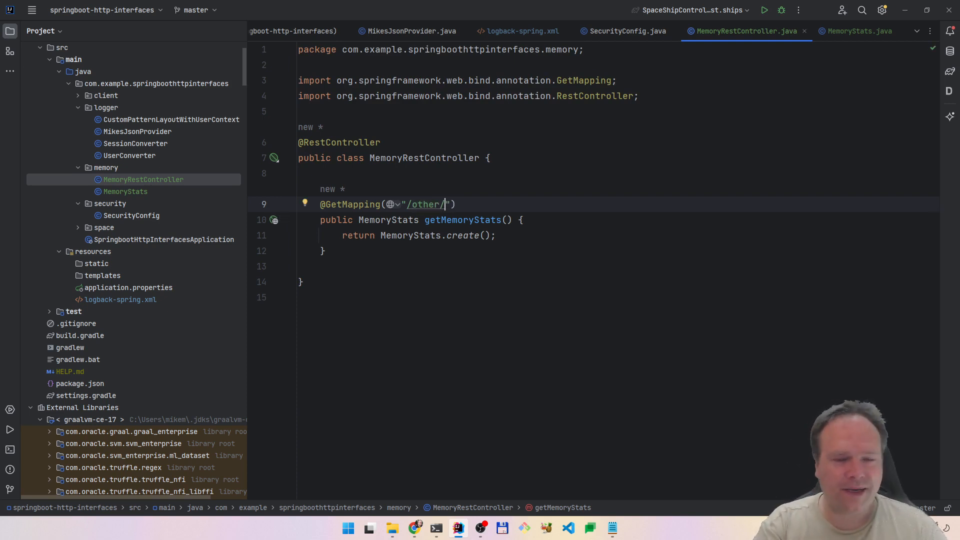
pyautogui.write('memory')
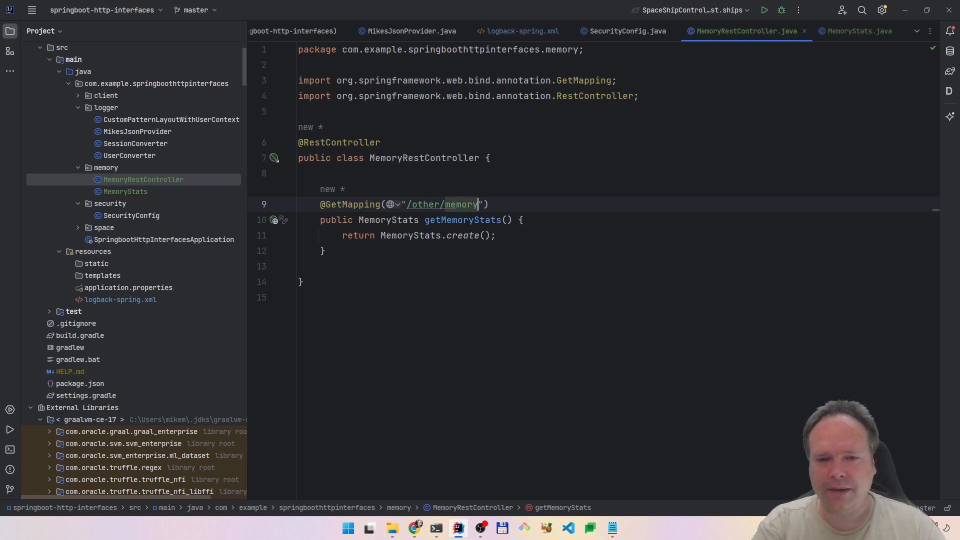
pyautogui.write('/u')
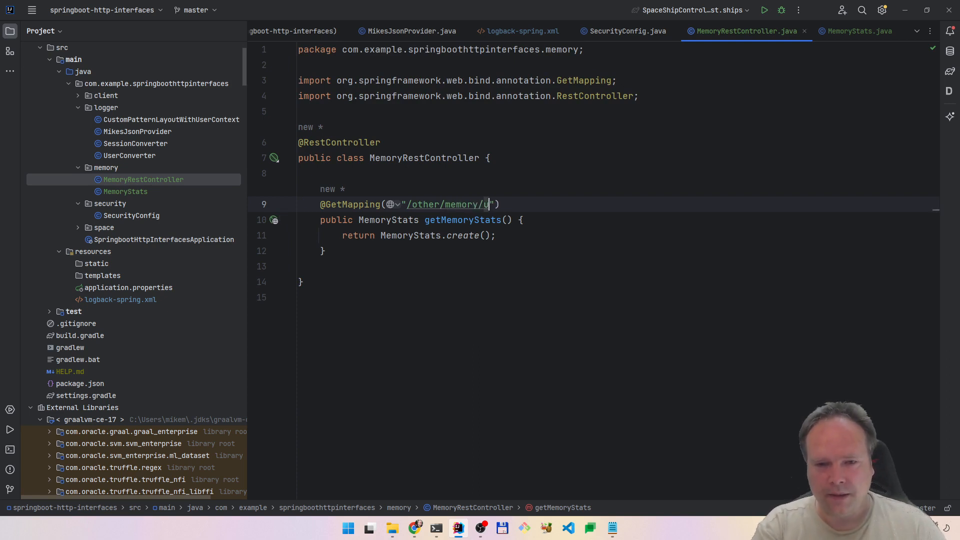
pyautogui.press('Backspace')
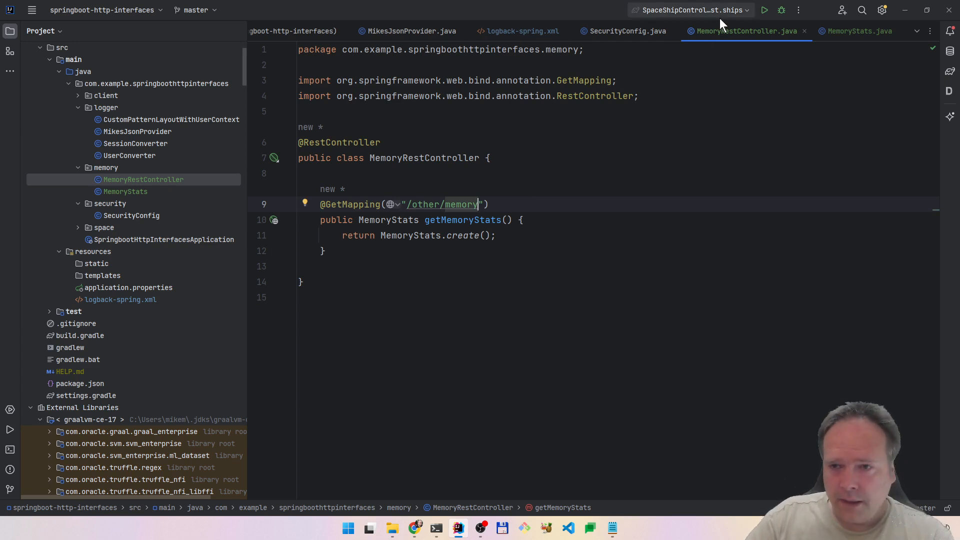
# - Run SpringbootHttpInterfacesApplication from All Configurations so Tomcat starts on 8080
pyautogui.click(690, 10)
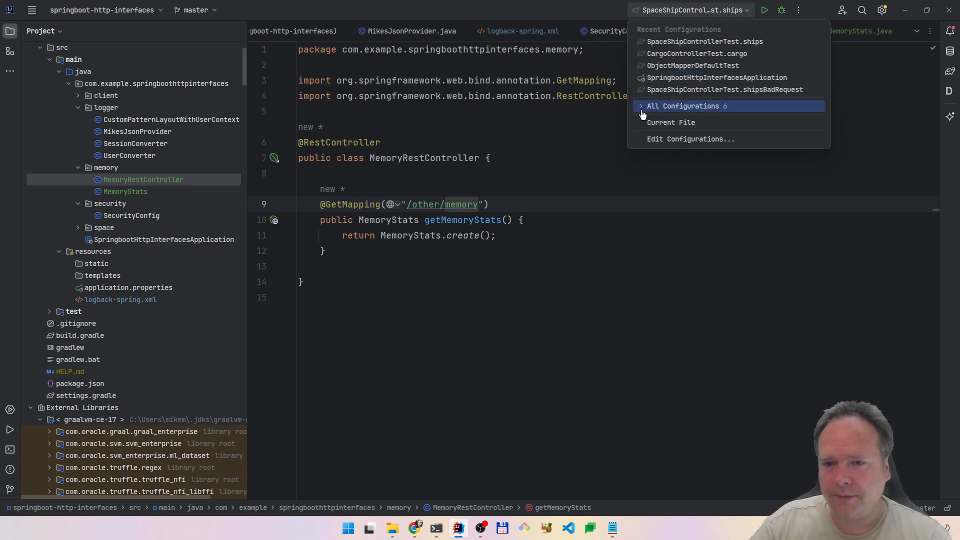
pyautogui.click(683, 106)
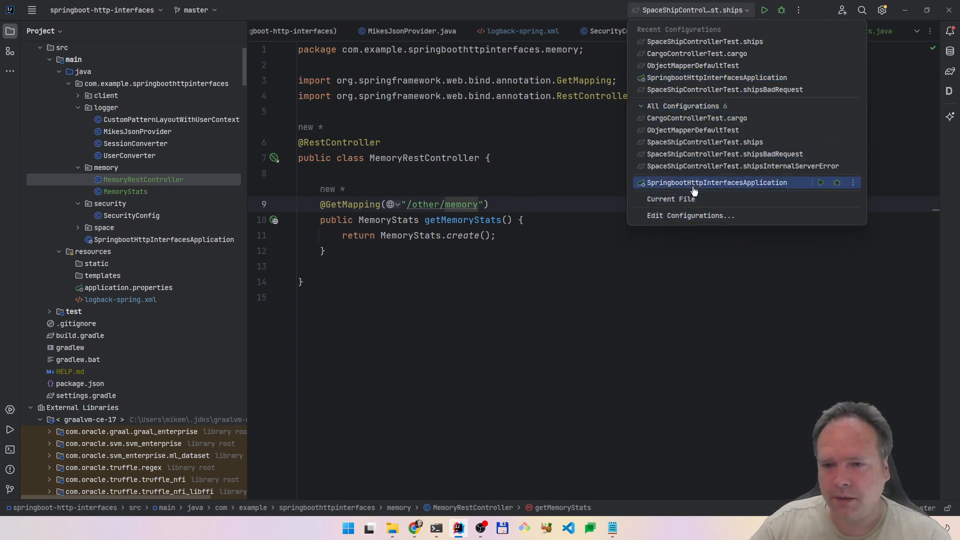
pyautogui.click(716, 182)
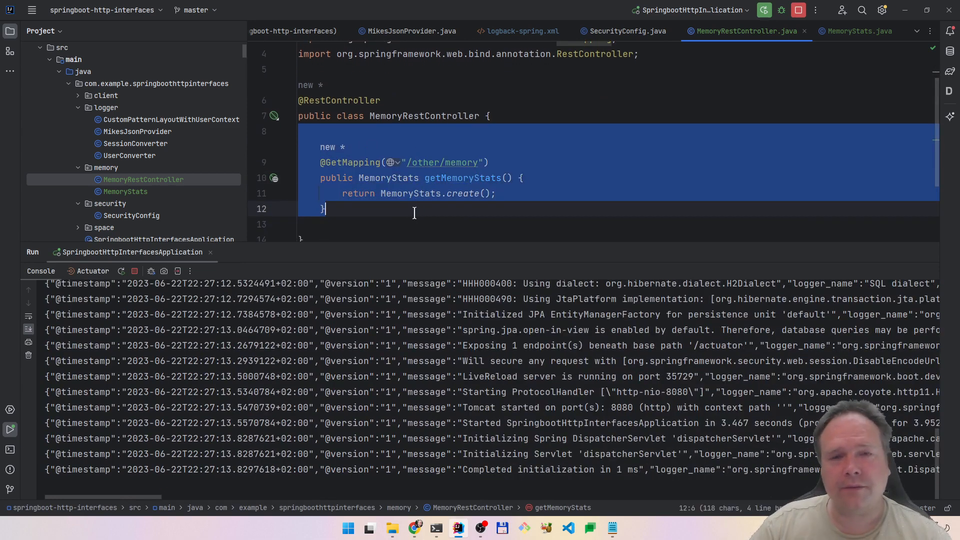
pyautogui.moveTo(465, 193)
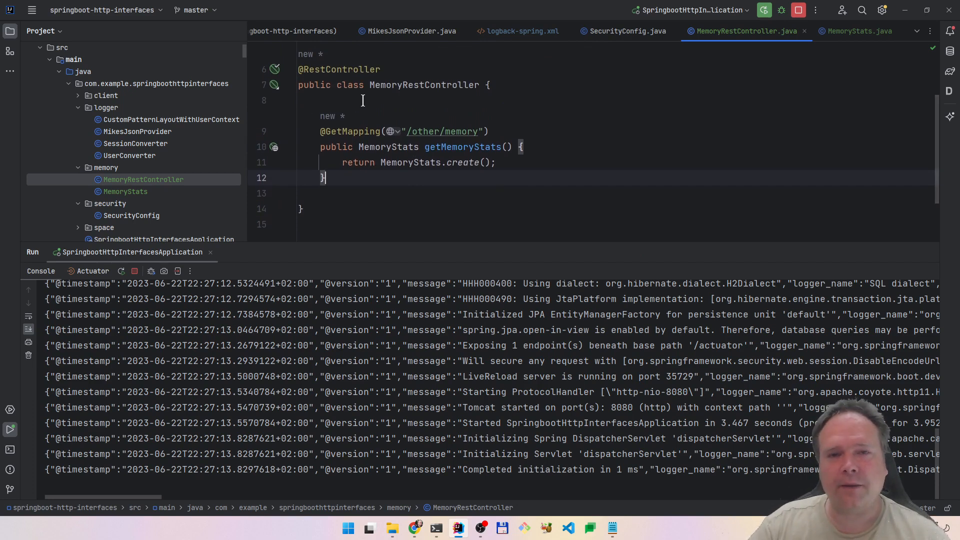
pyautogui.moveTo(434, 77)
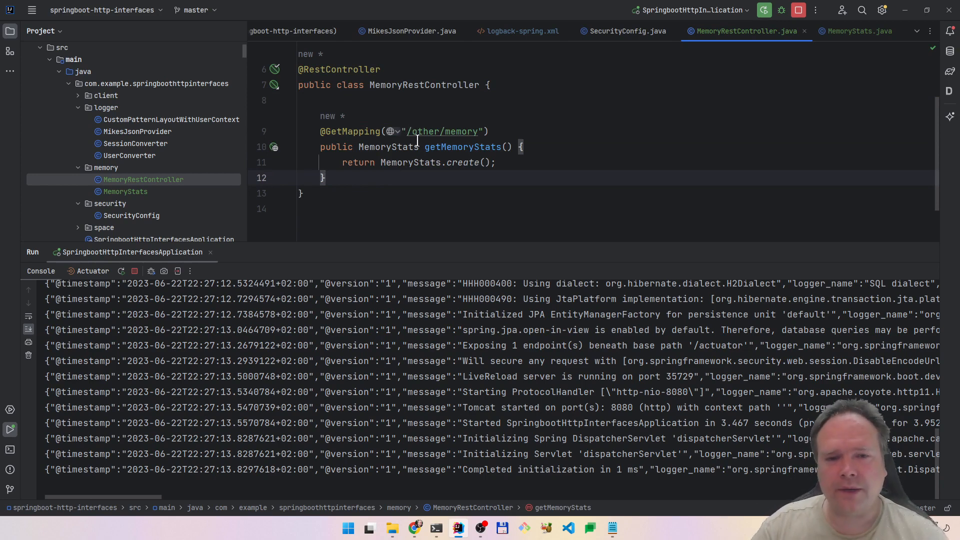
pyautogui.moveTo(483, 527)
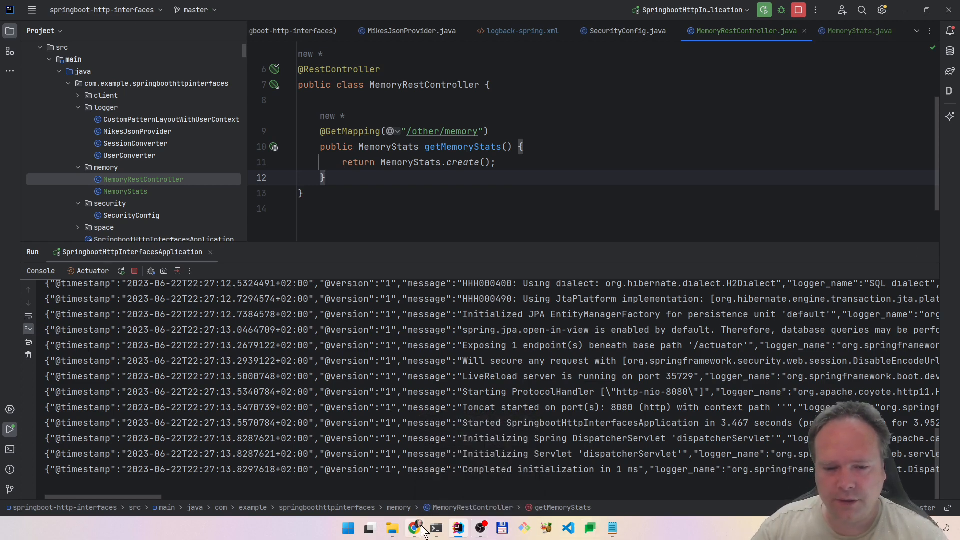
pyautogui.click(414, 528)
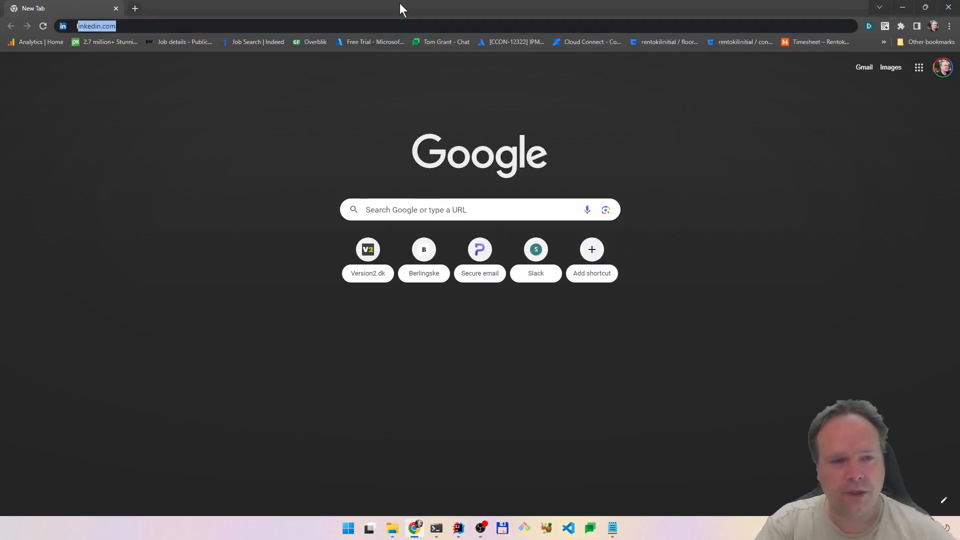
pyautogui.write('localhost:8080/other/cargo')
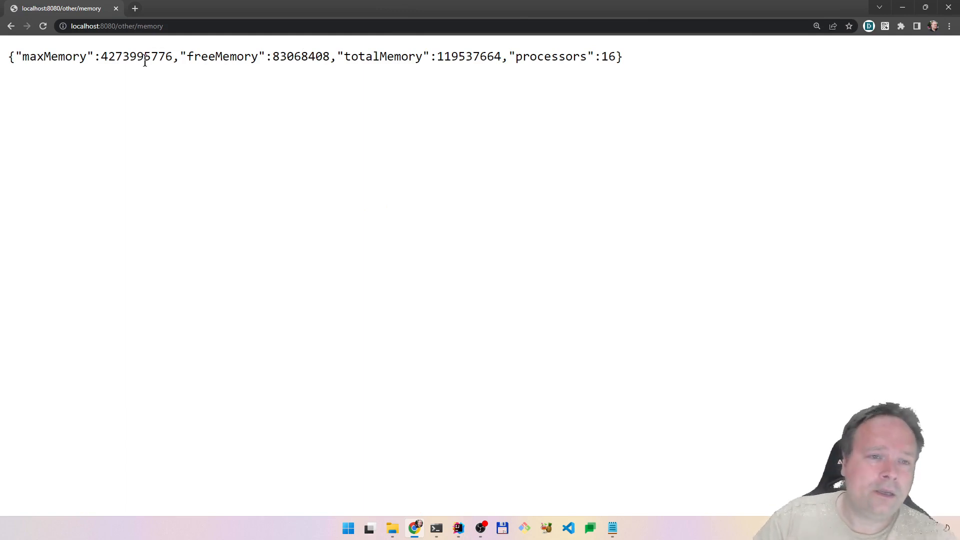
pyautogui.doubleClick(136, 56)
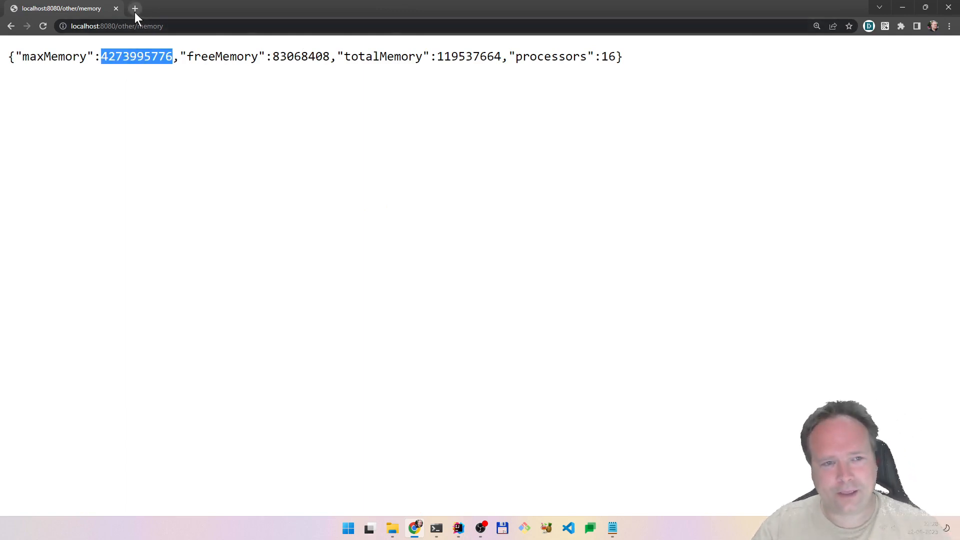
pyautogui.moveTo(135, 15)
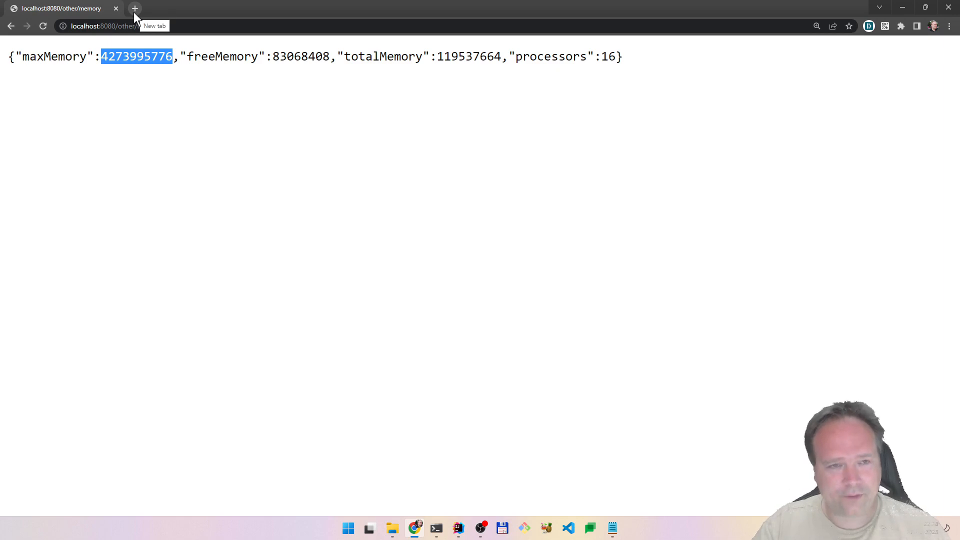
pyautogui.moveTo(163, 26)
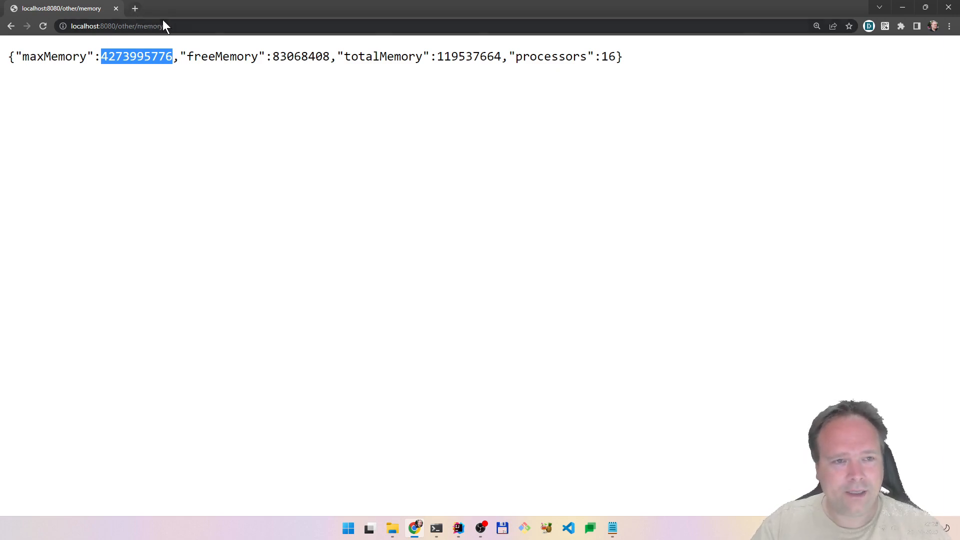
# - Search a byte-to-megabyte converter in a new tab for the Runtime memory values
pyautogui.click(135, 8)
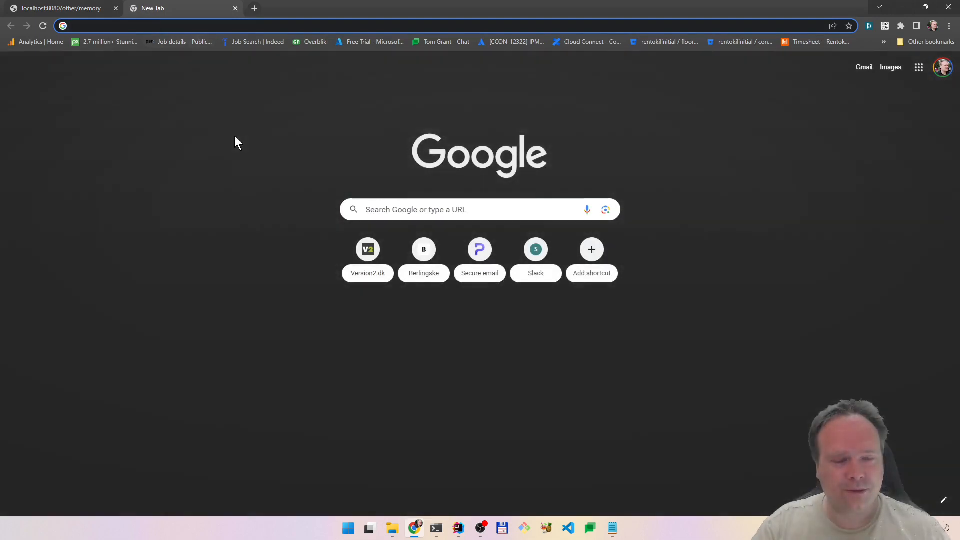
pyautogui.write('convert Runtime.getRuntime().maxMemory();Runtime.getRuntime().freeMemory();Runtime.getRuntime().totalMemory();')
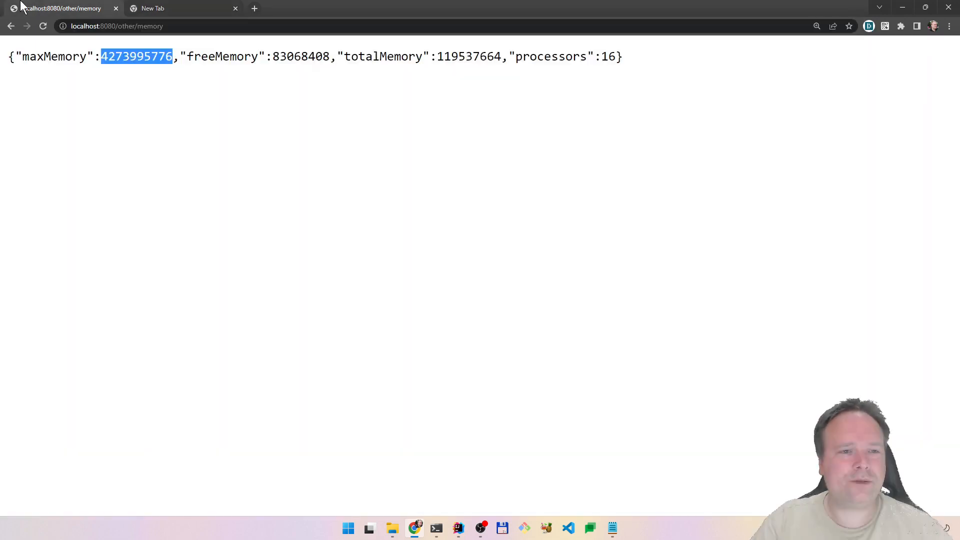
pyautogui.write('convert 4273995776 bytes into megabytes')
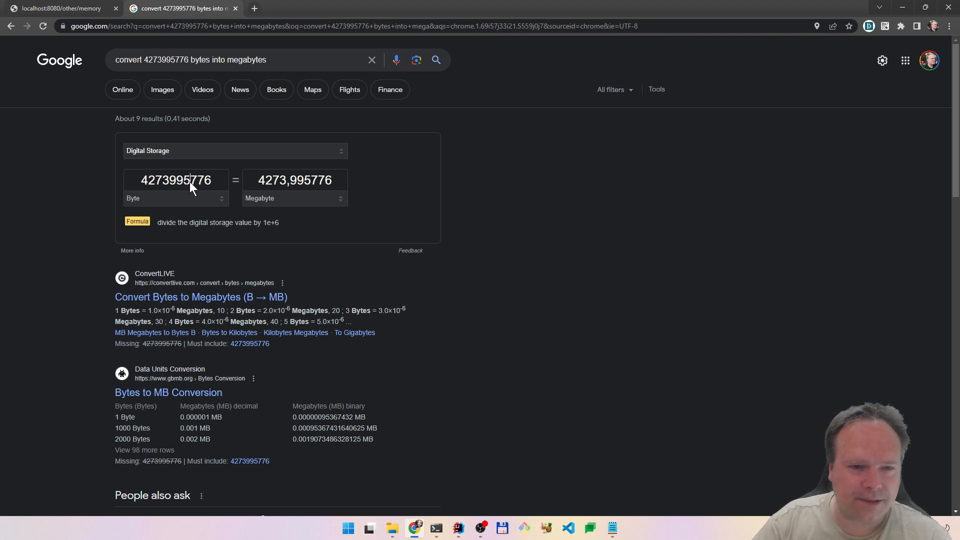
pyautogui.doubleClick(178, 180)
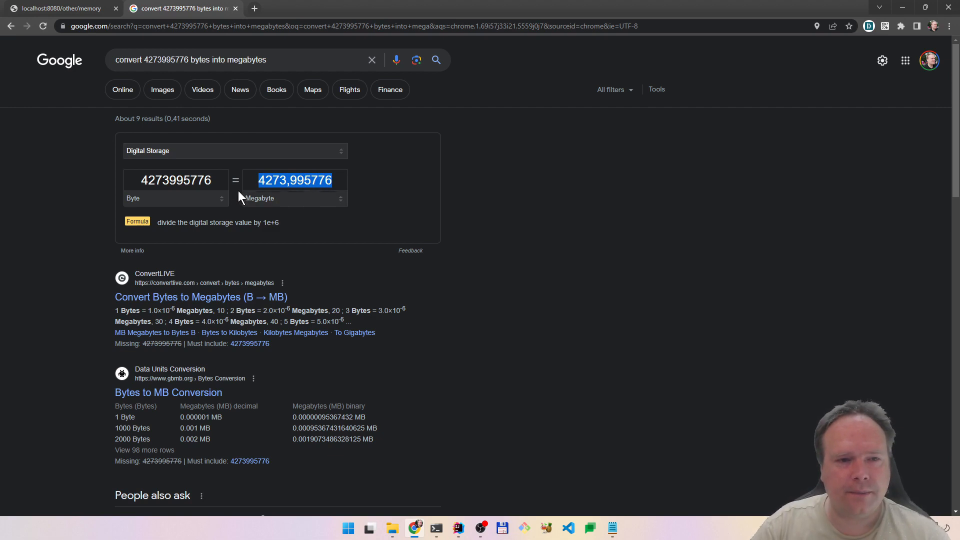
# - Copy the maxMemory and freeMemory numbers from the JSON into the converter
pyautogui.click(61, 8)
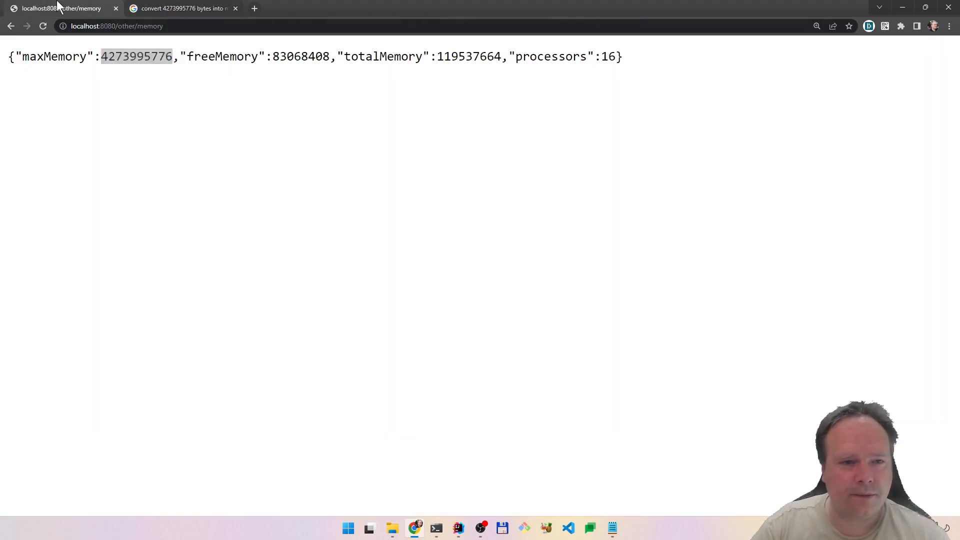
pyautogui.doubleClick(137, 56)
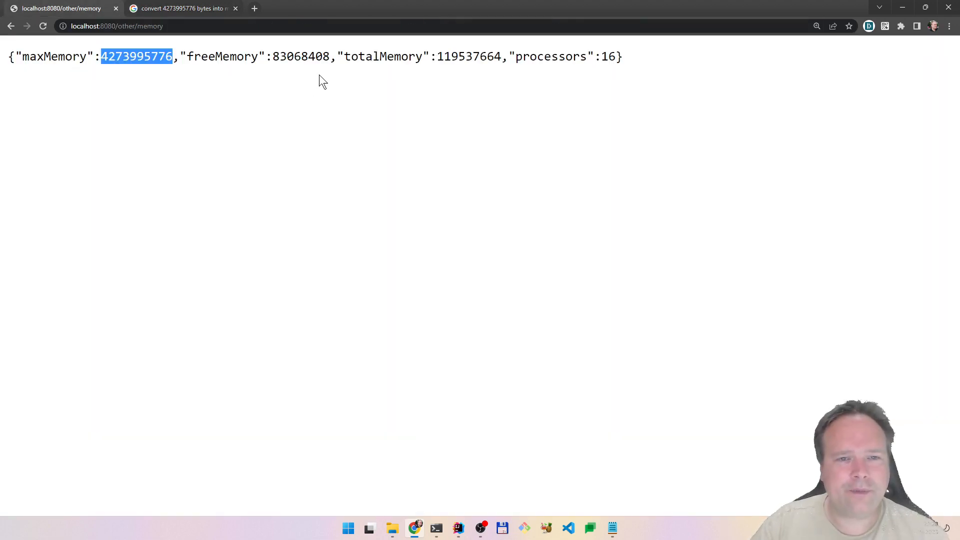
pyautogui.doubleClick(300, 56)
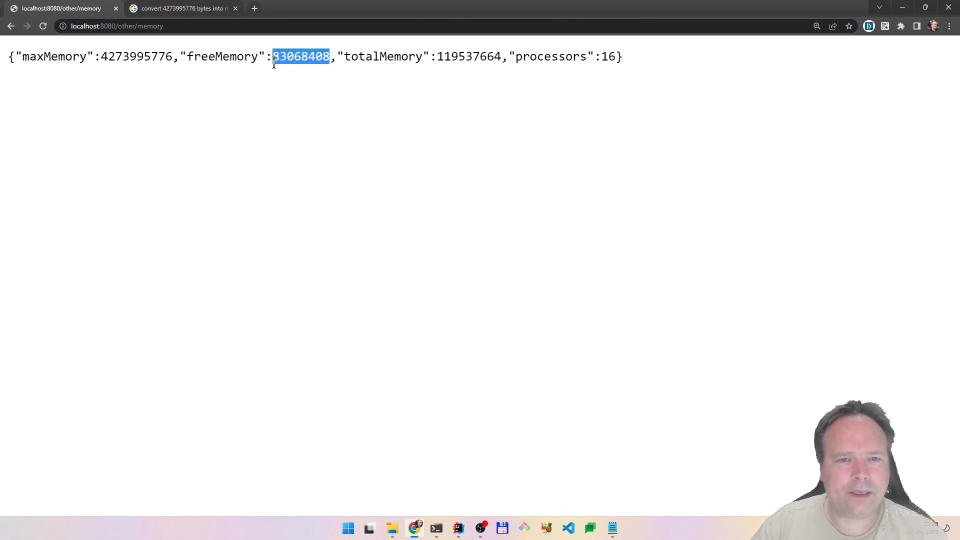
pyautogui.rightClick(300, 56)
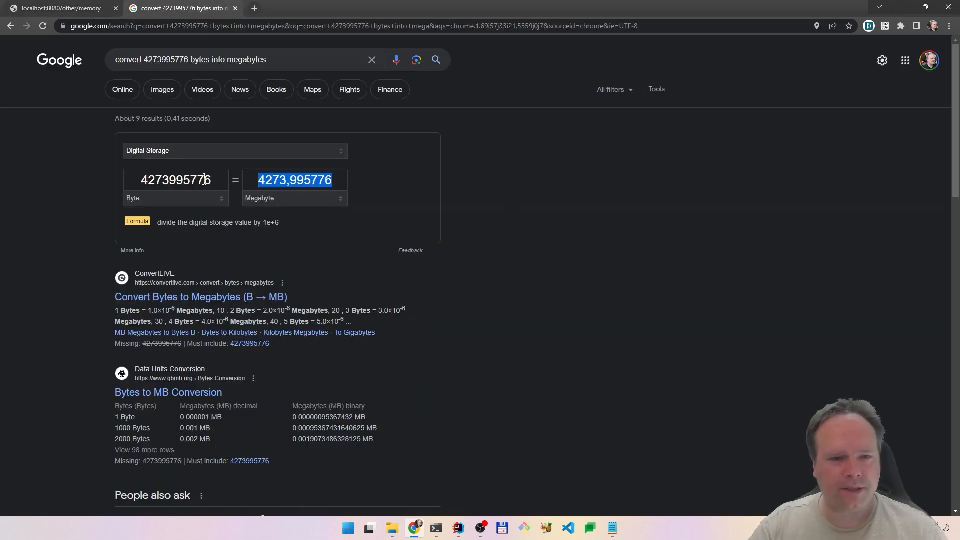
pyautogui.write('42830684087399')
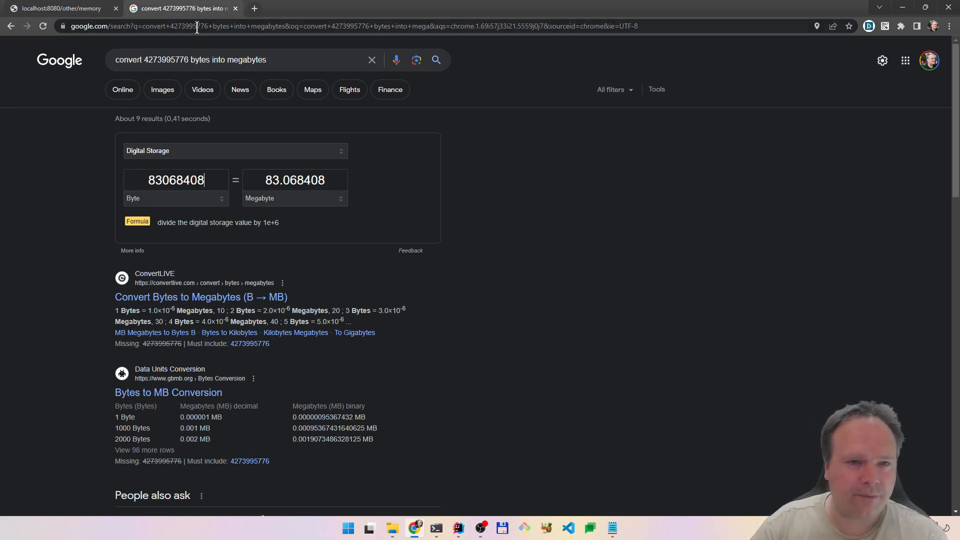
pyautogui.click(58, 8)
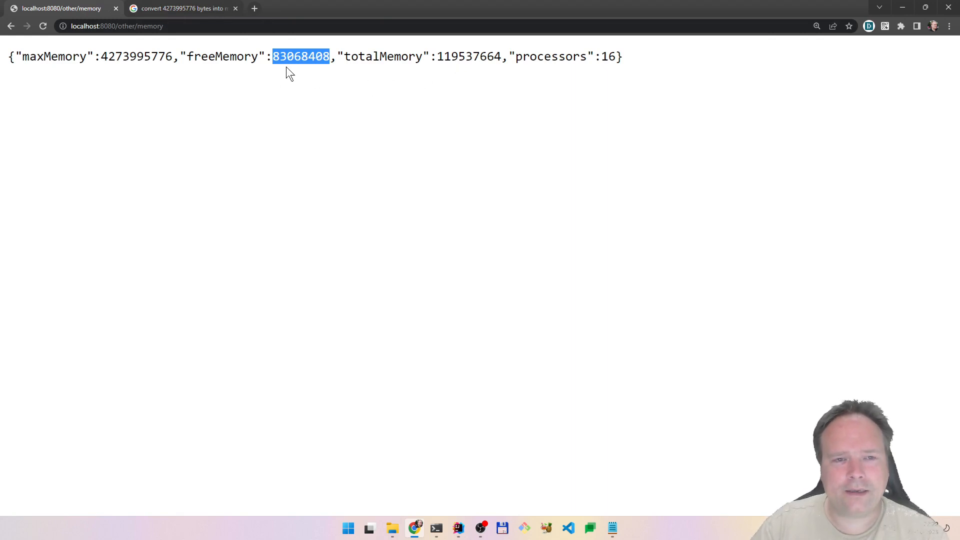
# - Check the totalMemory value and return to MemoryRestController in IntelliJ
pyautogui.doubleClick(469, 56)
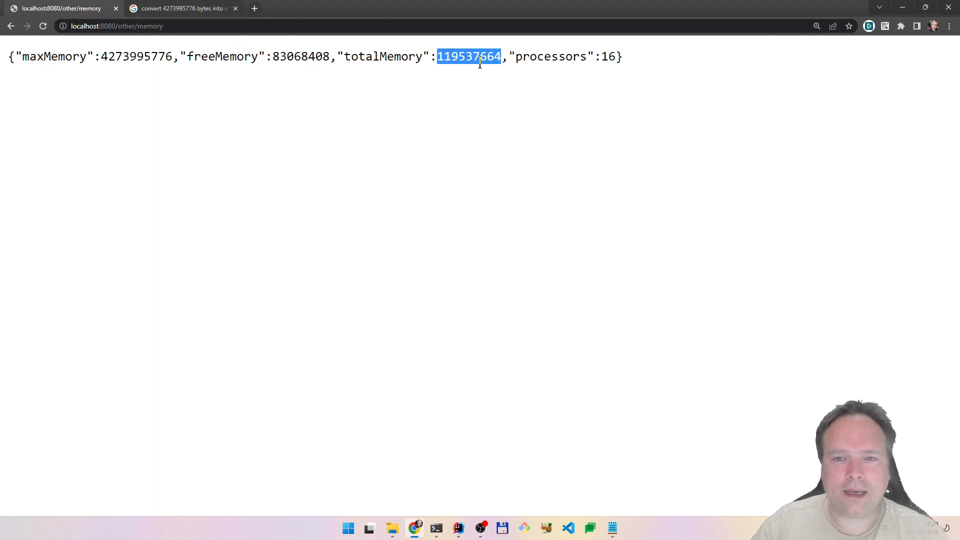
pyautogui.moveTo(437, 143)
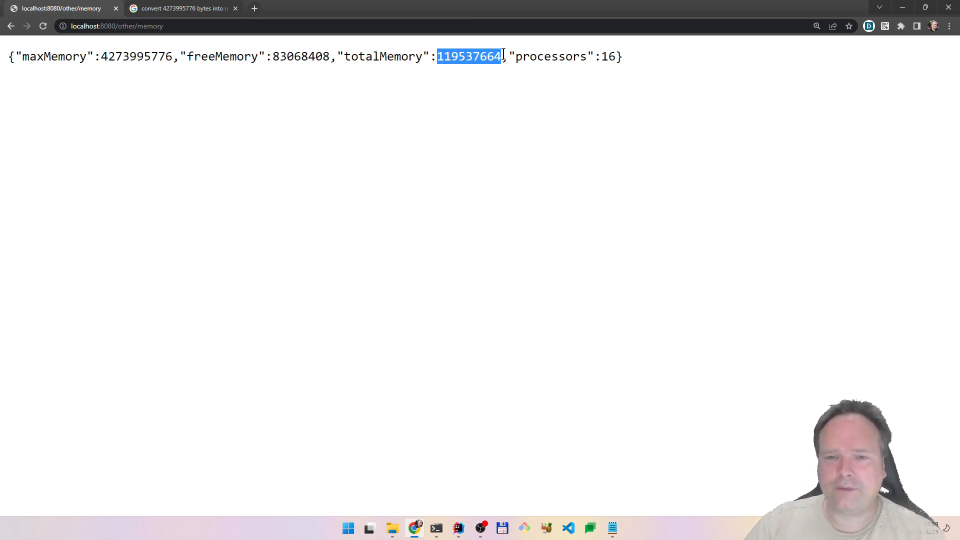
pyautogui.click(638, 61)
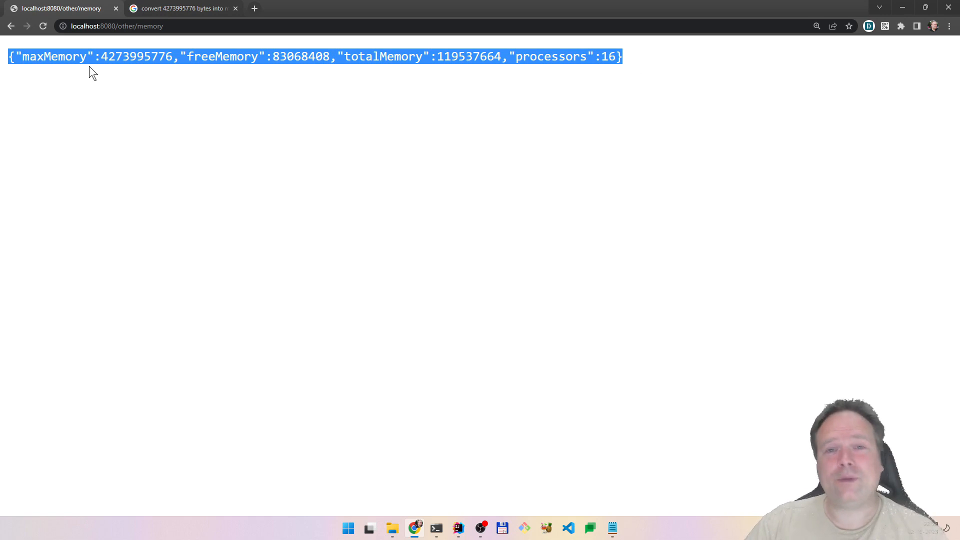
pyautogui.click(165, 56)
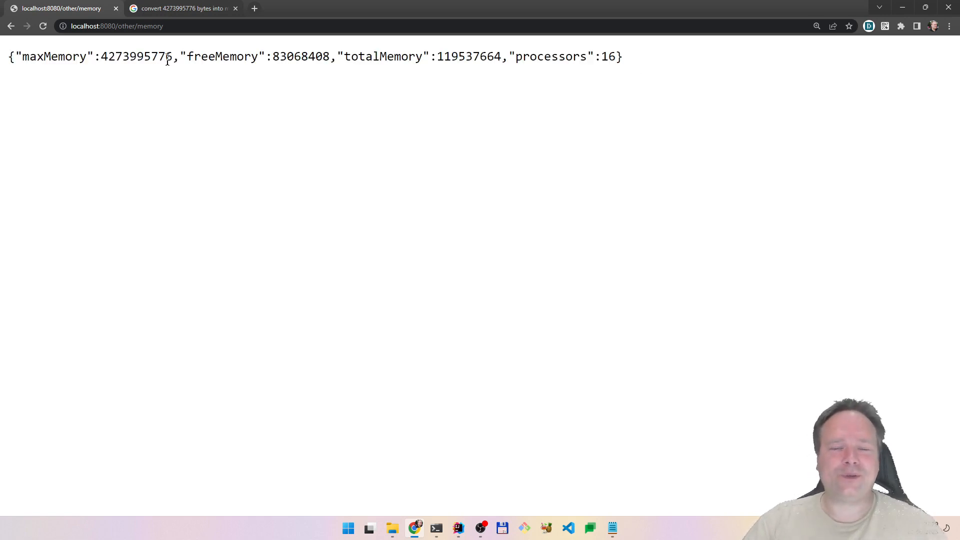
pyautogui.moveTo(437, 110)
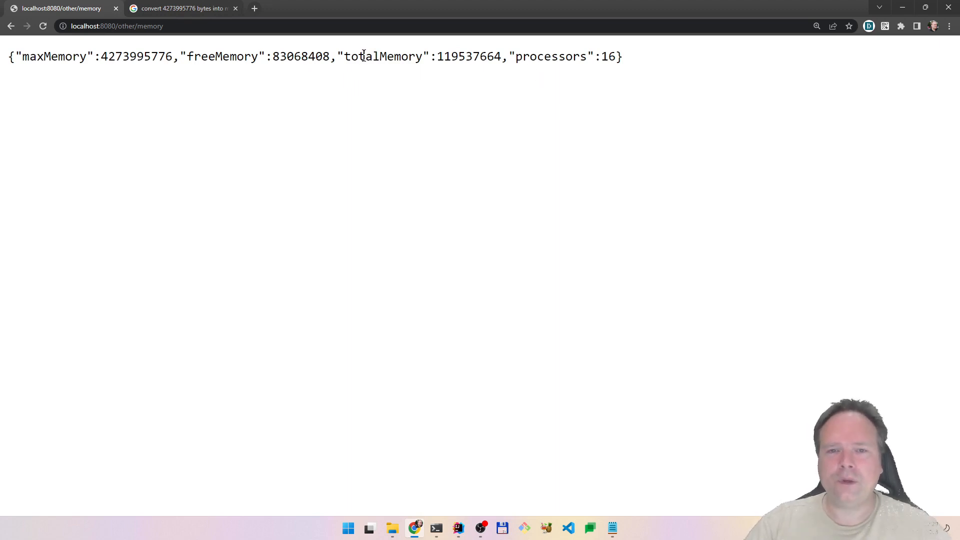
pyautogui.doubleClick(381, 56)
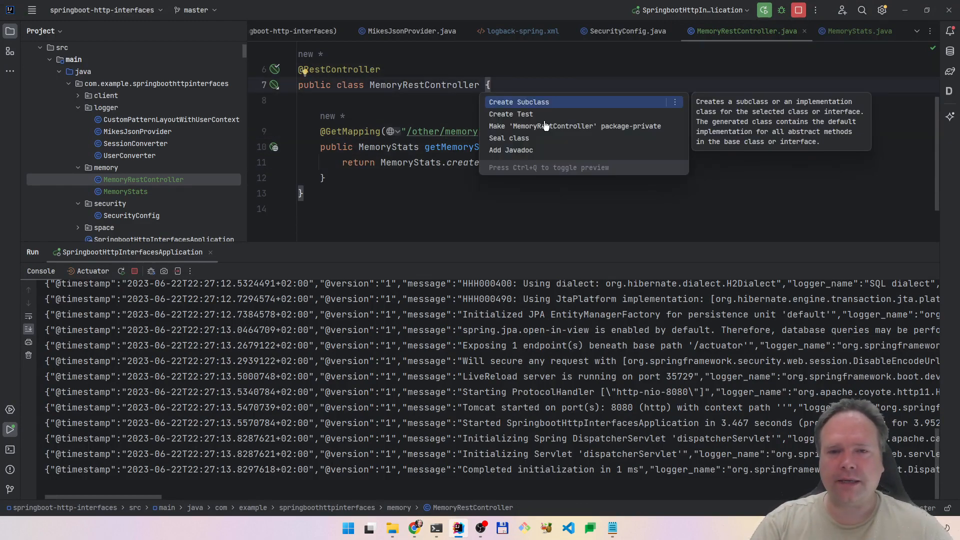
# - Generate MemoryRestControllerTest including the getMemoryStats method
pyautogui.click(510, 114)
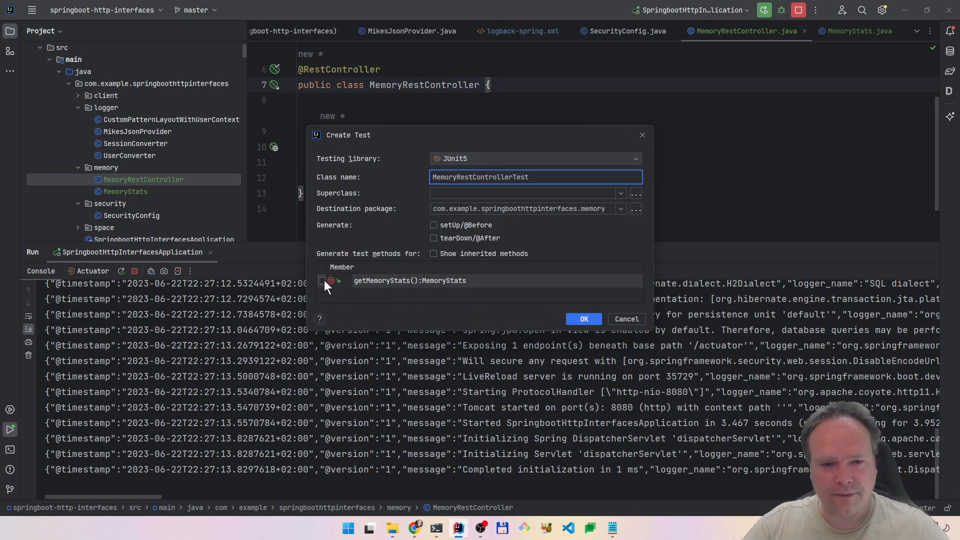
pyautogui.click(321, 281)
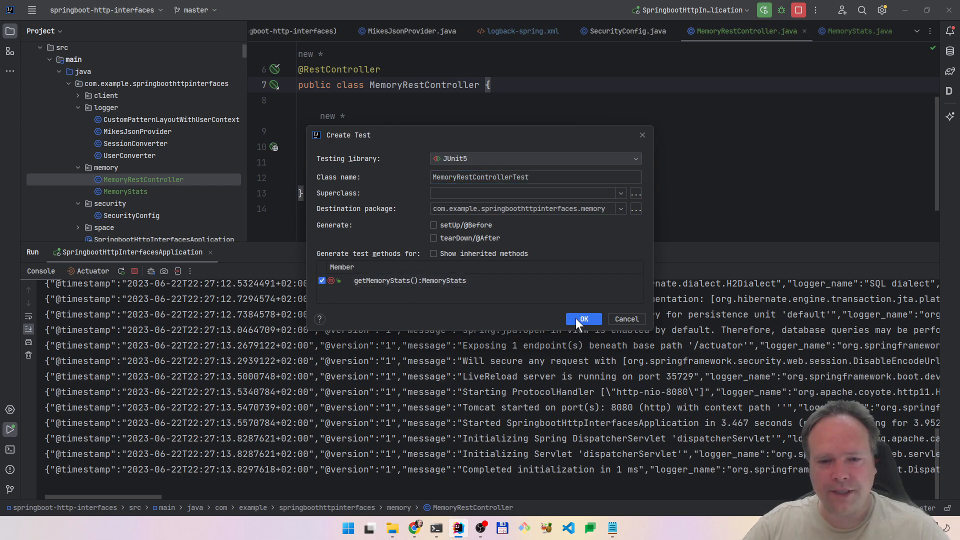
pyautogui.click(583, 320)
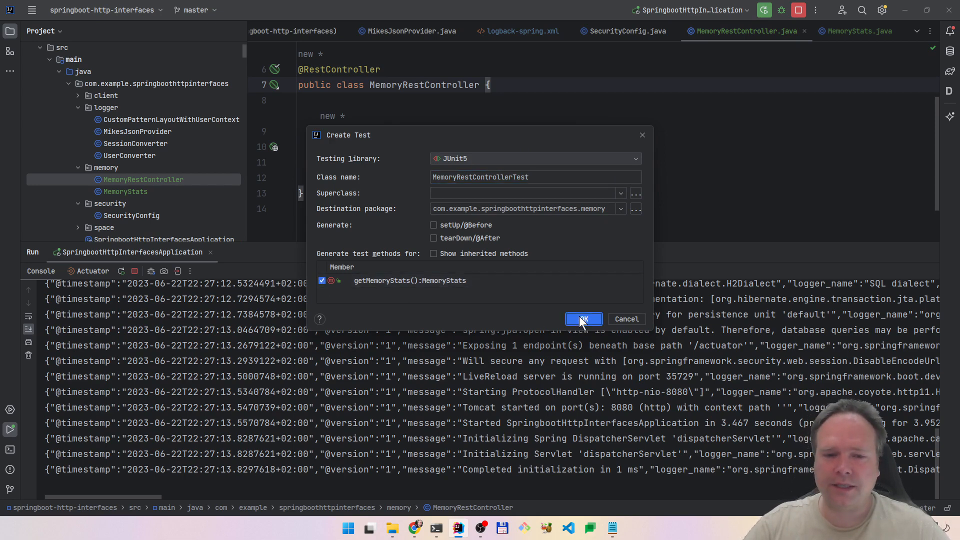
pyautogui.click(582, 318)
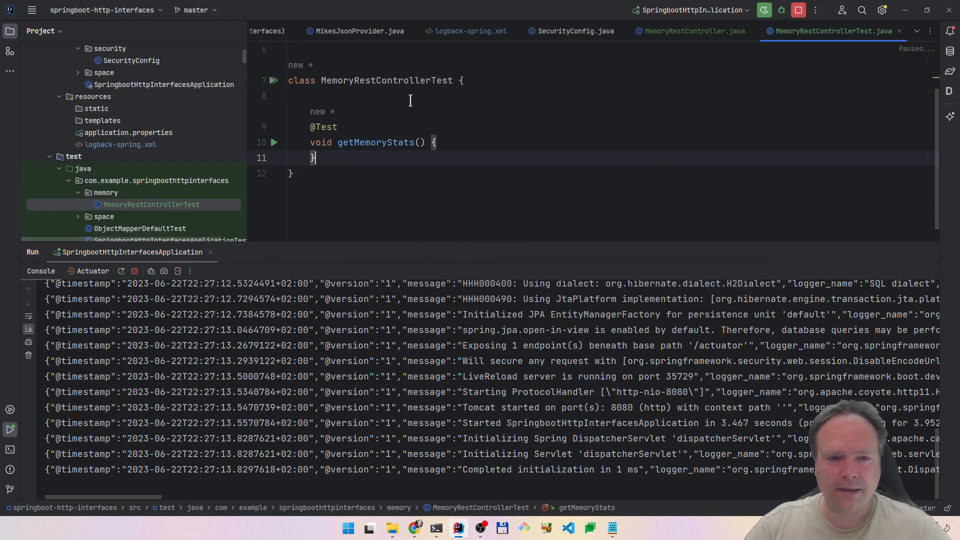
# - Autowire MemoryRestController and assertNotNull the stats, freeMemory and other getters
pyautogui.write('@')
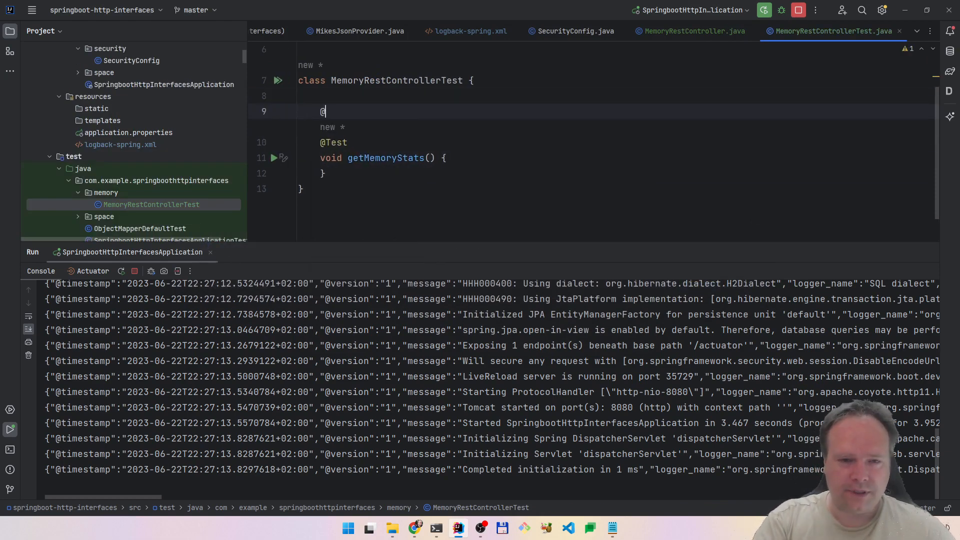
pyautogui.write('Autowired')
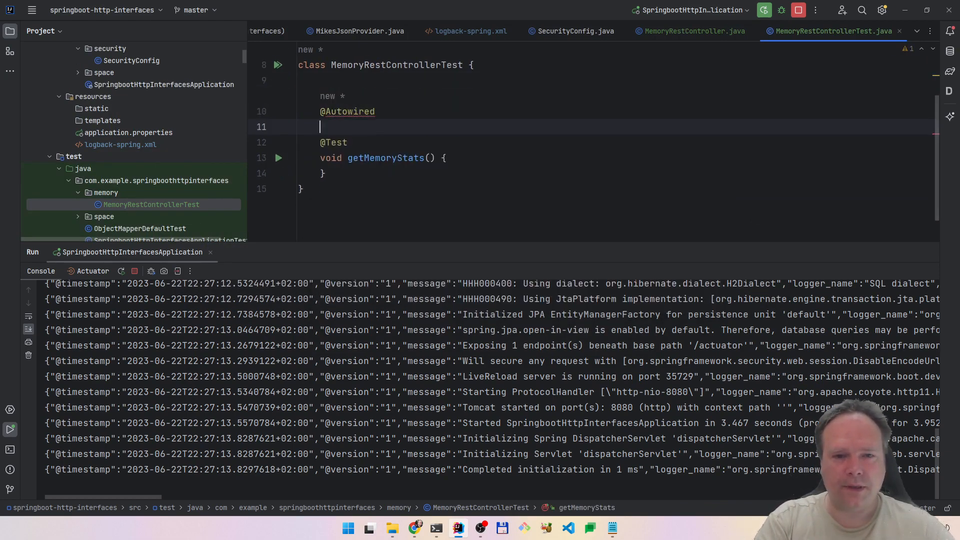
pyautogui.write('MemoryRestController memoryRestController;')
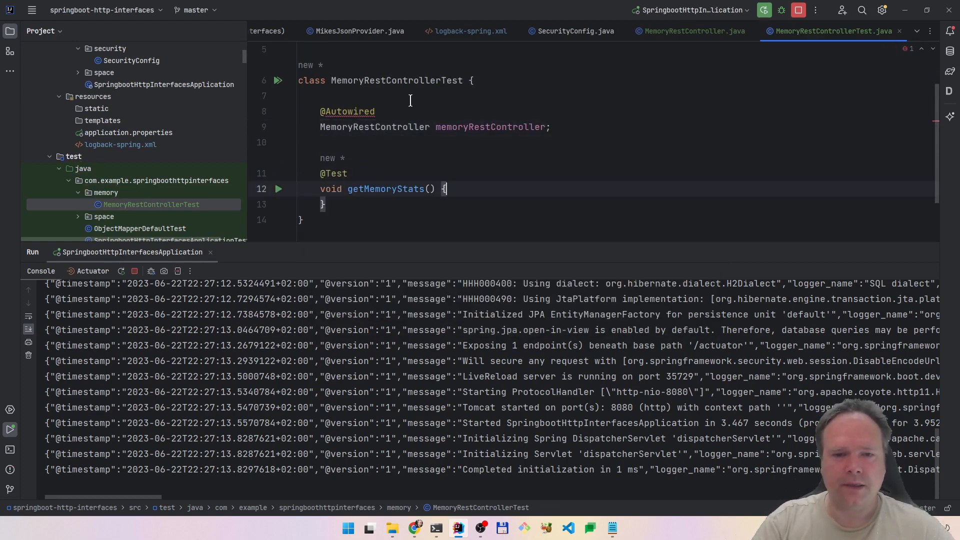
pyautogui.write('memoryRestController.getMemoryStats();')
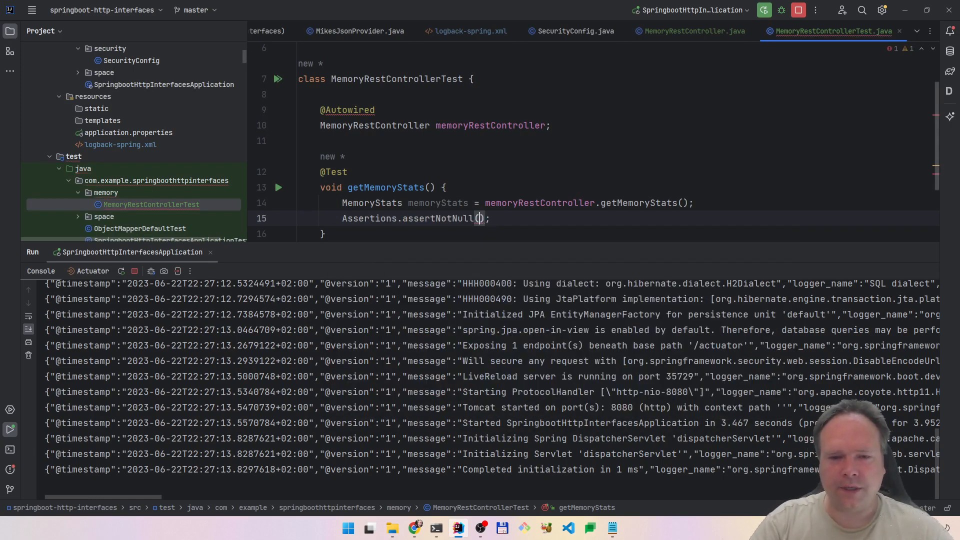
pyautogui.write('memoryStats')
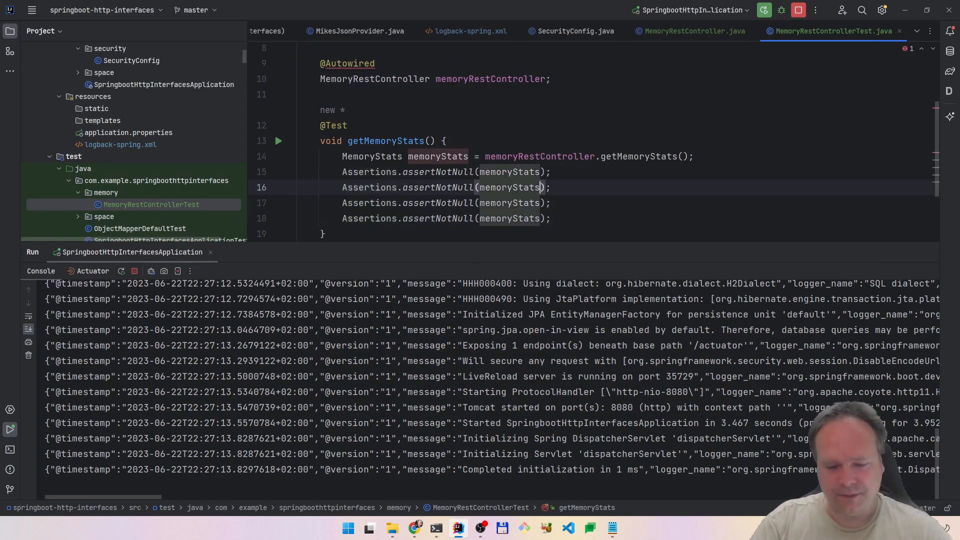
pyautogui.write('.getFreeMemory()')
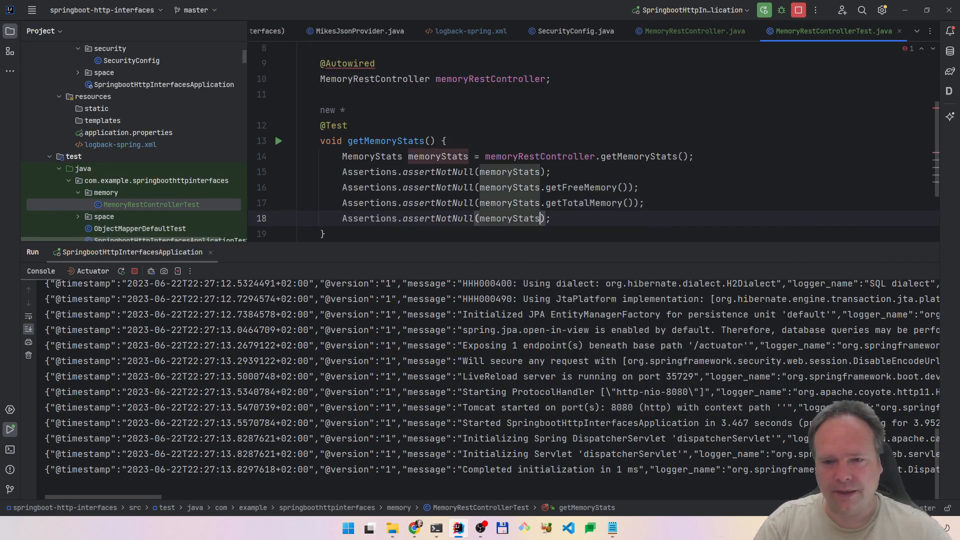
pyautogui.write('.get')
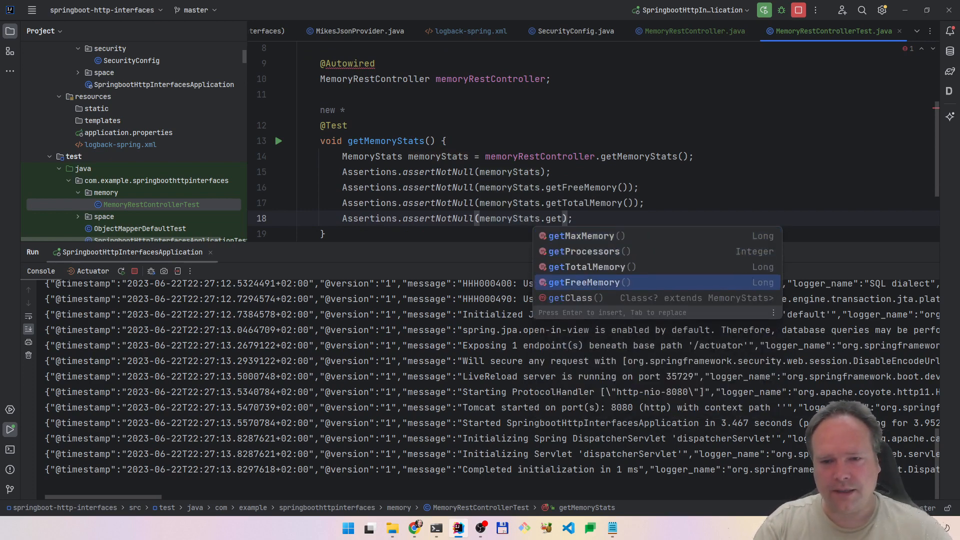
pyautogui.press('Up')
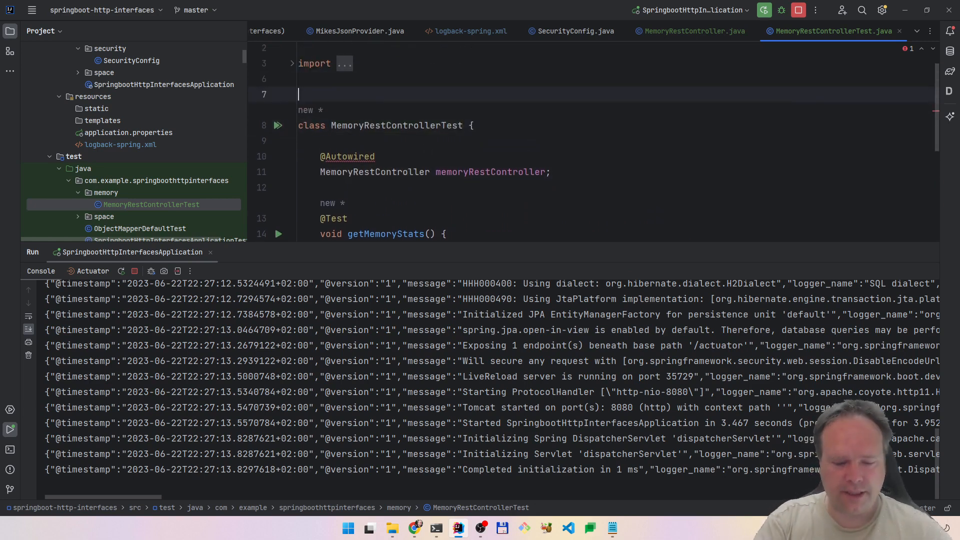
pyautogui.write('@SpringBootTest')
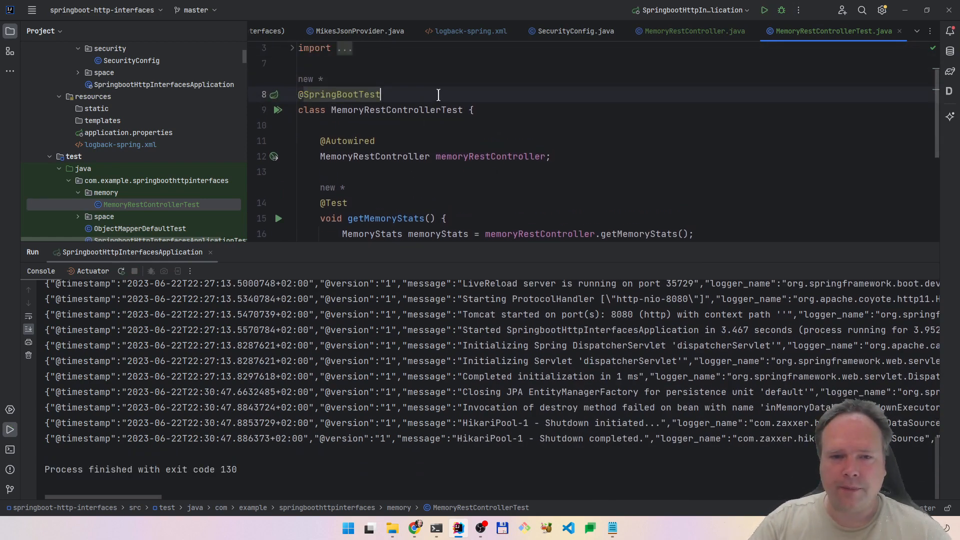
pyautogui.write('()')
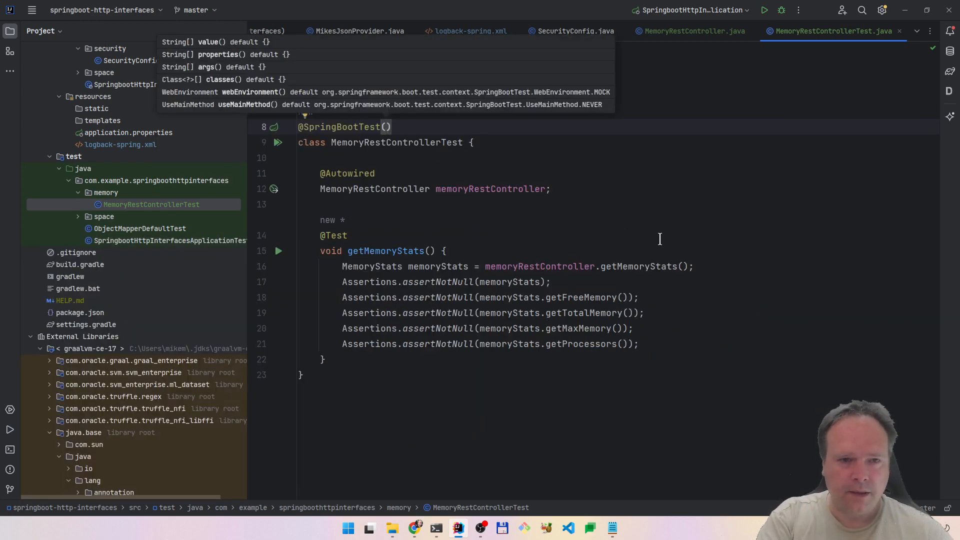
pyautogui.write('webEnvironment = _N')
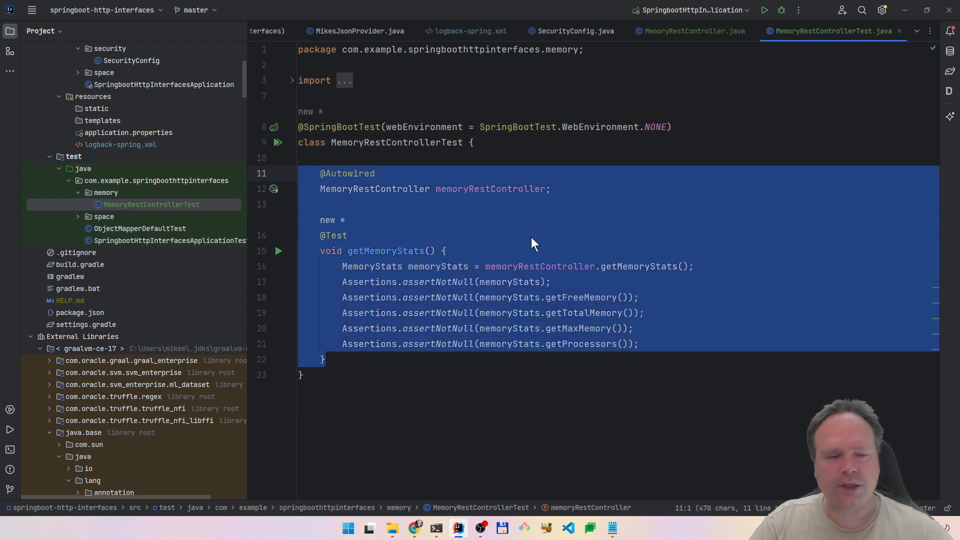
pyautogui.doubleClick(491, 189)
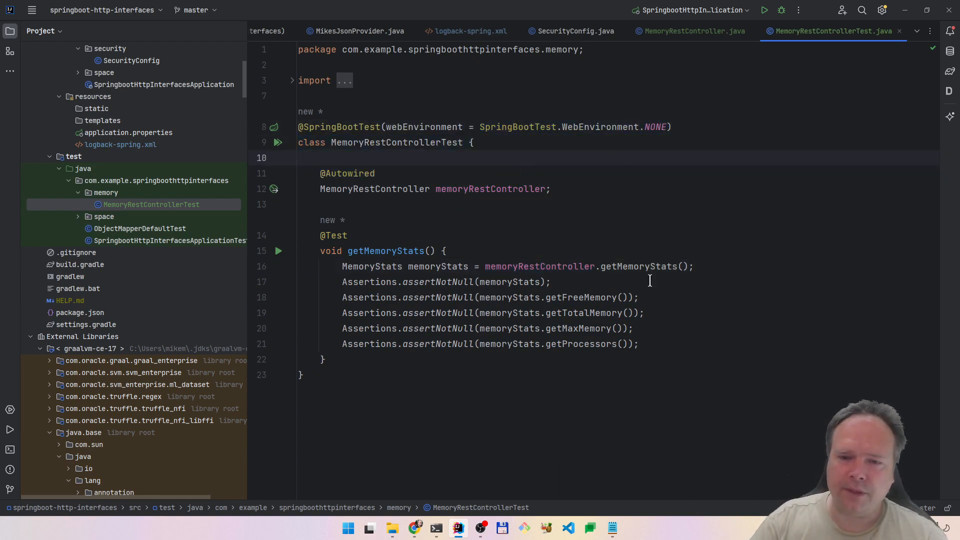
pyautogui.moveTo(654, 276)
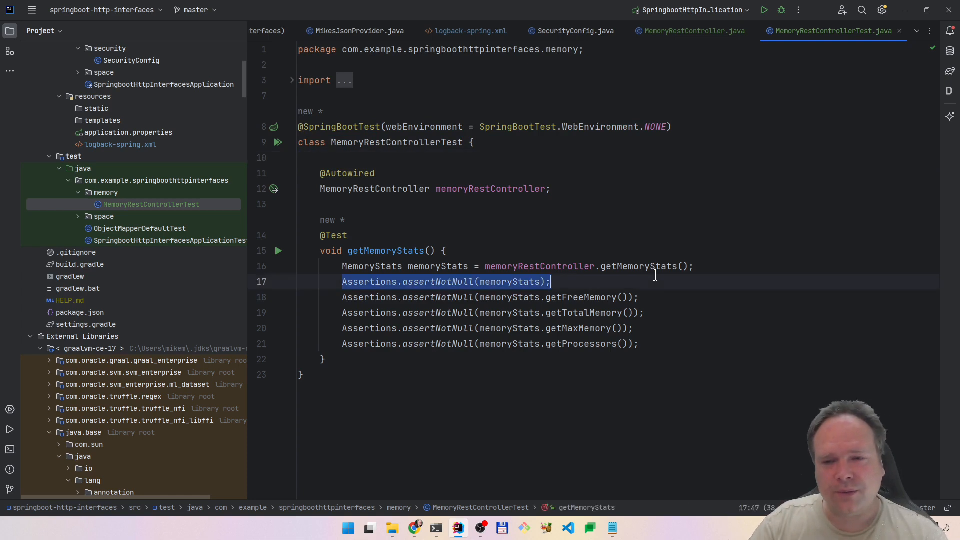
pyautogui.doubleClick(637, 266)
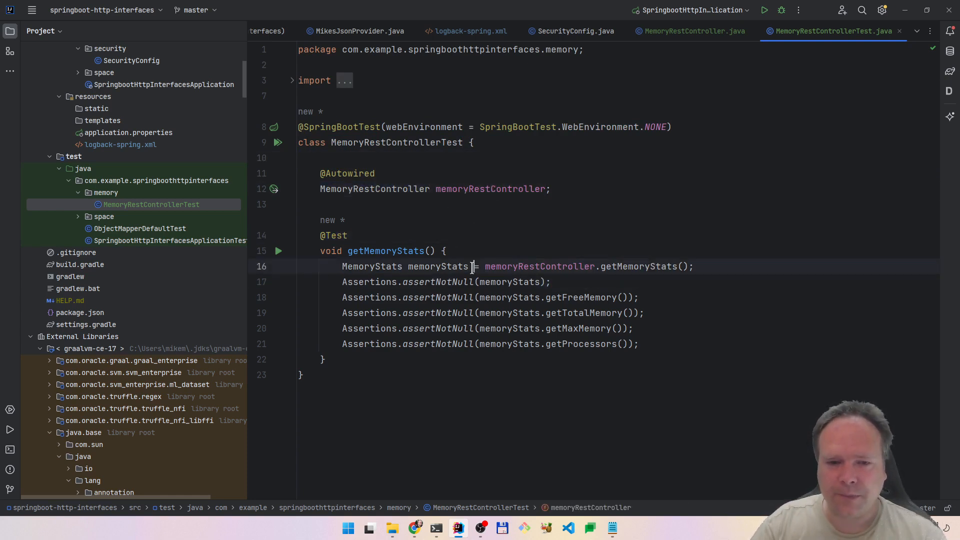
pyautogui.moveTo(479, 127); pyautogui.dragTo(671, 127)
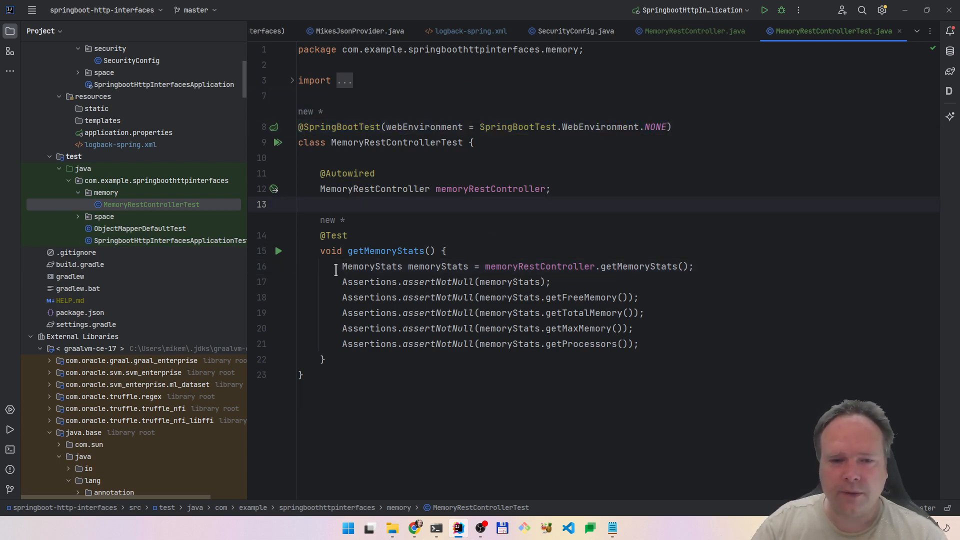
pyautogui.moveTo(343, 266); pyautogui.dragTo(639, 343)
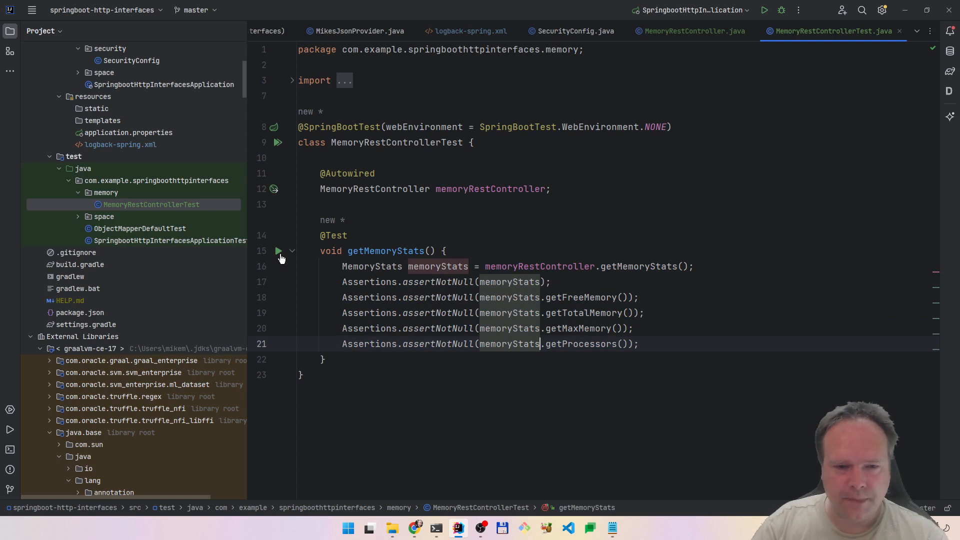
# - Run the getMemoryStats test and read its failure output
pyautogui.click(278, 251)
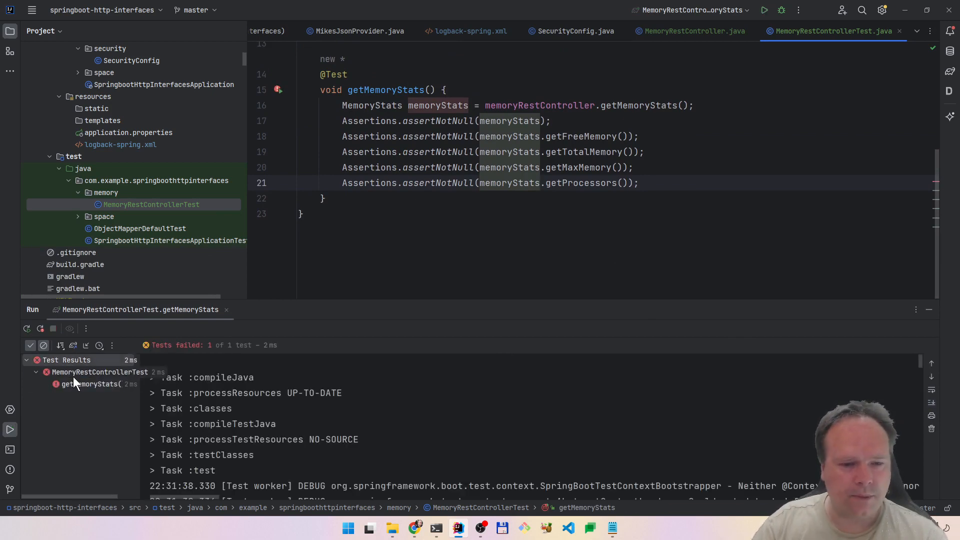
pyautogui.click(95, 372)
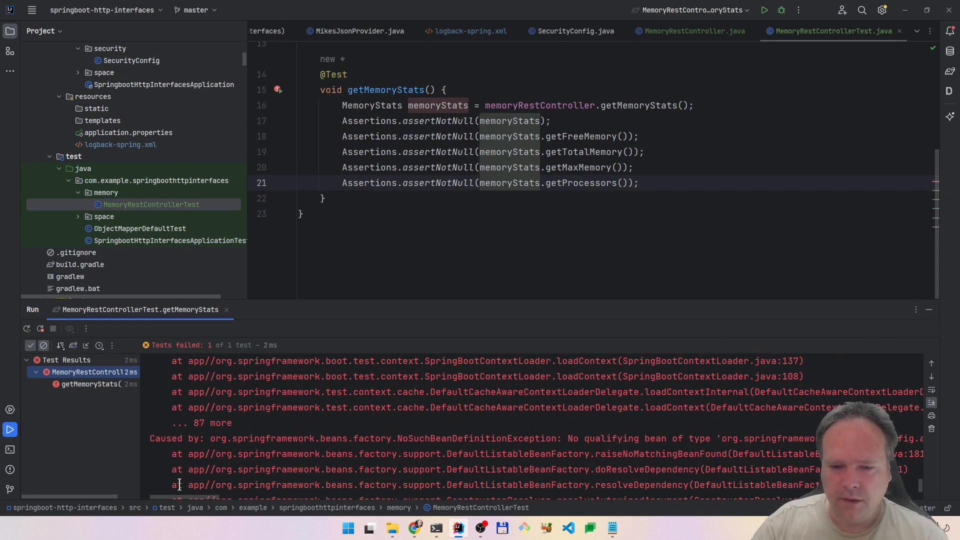
pyautogui.hscroll(3)
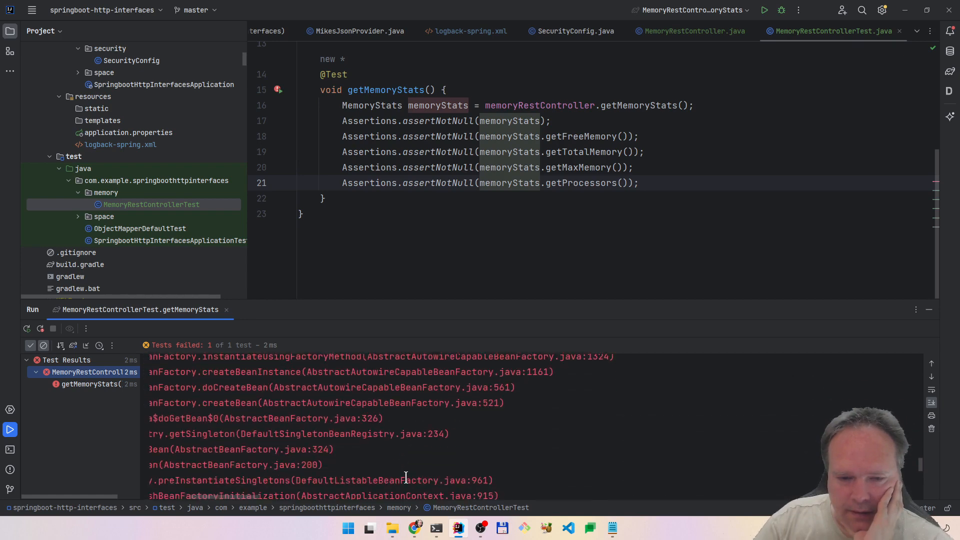
pyautogui.scroll(-3)
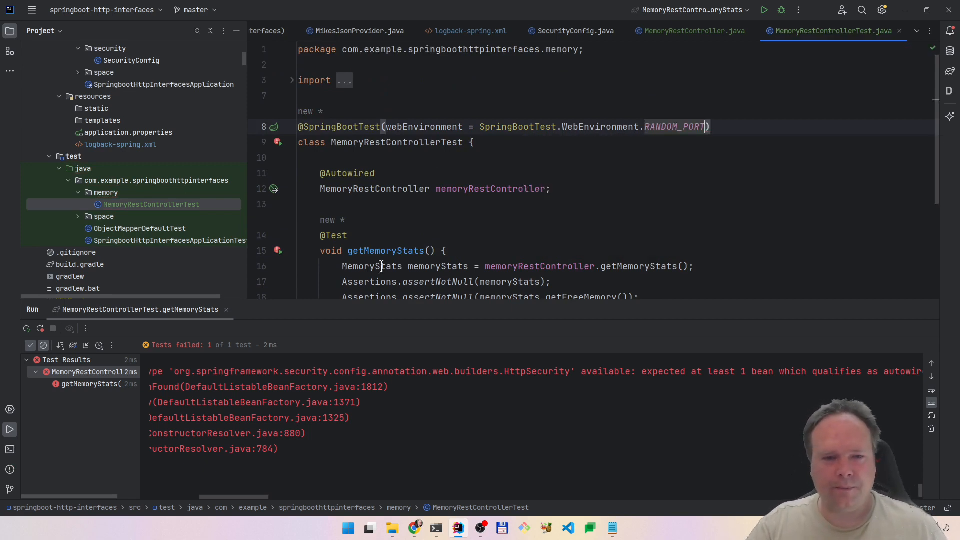
# - Rerun MemoryRestControllerTest with RANDOM_PORT and confirm the class passes
pyautogui.click(764, 10)
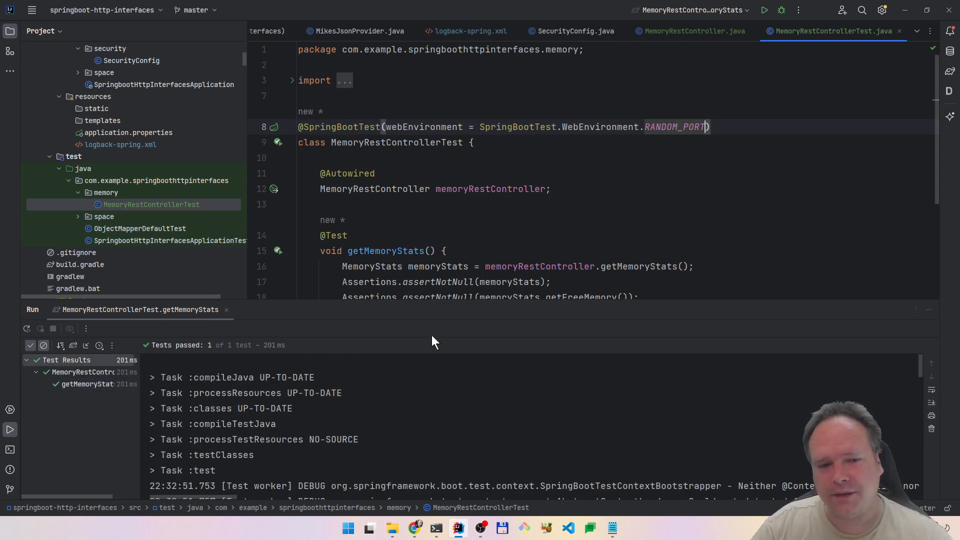
pyautogui.click(95, 384)
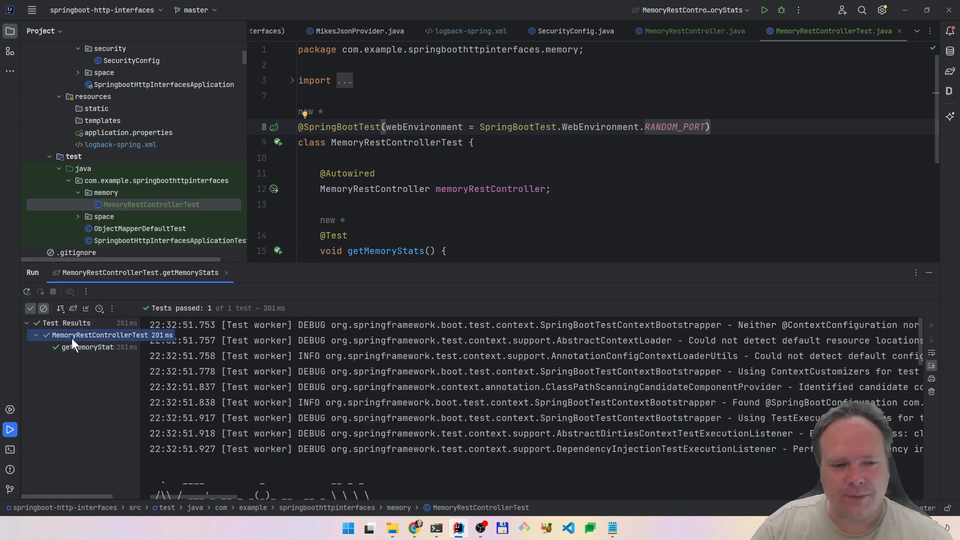
pyautogui.scroll(-3)
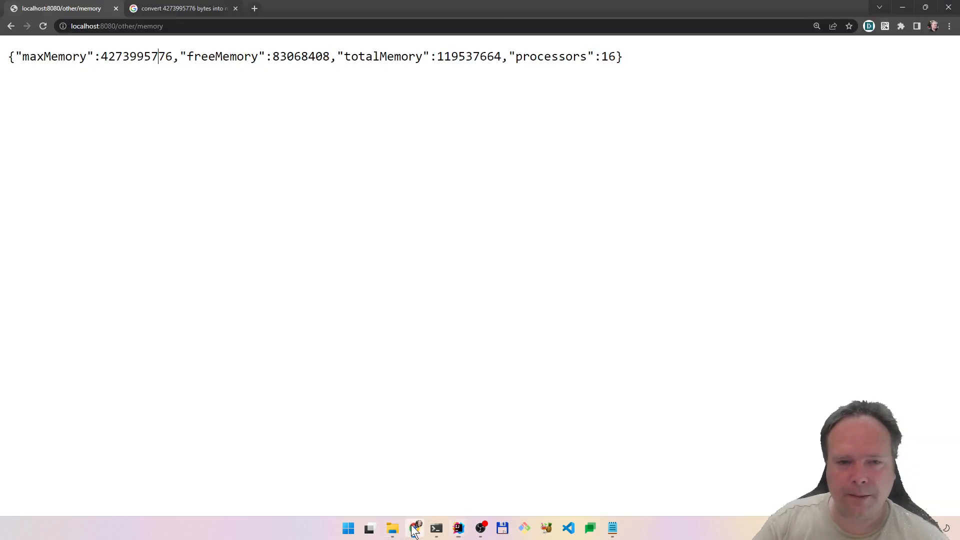
# - Load start.spring.io in a new tab and toggle the build between Maven and Gradle
pyautogui.click(253, 8)
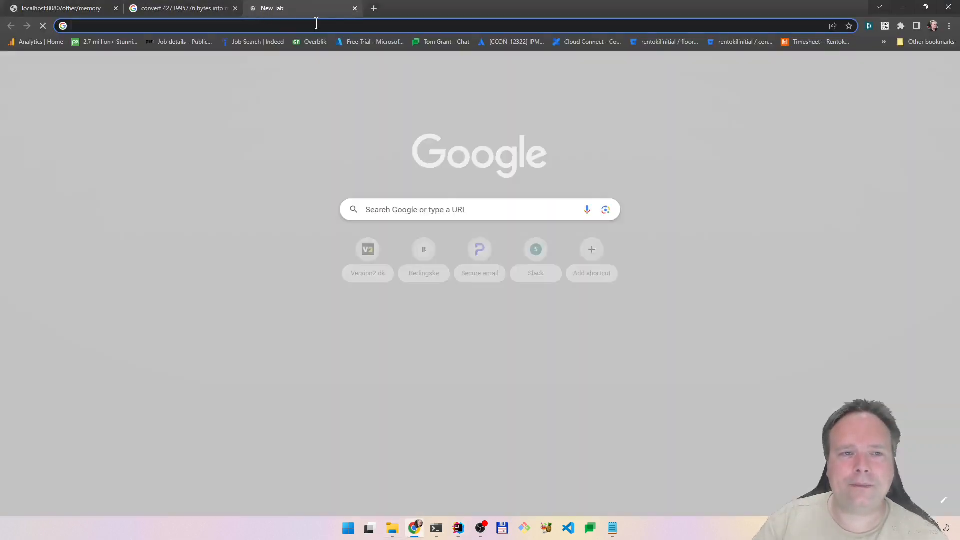
pyautogui.write('studio.youtube.com')
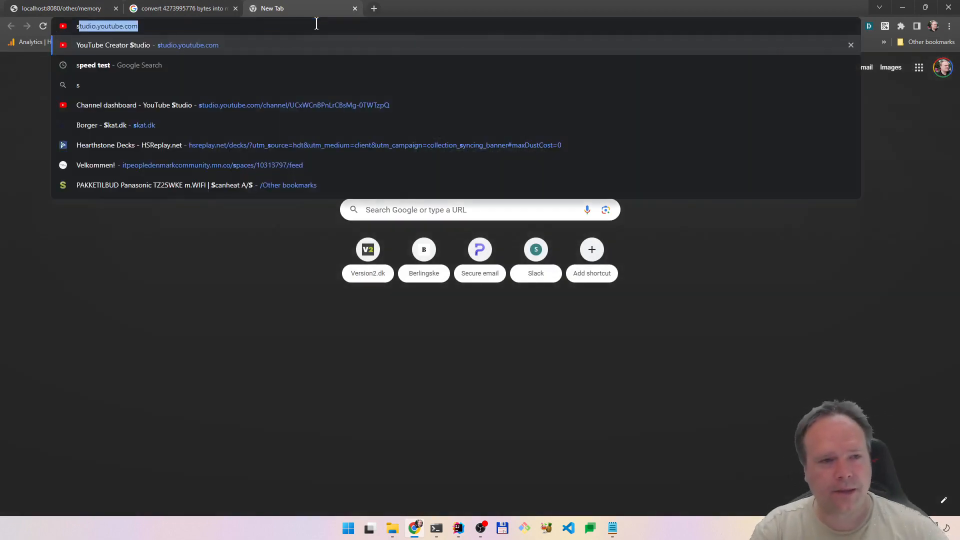
pyautogui.write('start.spring.io')
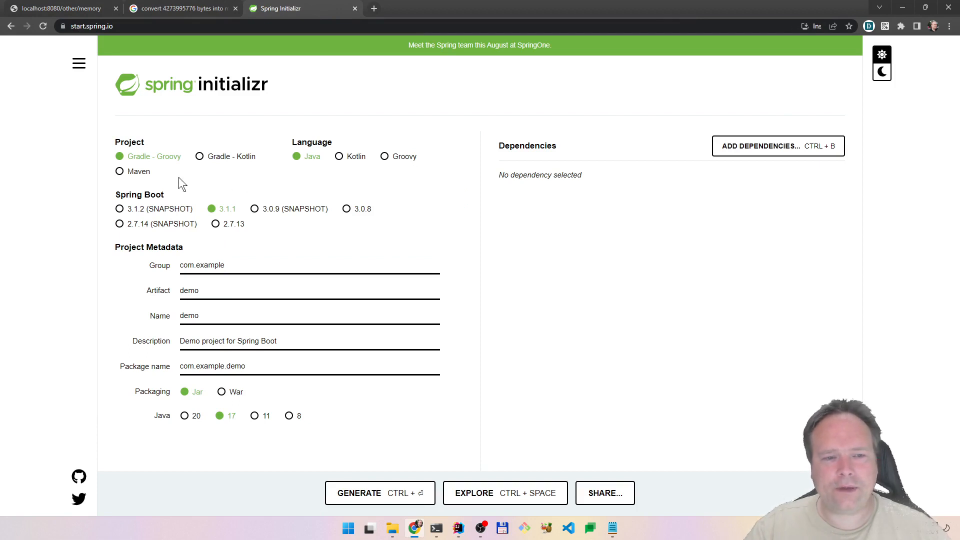
pyautogui.click(120, 172)
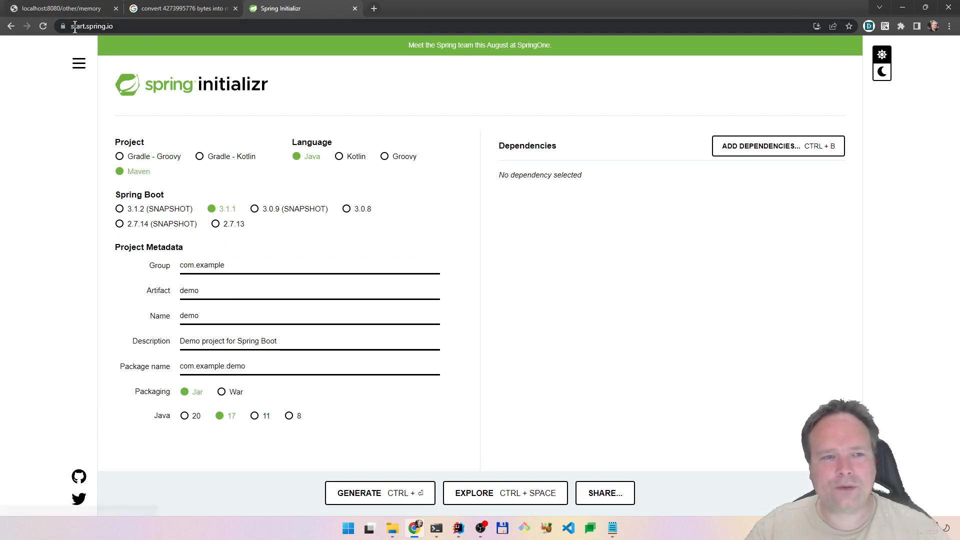
pyautogui.moveTo(203, 222)
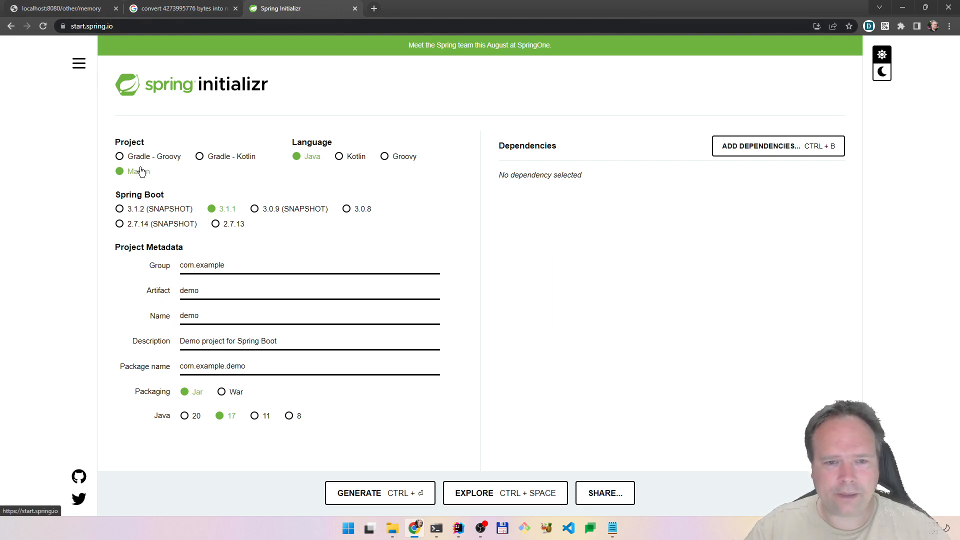
pyautogui.click(120, 156)
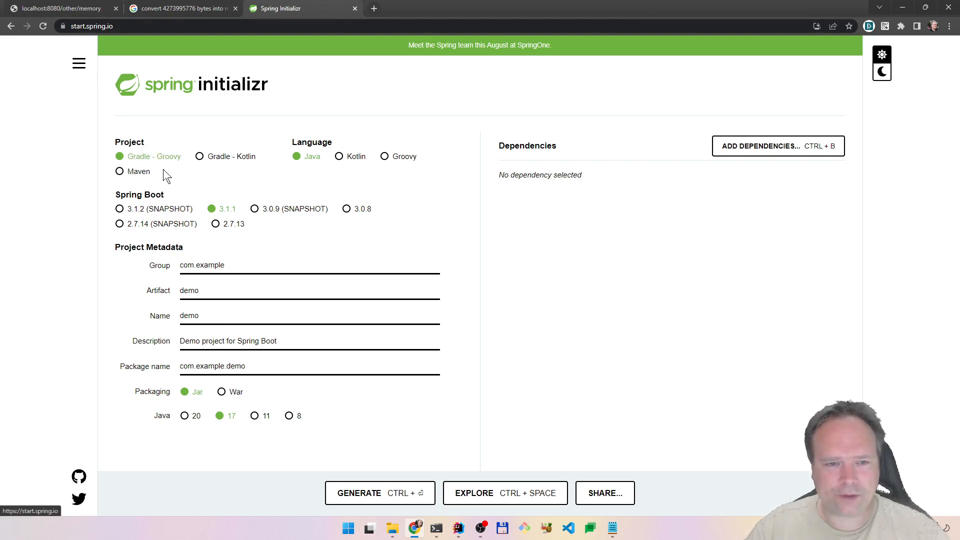
pyautogui.click(120, 171)
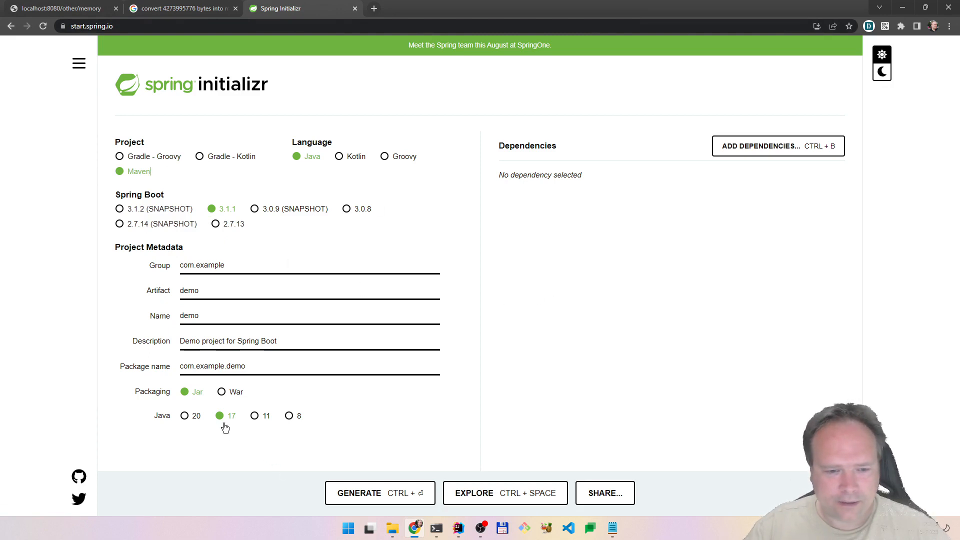
pyautogui.moveTo(272, 451)
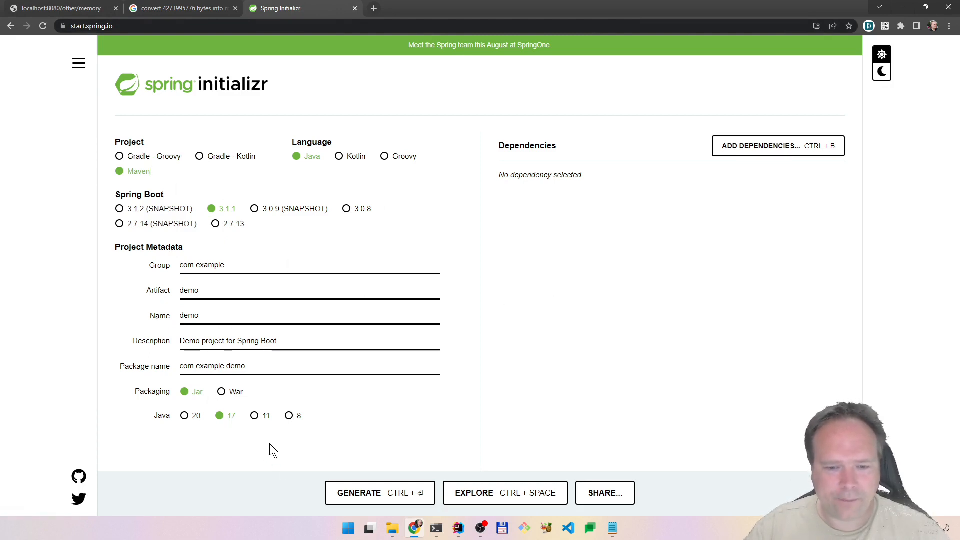
# - Add the Actuator dependency and inspect its block in the generated pom.xml
pyautogui.click(777, 146)
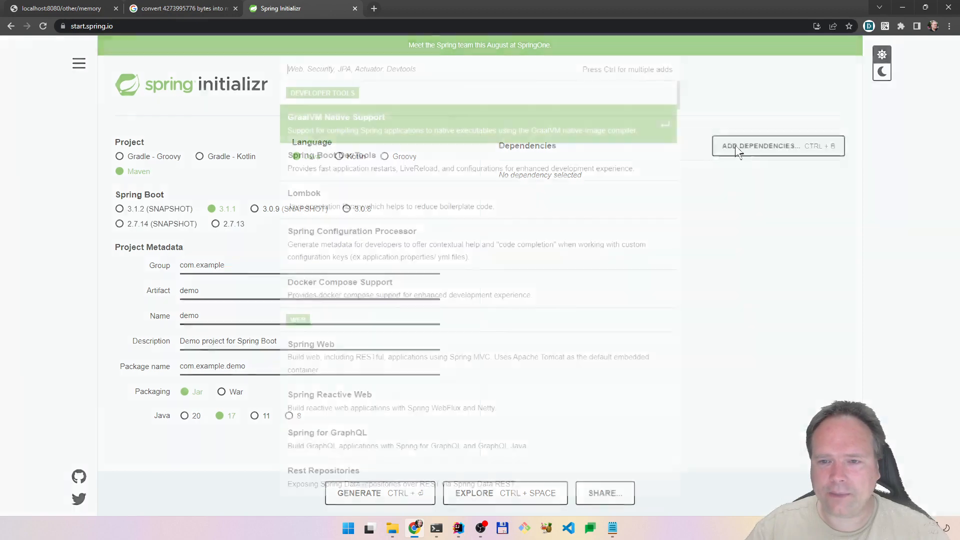
pyautogui.write('acta')
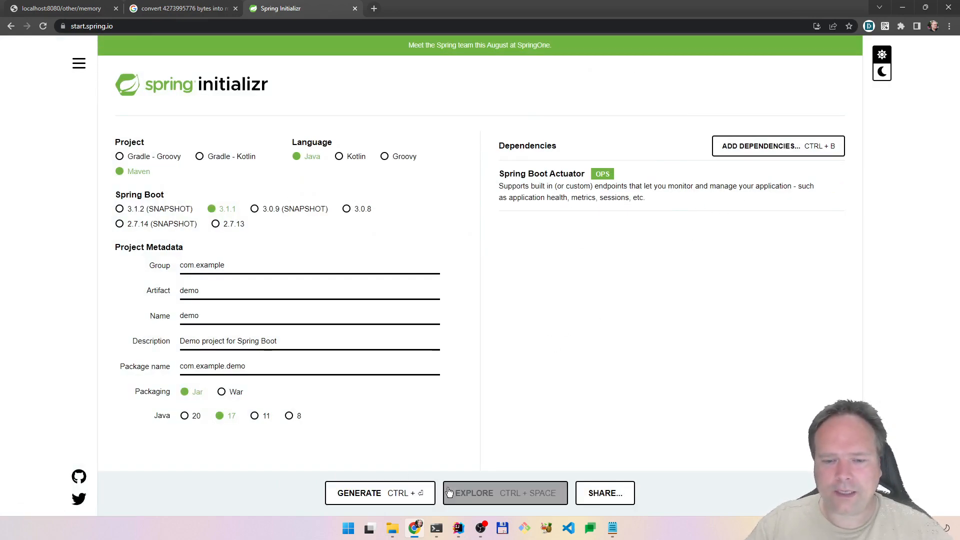
pyautogui.click(503, 493)
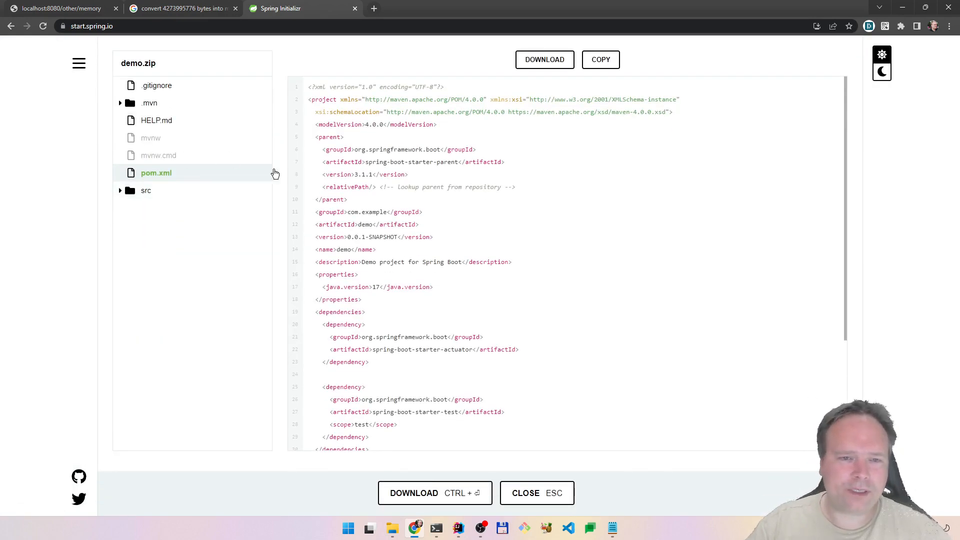
pyautogui.scroll(-3)
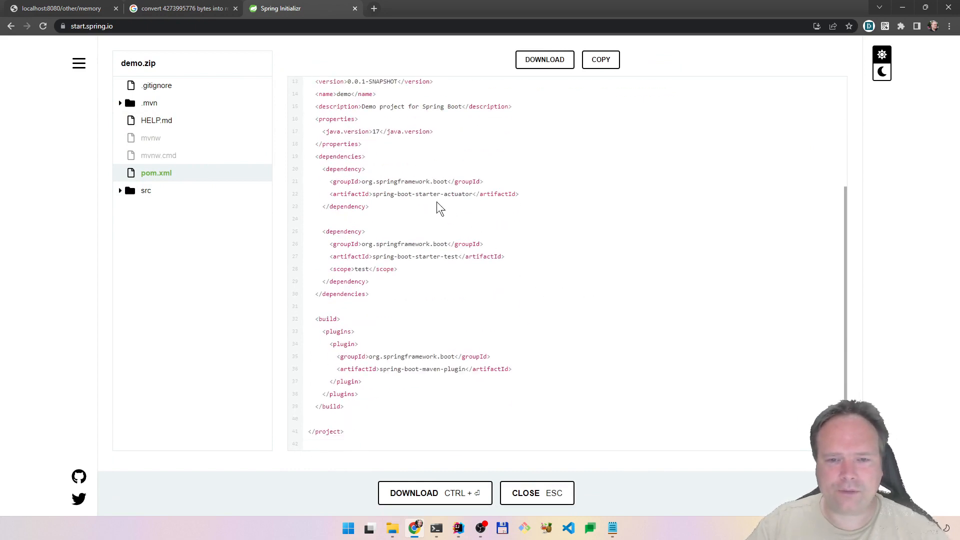
pyautogui.moveTo(318, 168); pyautogui.dragTo(370, 206)
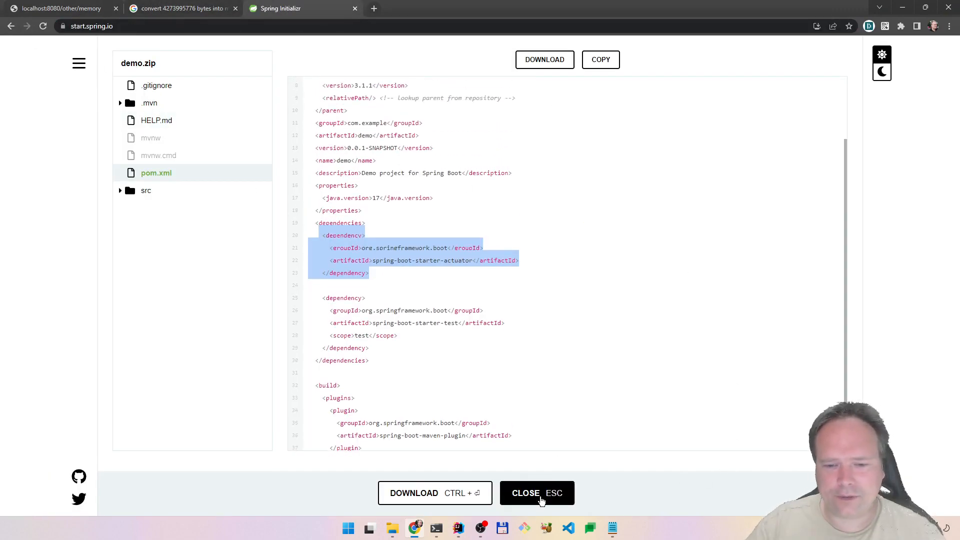
# - Switch to a Gradle build and pick out the spring-boot-starter-actuator implementation line
pyautogui.click(536, 494)
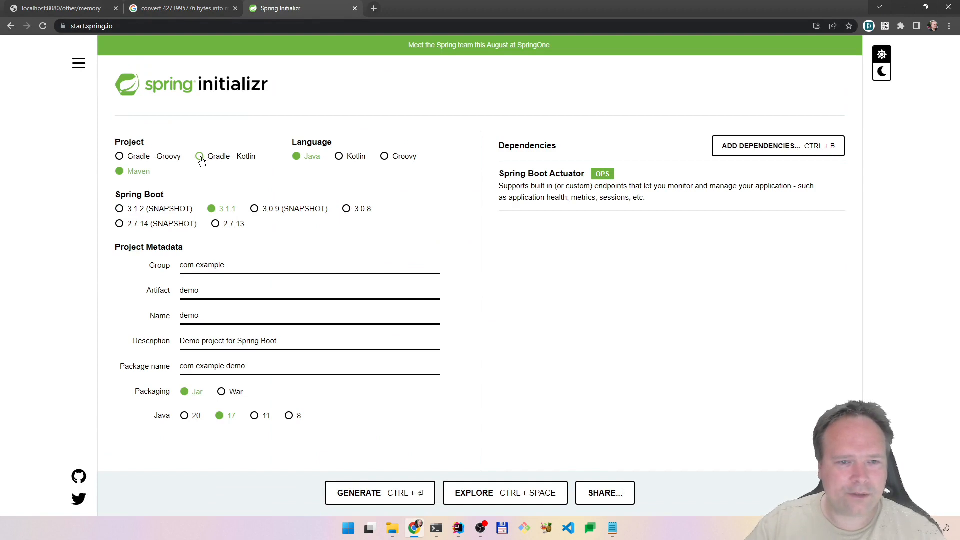
pyautogui.click(120, 156)
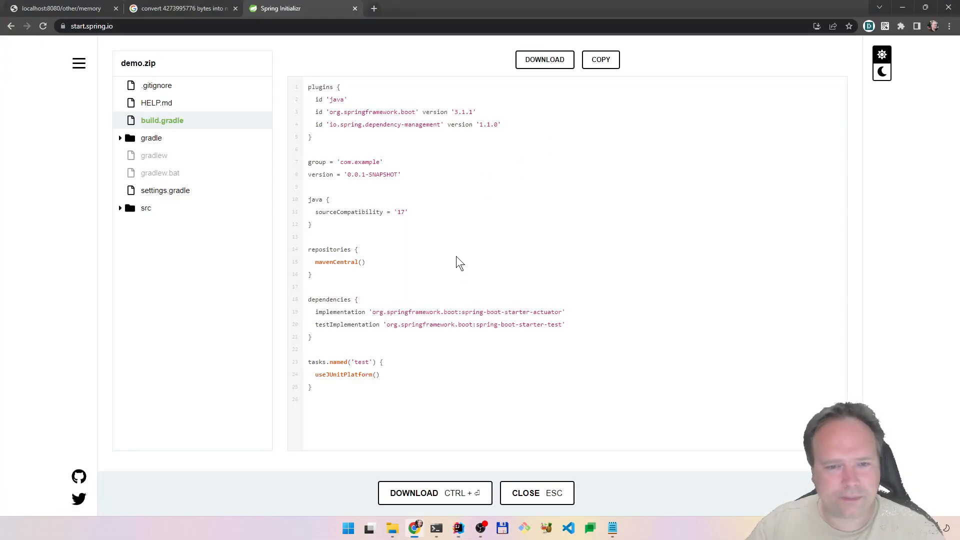
pyautogui.moveTo(309, 299); pyautogui.dragTo(565, 313)
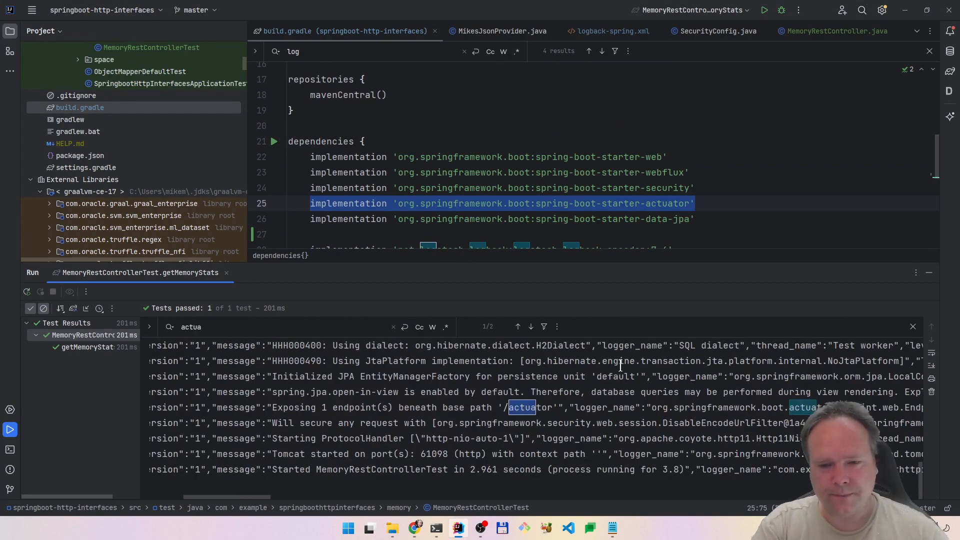
pyautogui.moveTo(511, 446)
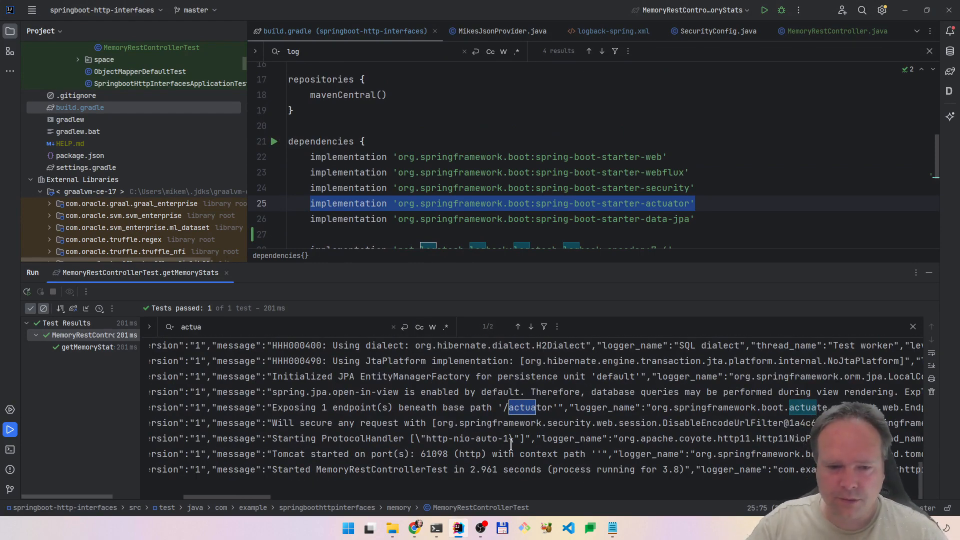
# - Run SpringbootHttpInterfacesApplication from the run configurations list
pyautogui.doubleClick(521, 408)
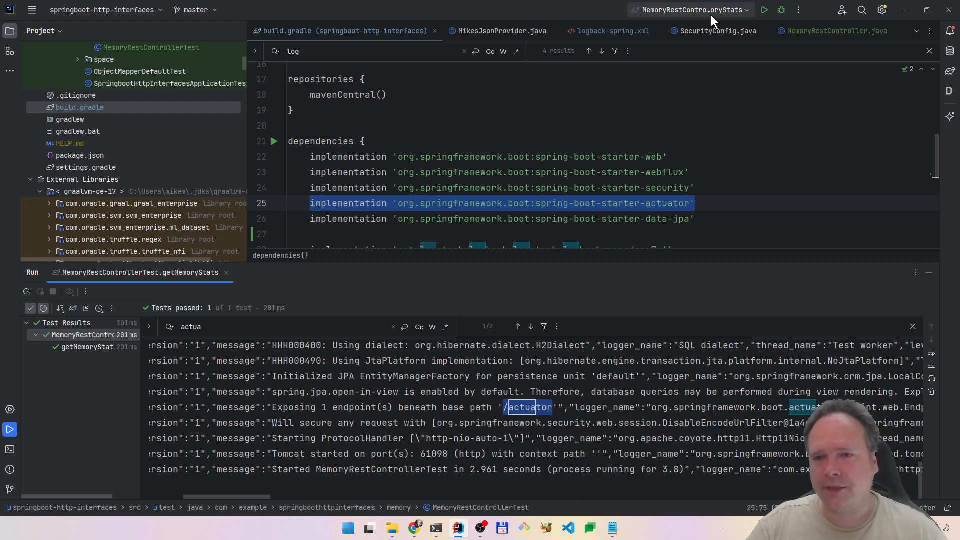
pyautogui.click(689, 10)
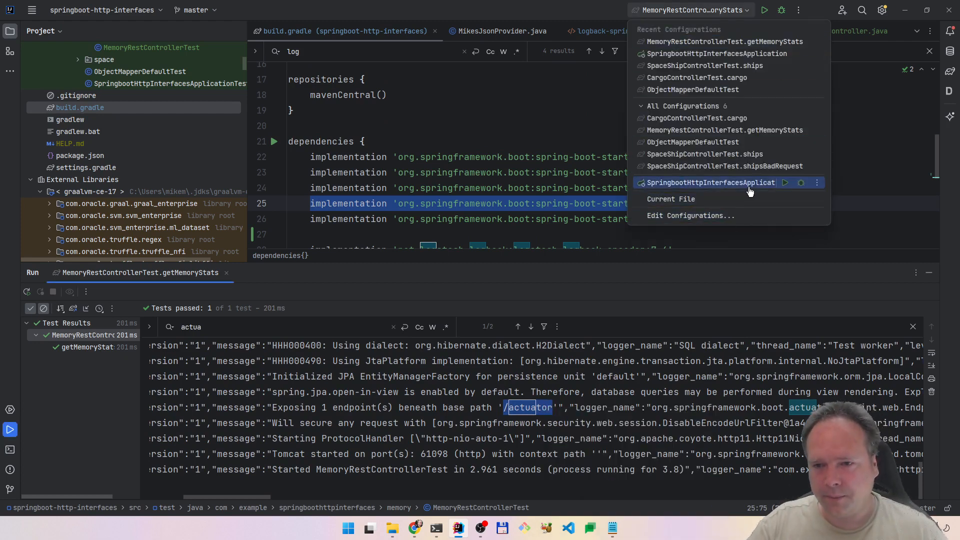
pyautogui.click(784, 182)
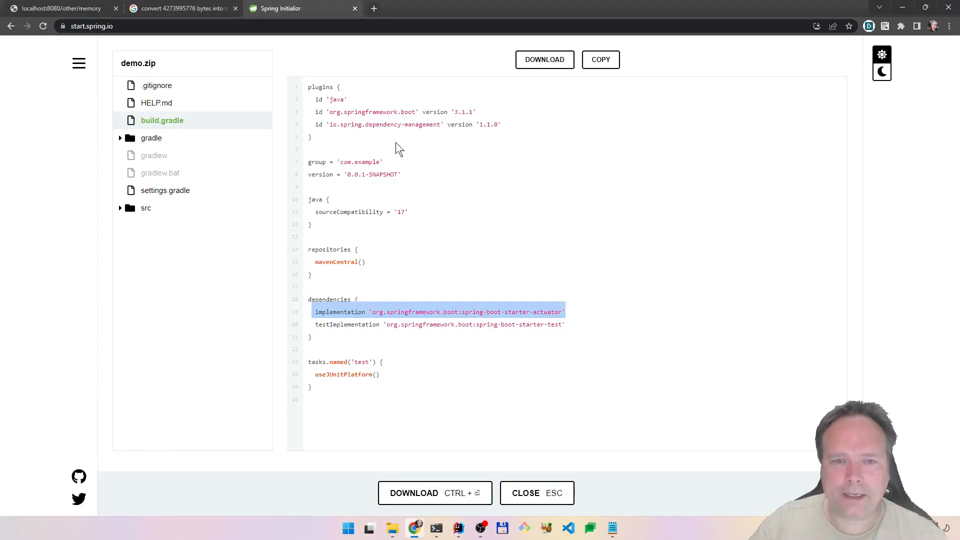
# - Request localhost:8080/actuator and sign in to the local server when prompted
pyautogui.click(494, 9)
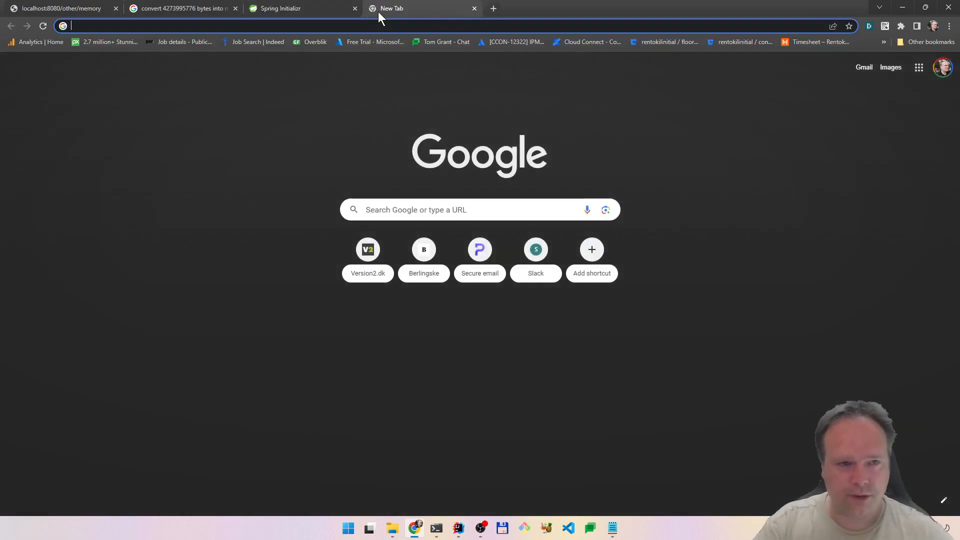
pyautogui.click(61, 8)
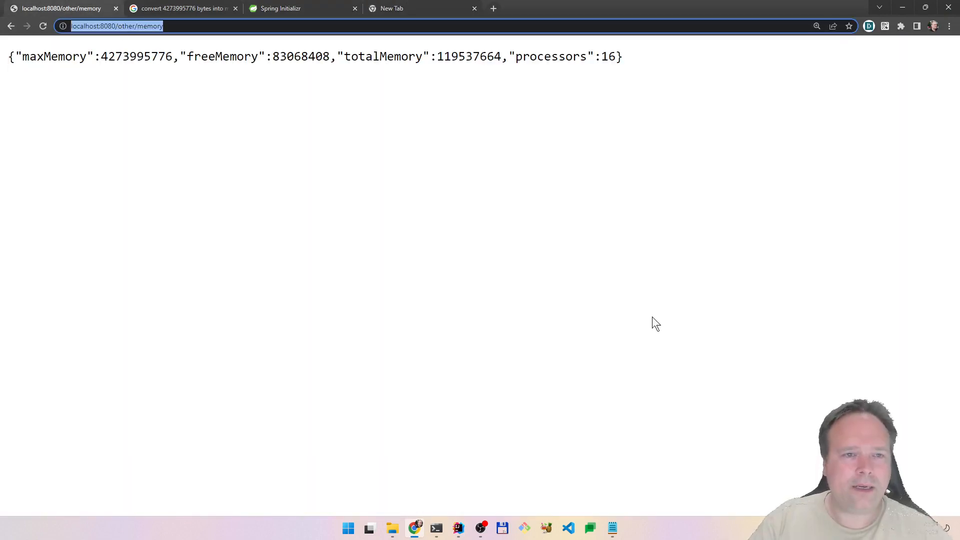
pyautogui.write('localhost:8080/actuator')
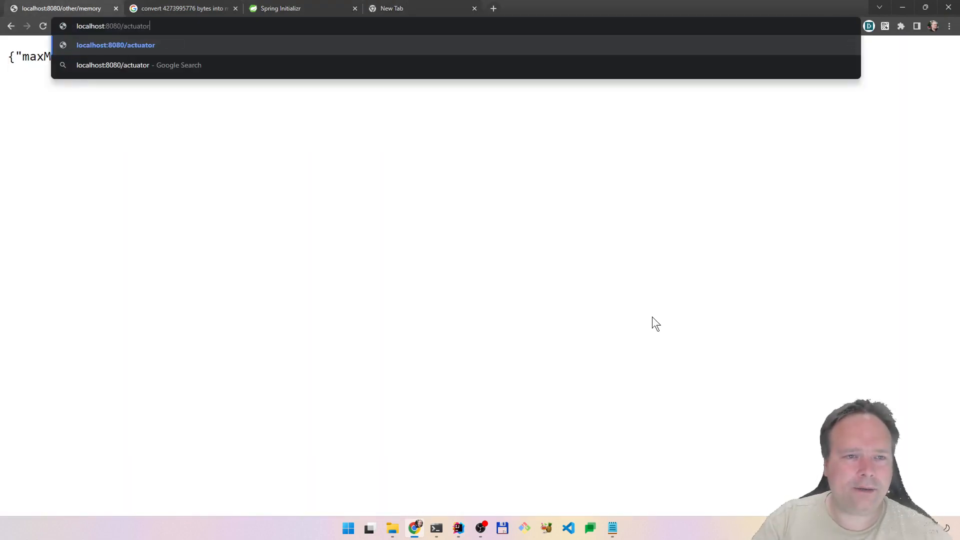
pyautogui.press('Enter')
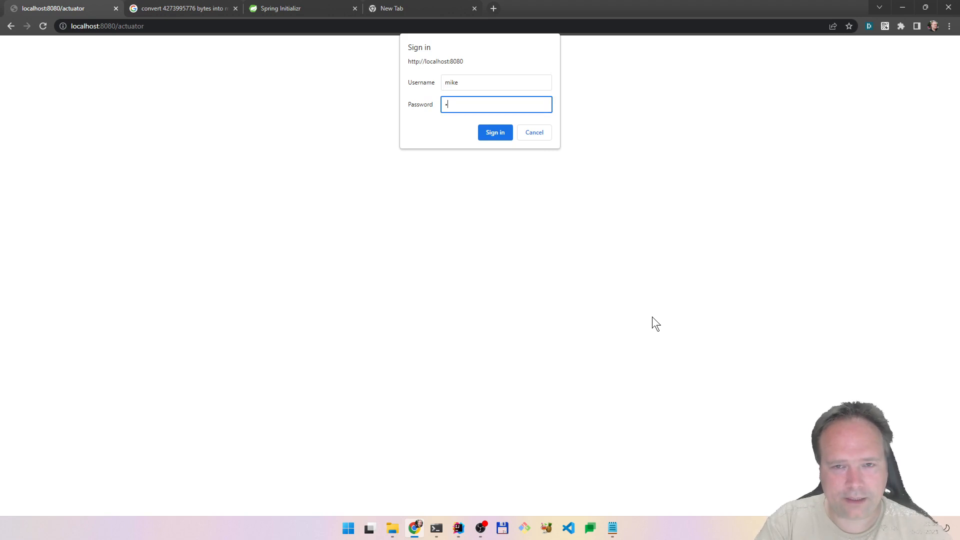
pyautogui.click(495, 132)
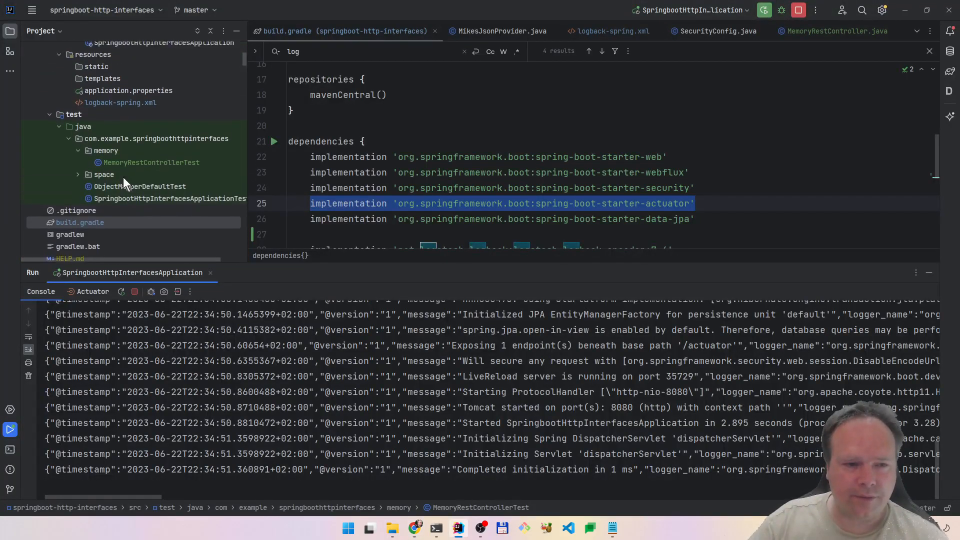
pyautogui.scroll(-3)
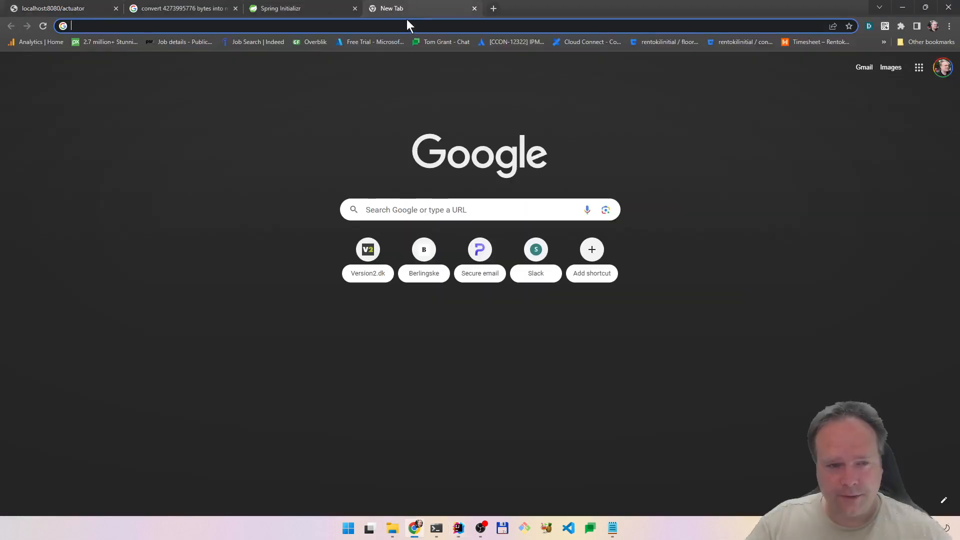
# - Search 'spring boot actuator show memory usage' and read the Stack Overflow mem/mem.free answer
pyautogui.write('spring boot ac')
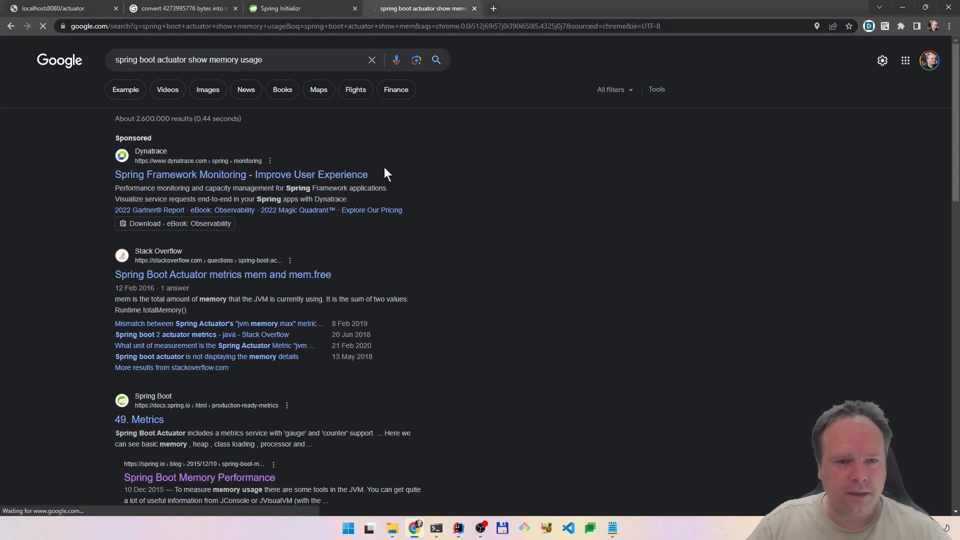
pyautogui.moveTo(258, 274)
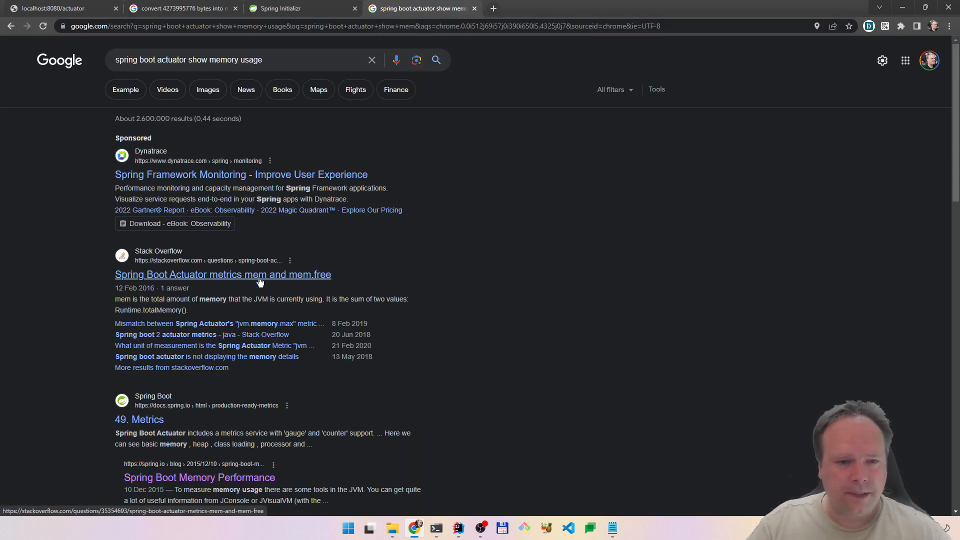
pyautogui.click(224, 275)
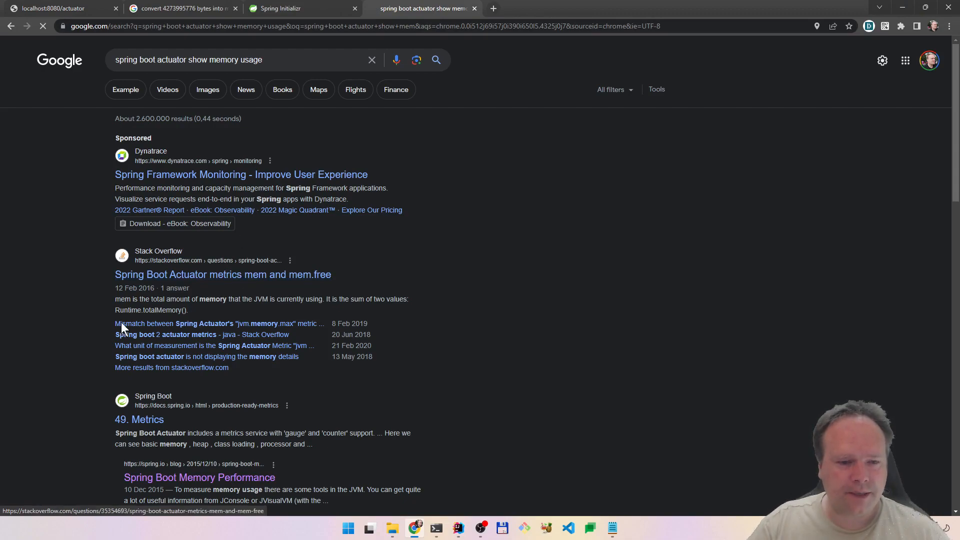
pyautogui.click(224, 274)
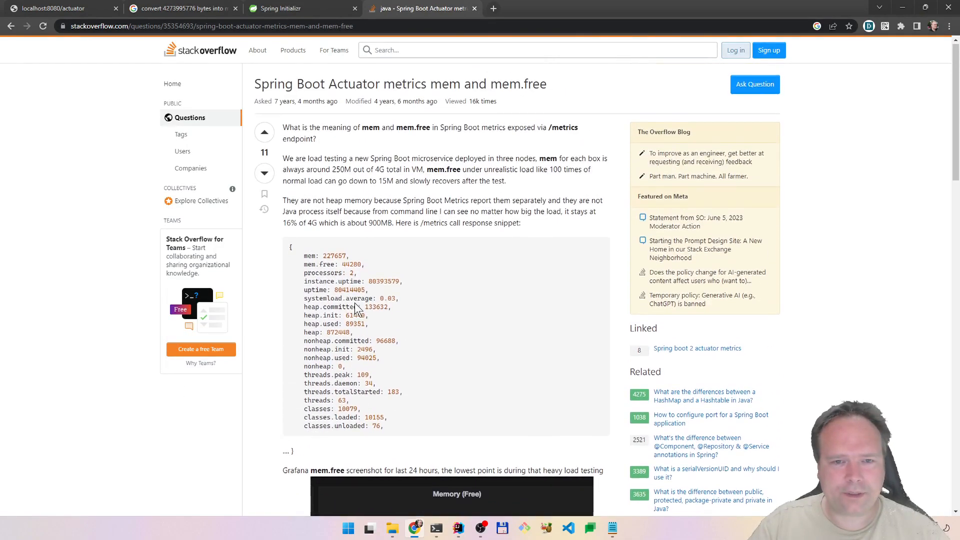
pyautogui.scroll(-3)
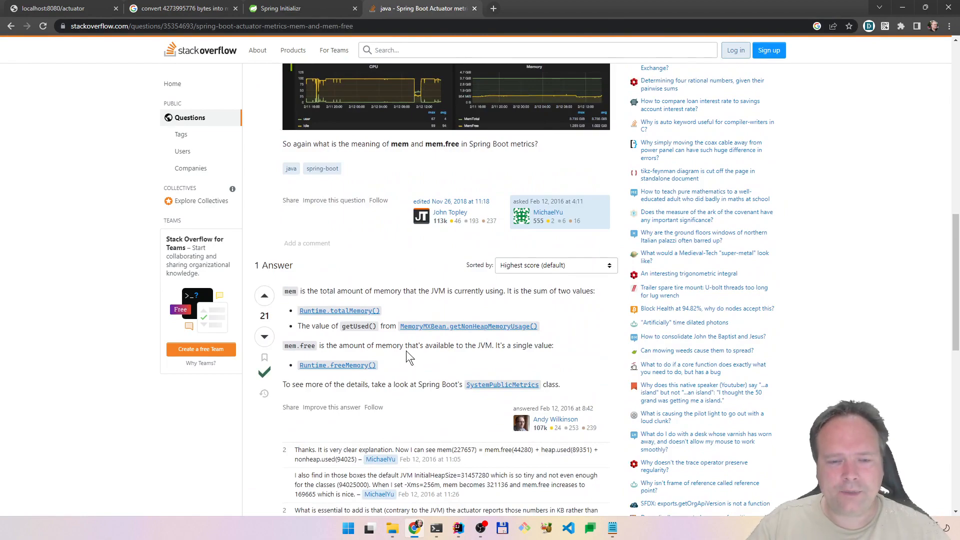
pyautogui.scroll(-3)
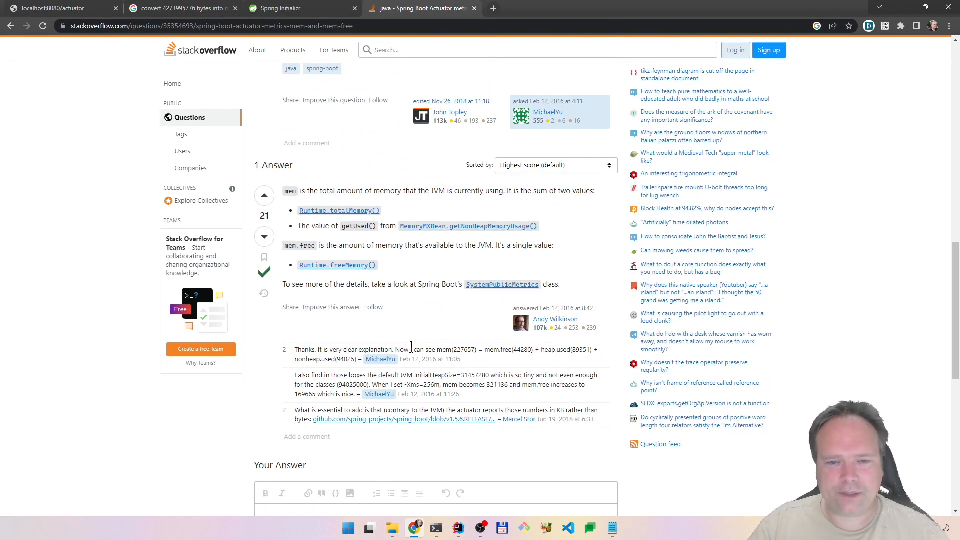
pyautogui.moveTo(404, 276)
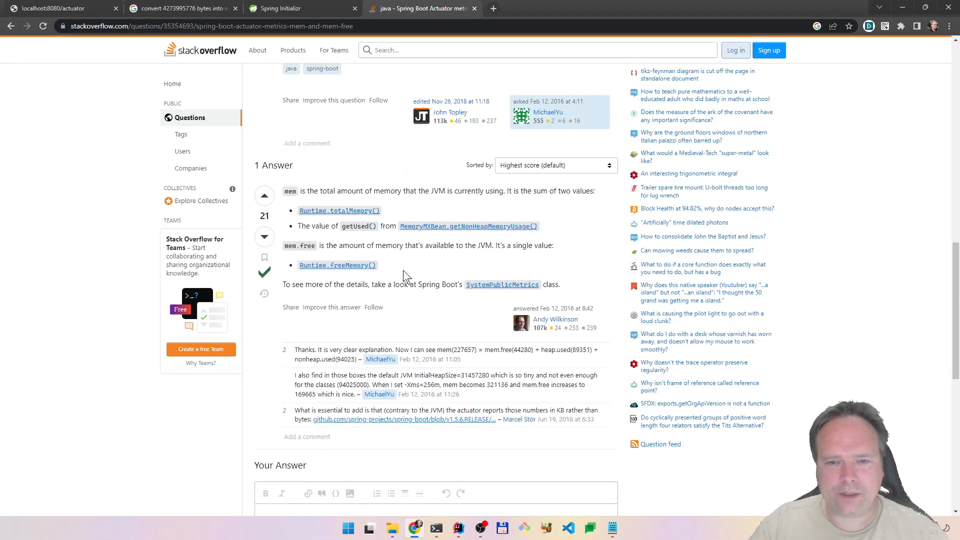
# - Go back and open the Spring Boot '49. Metrics' reference page, then return to the IDE
pyautogui.click(9, 26)
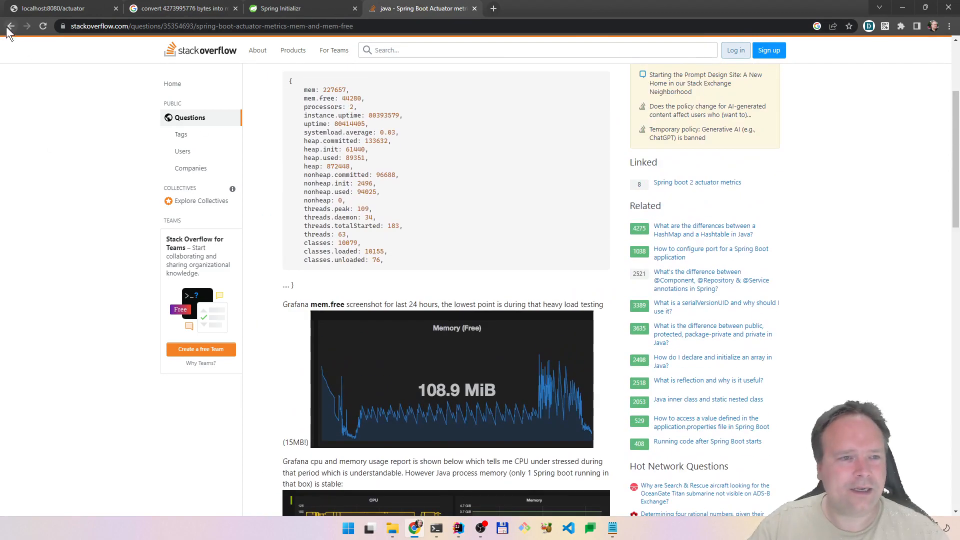
pyautogui.click(10, 26)
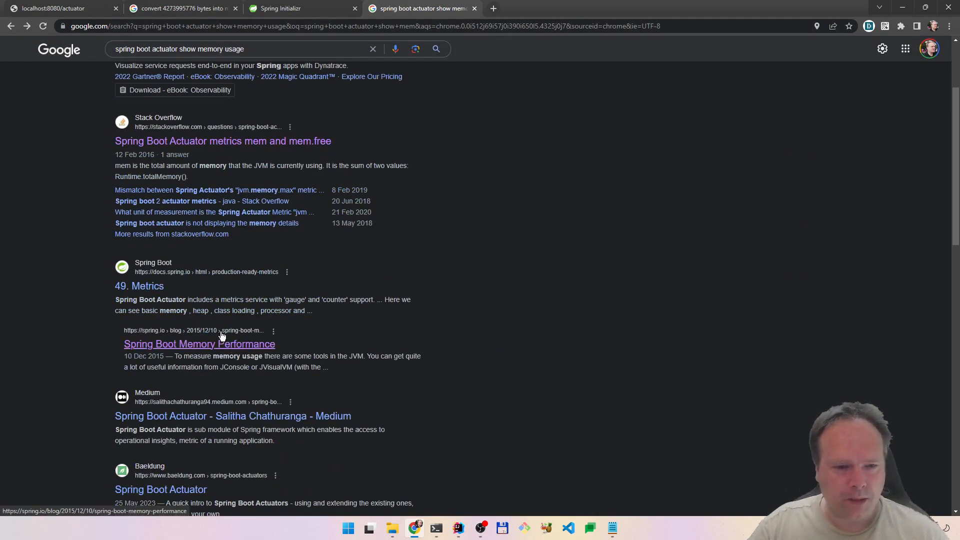
pyautogui.click(139, 286)
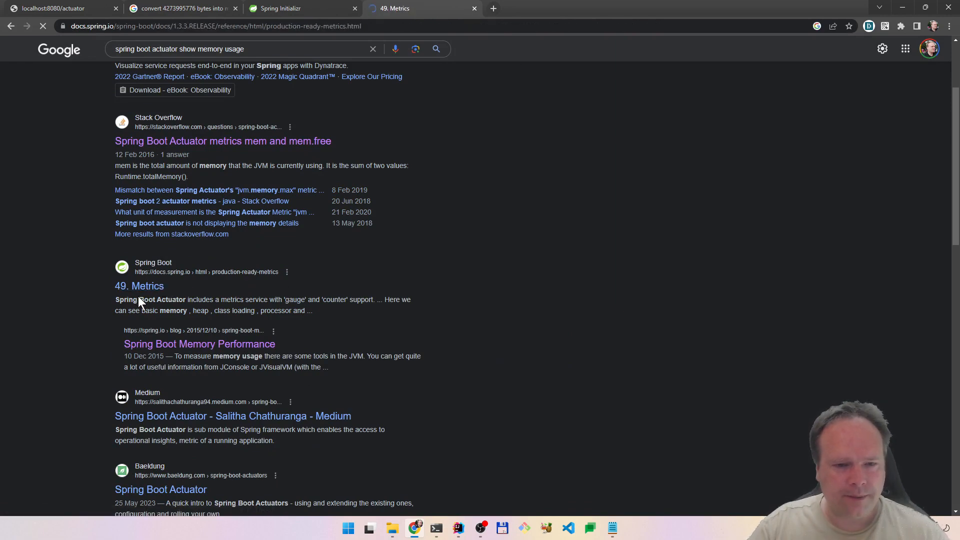
pyautogui.click(139, 286)
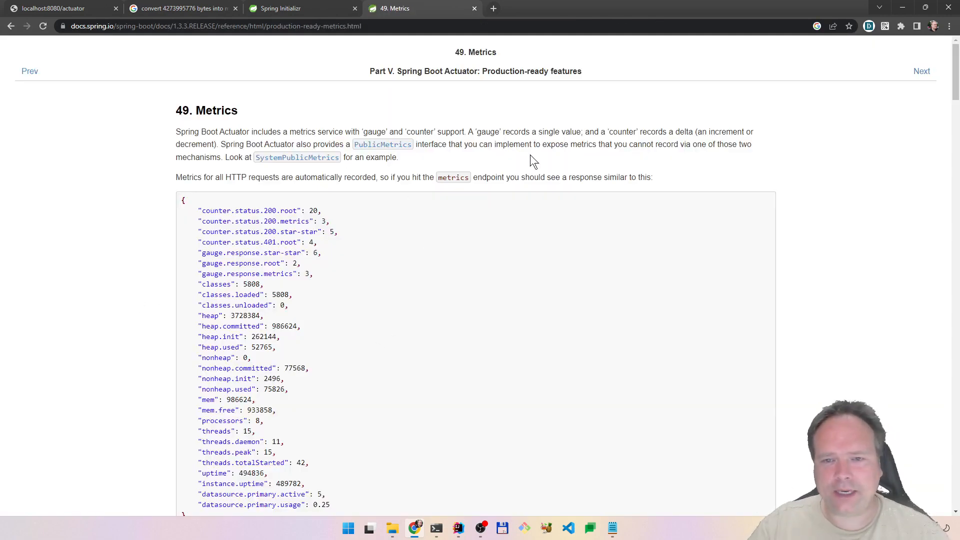
pyautogui.click(436, 528)
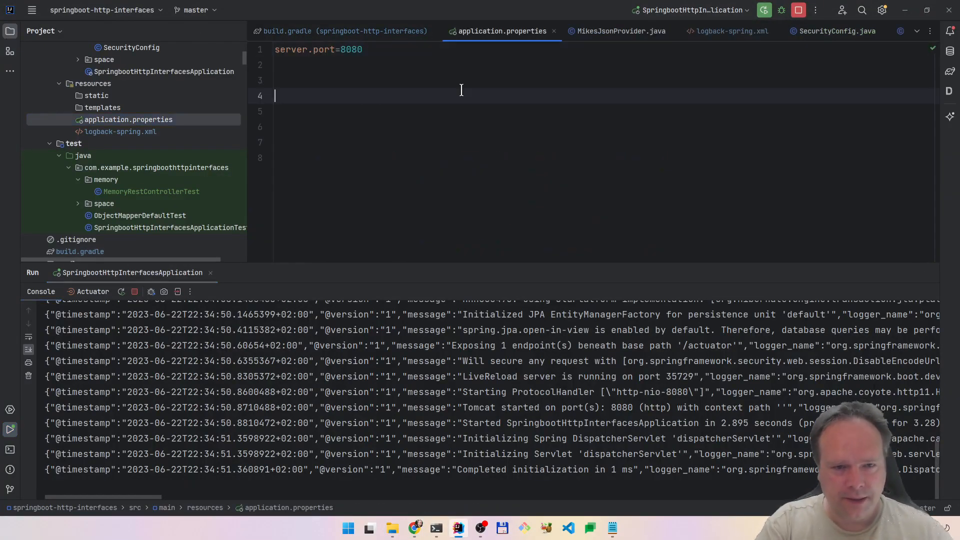
# - Draft an actuator metric property in application.properties before abandoning it
pyautogui.write('actua')
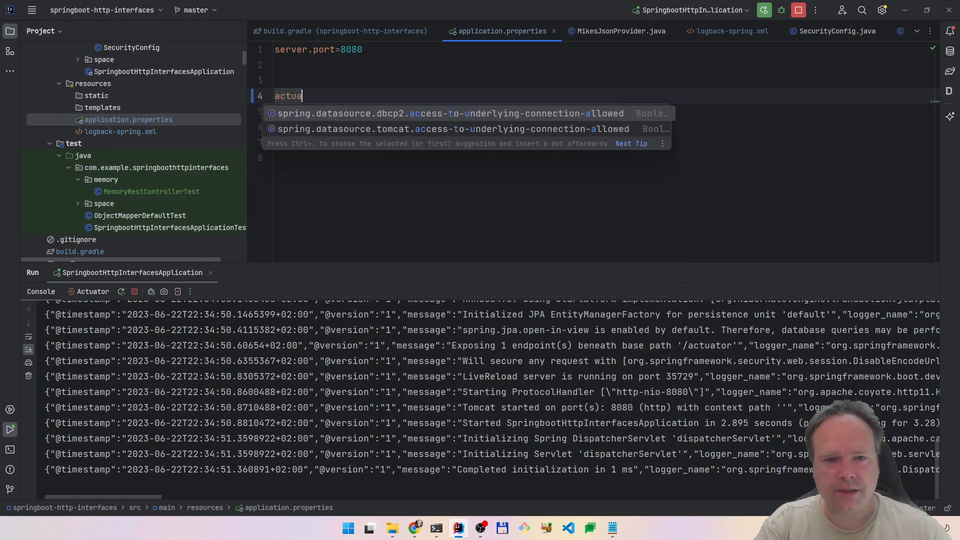
pyautogui.write('tor')
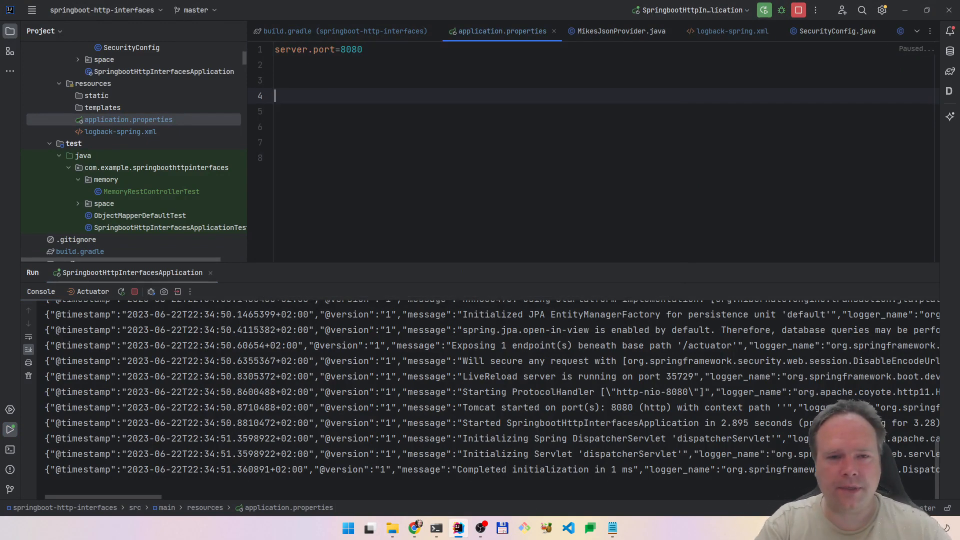
pyautogui.write('metric')
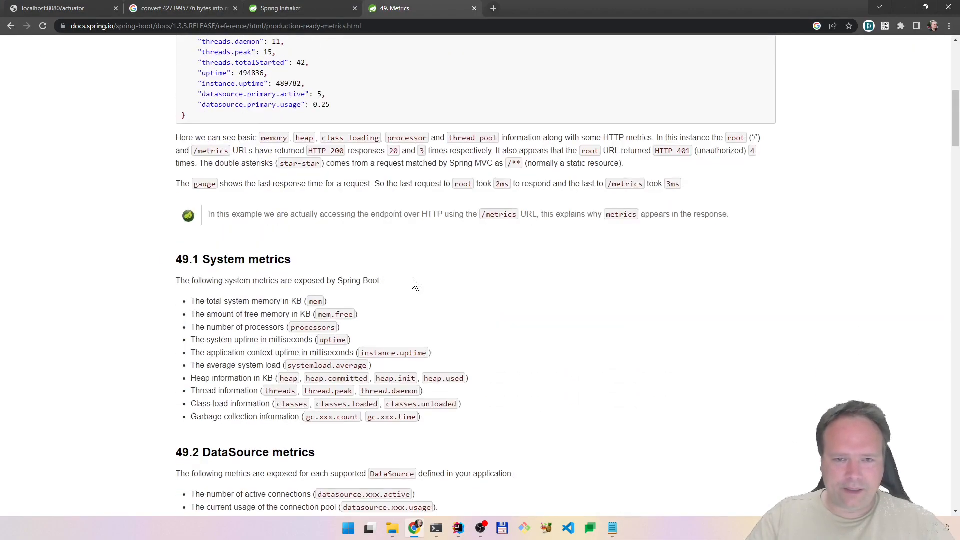
pyautogui.scroll(-3)
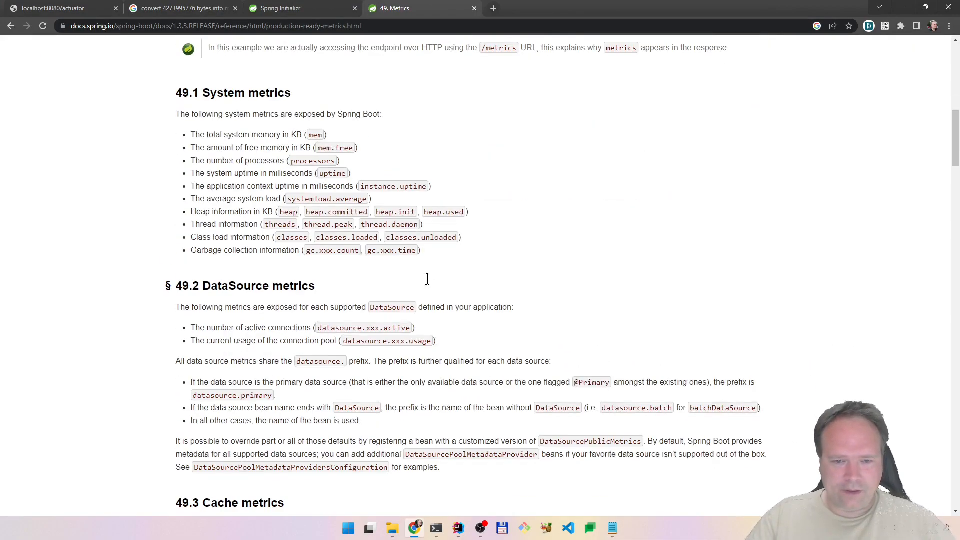
pyautogui.scroll(-3)
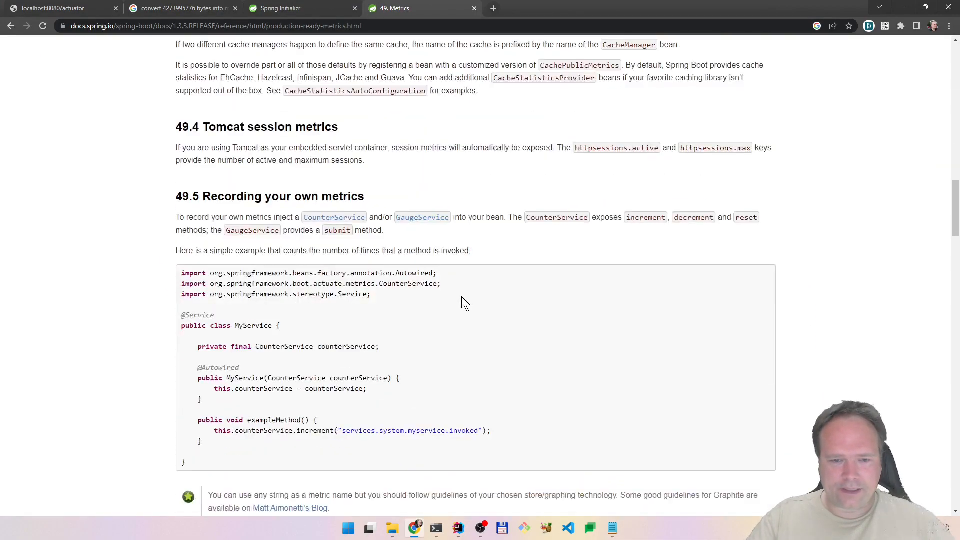
pyautogui.scroll(-3)
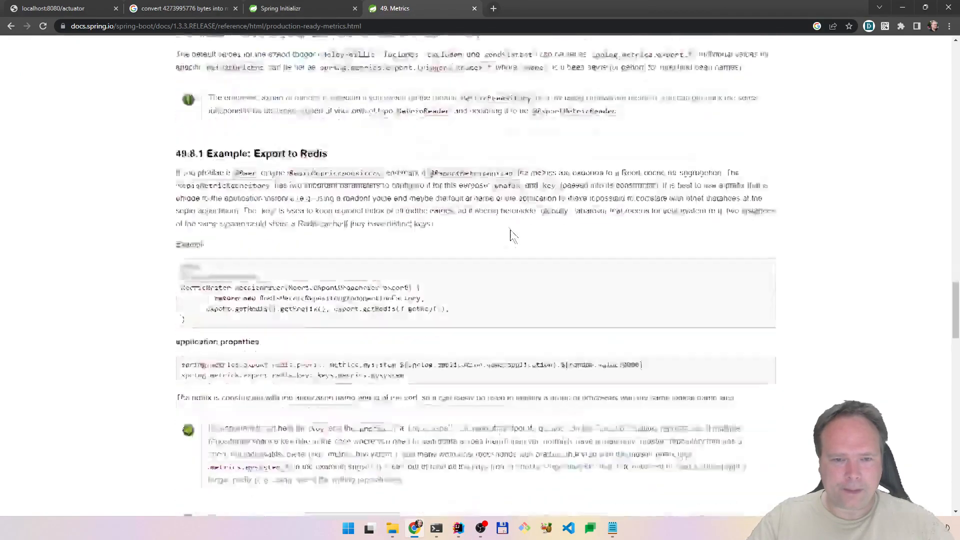
pyautogui.scroll(-3)
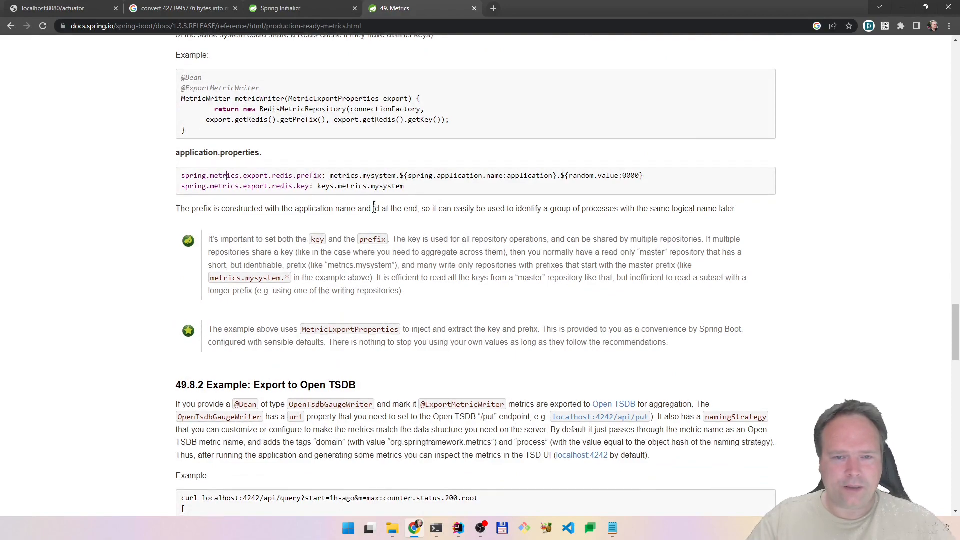
pyautogui.scroll(-3)
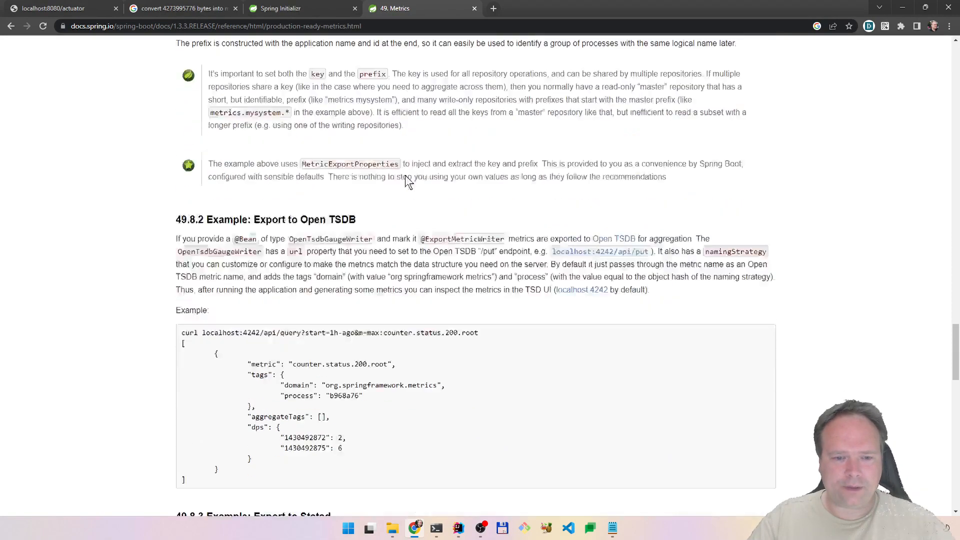
pyautogui.scroll(-3)
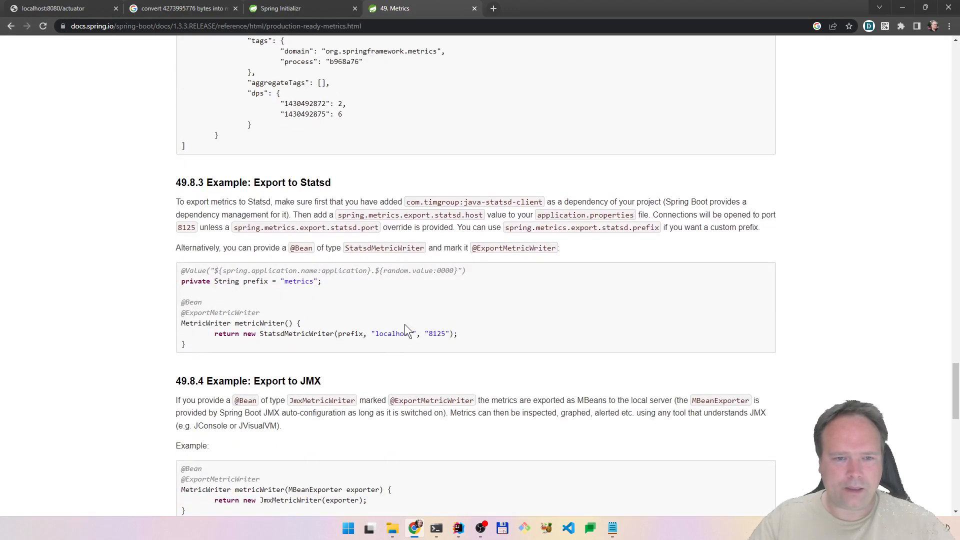
pyautogui.moveTo(154, 456)
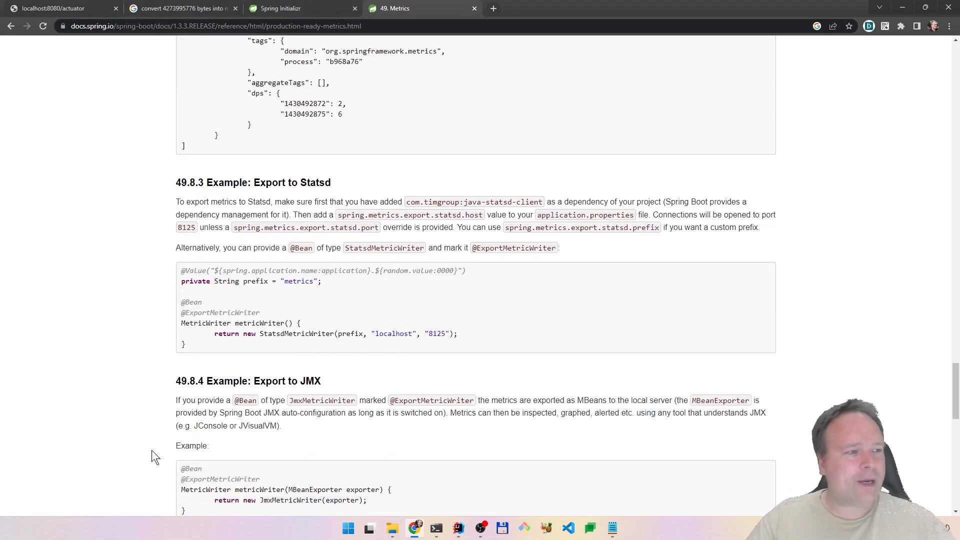